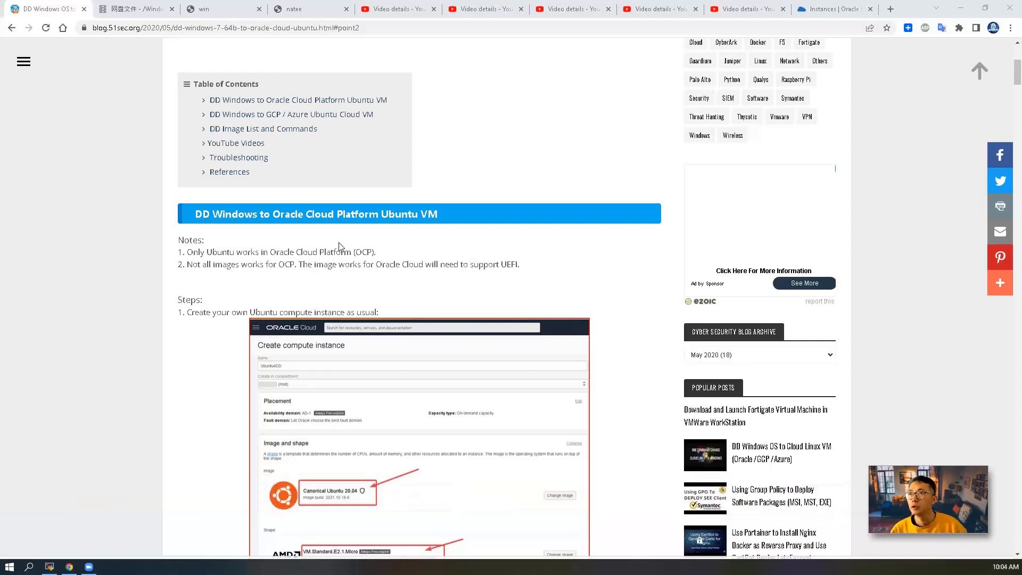
Review the Win7, Win2012 and Win2022 video details, then switch to the Windows image file listing.
left_click(397, 9)
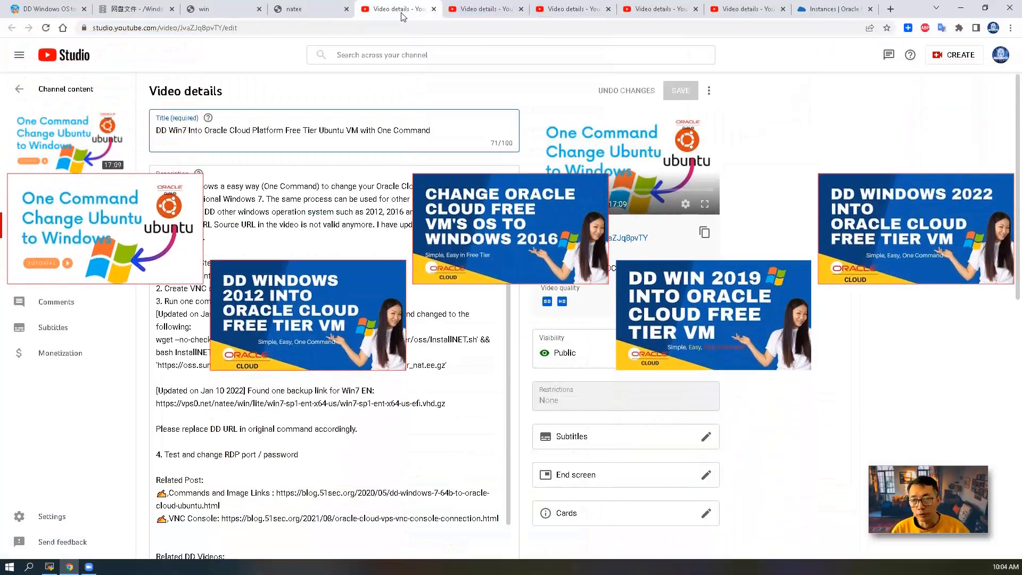
left_click(486, 9)
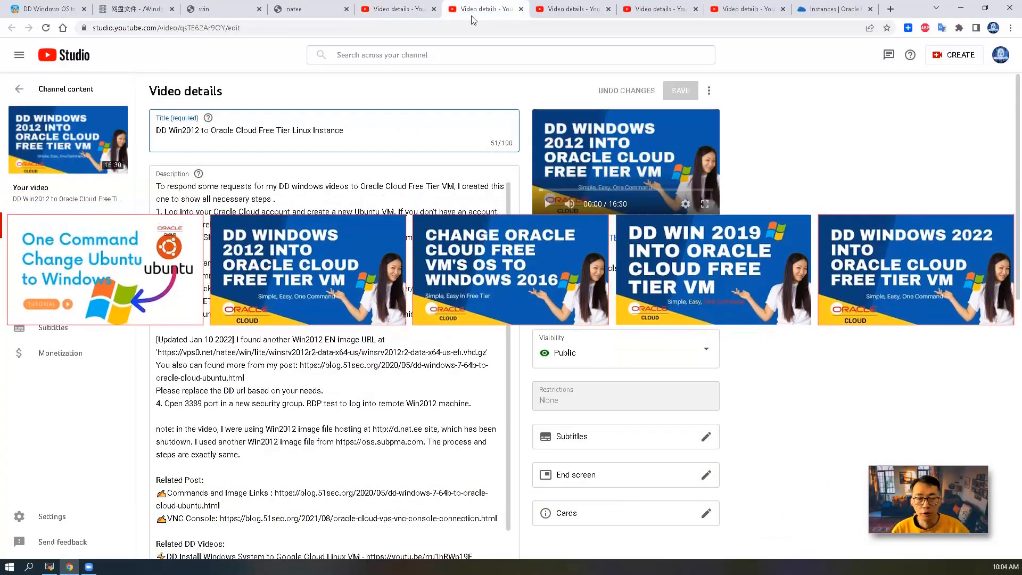
left_click(573, 8)
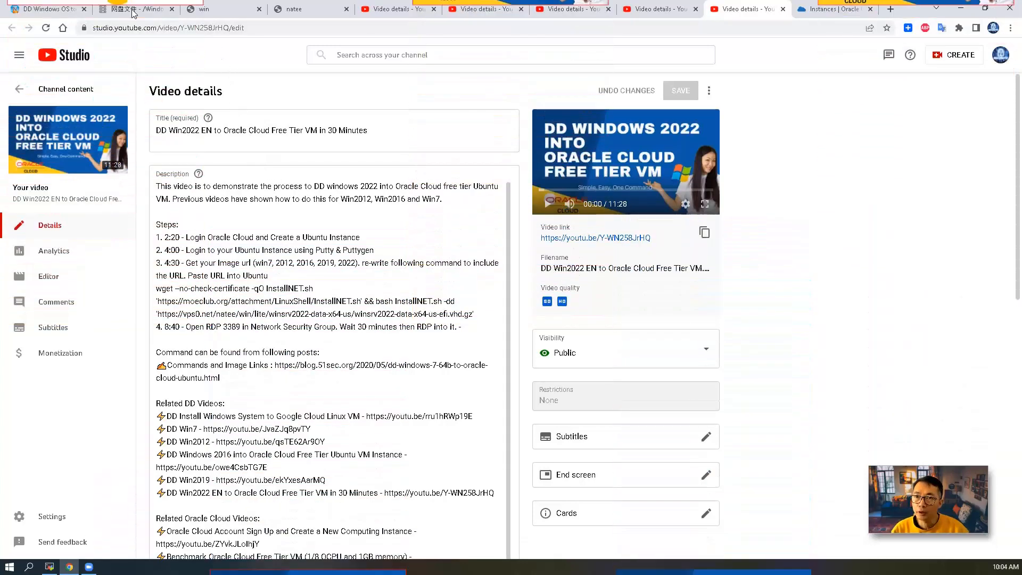
left_click(137, 10)
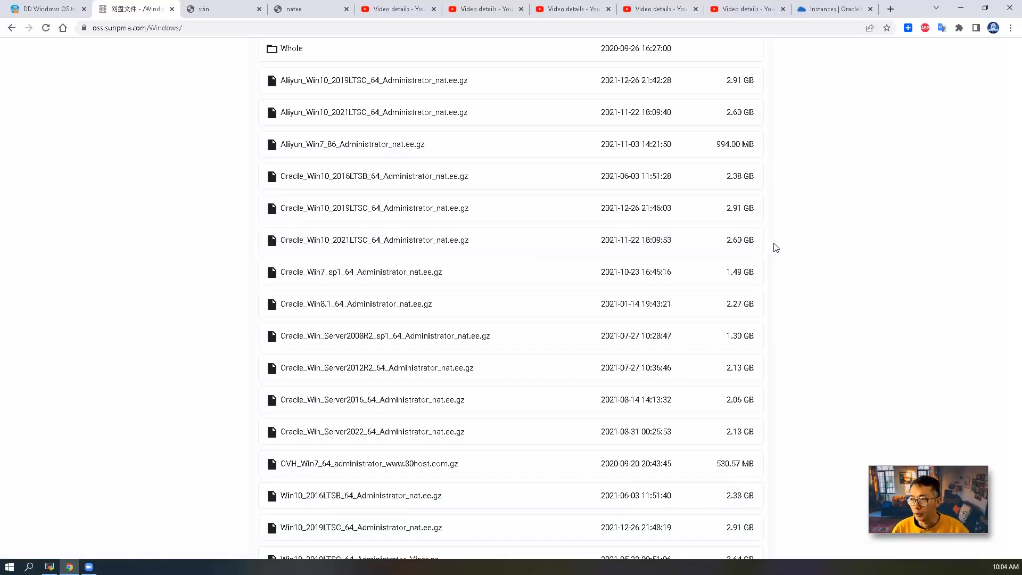
mouse_move(374, 208)
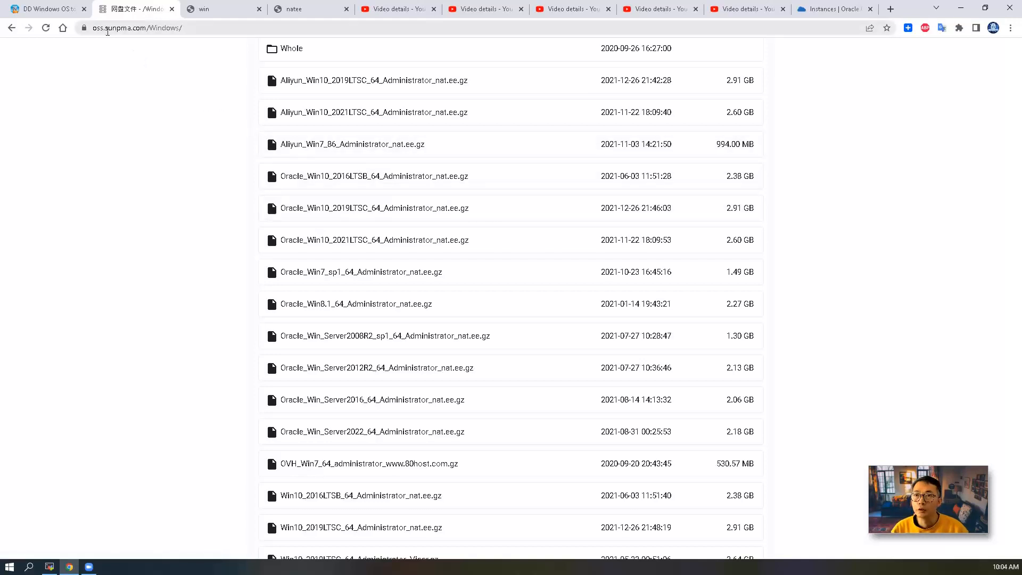
mouse_move(620, 253)
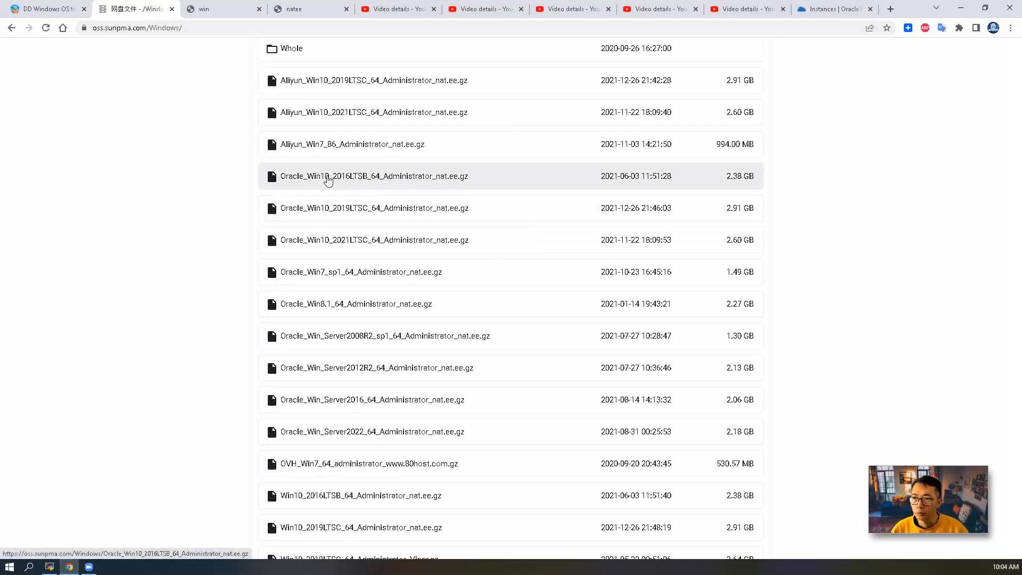
mouse_move(353, 224)
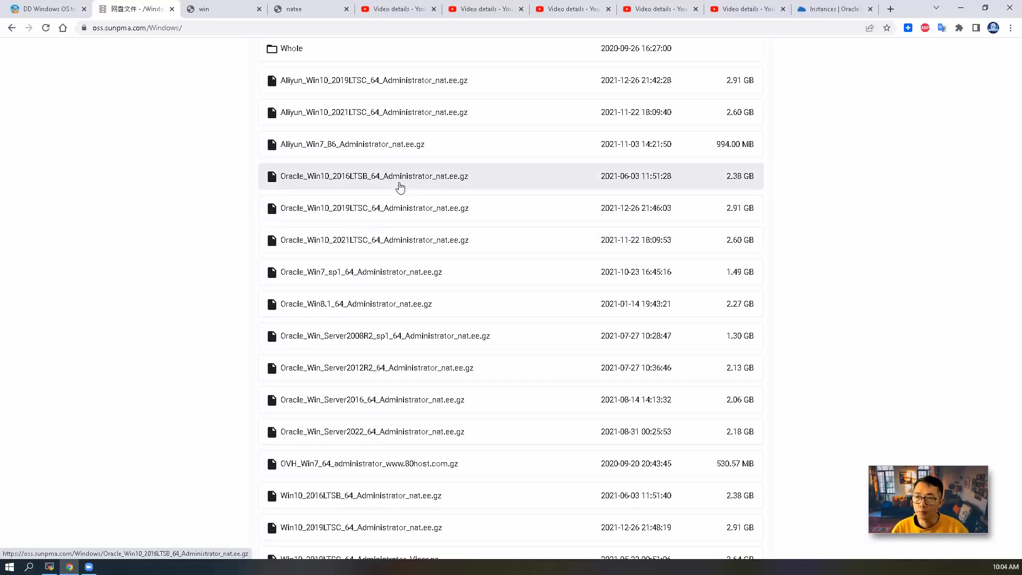
mouse_move(400, 213)
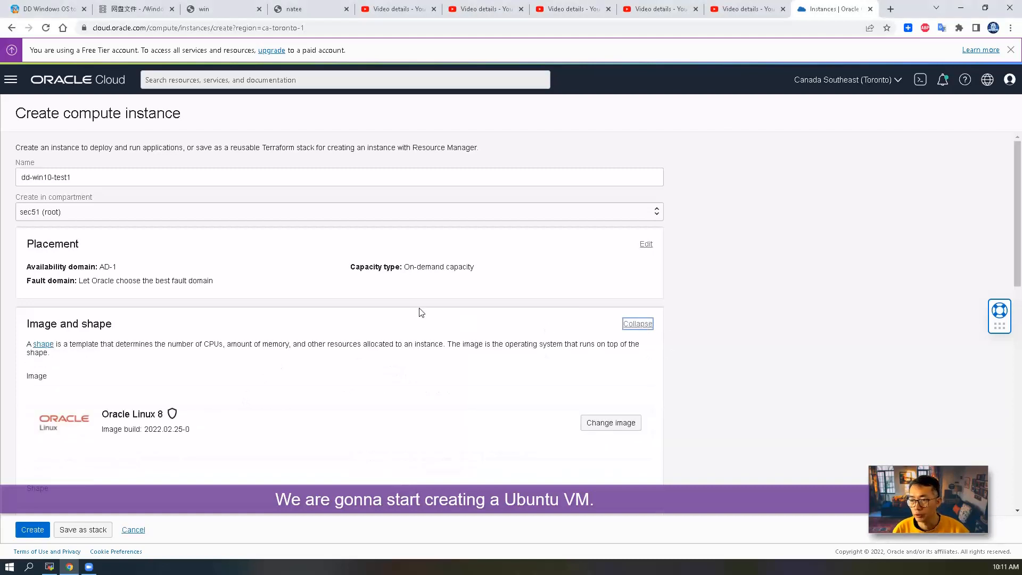
Set the boot image to Canonical Ubuntu 20.04, keeping the 1-OCPU VM.Standard.E2.1.Micro shape.
left_click(610, 423)
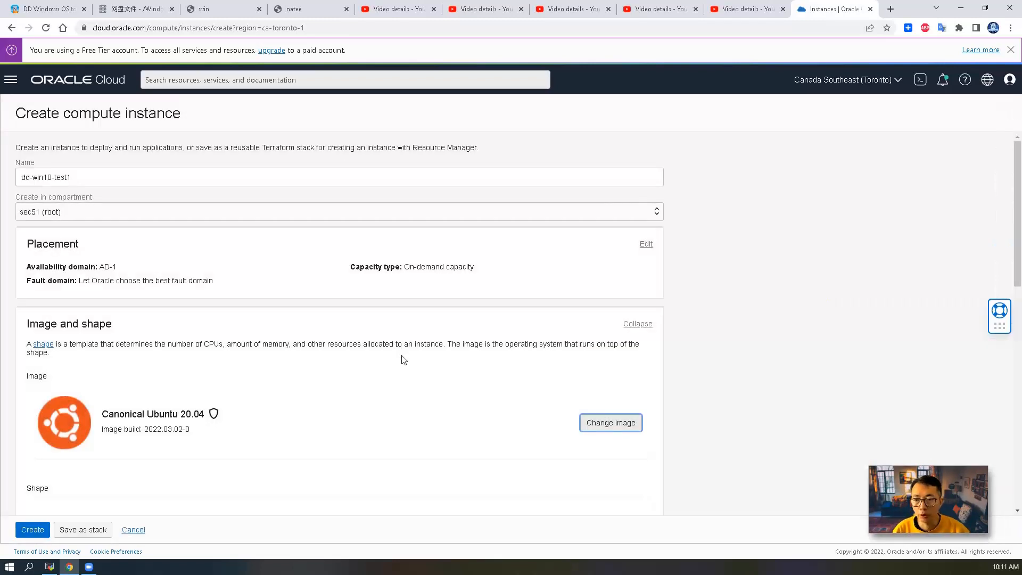
scroll("down", 3)
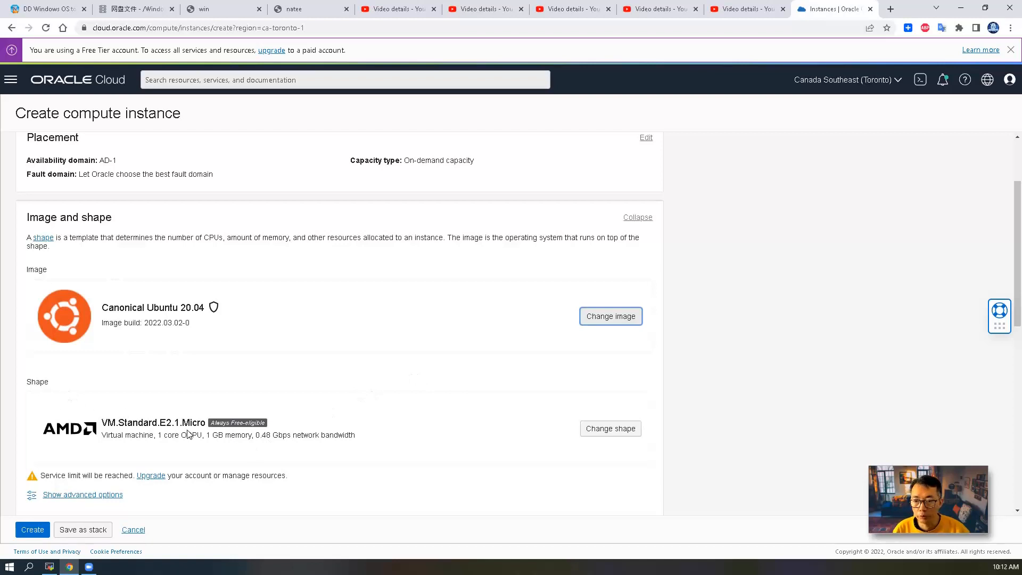
double_click(166, 423)
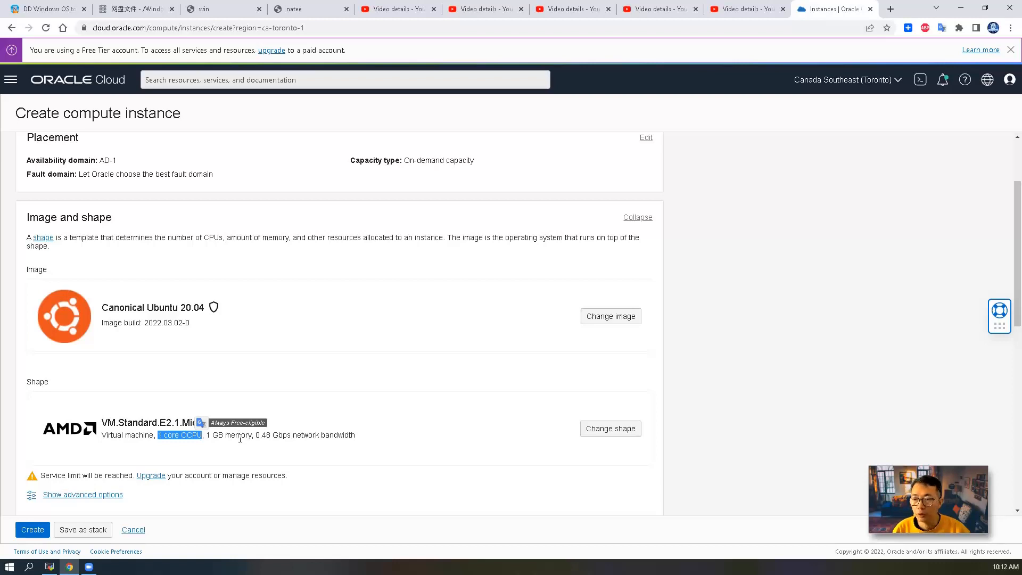
scroll("down", 3)
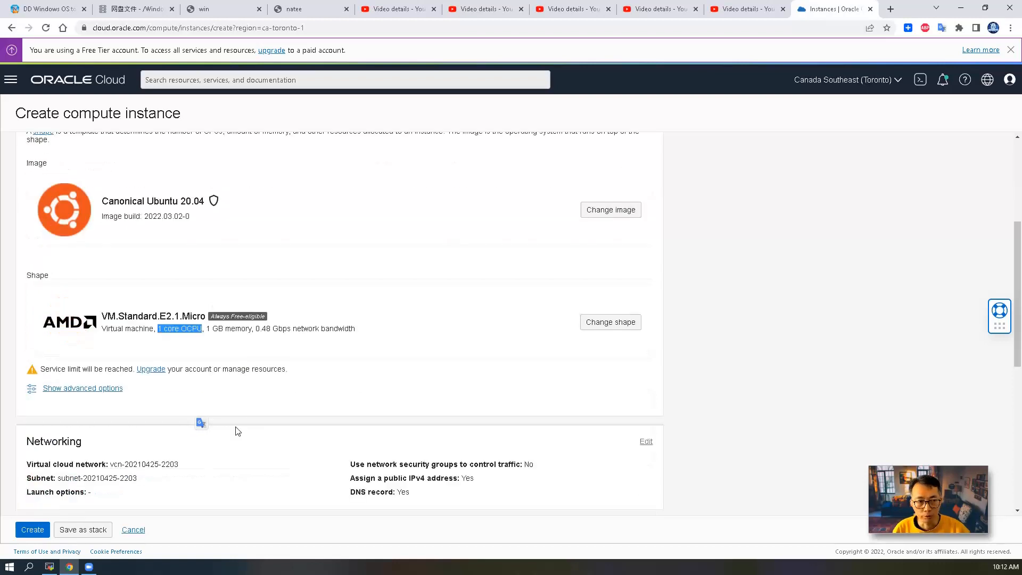
scroll("down", 3)
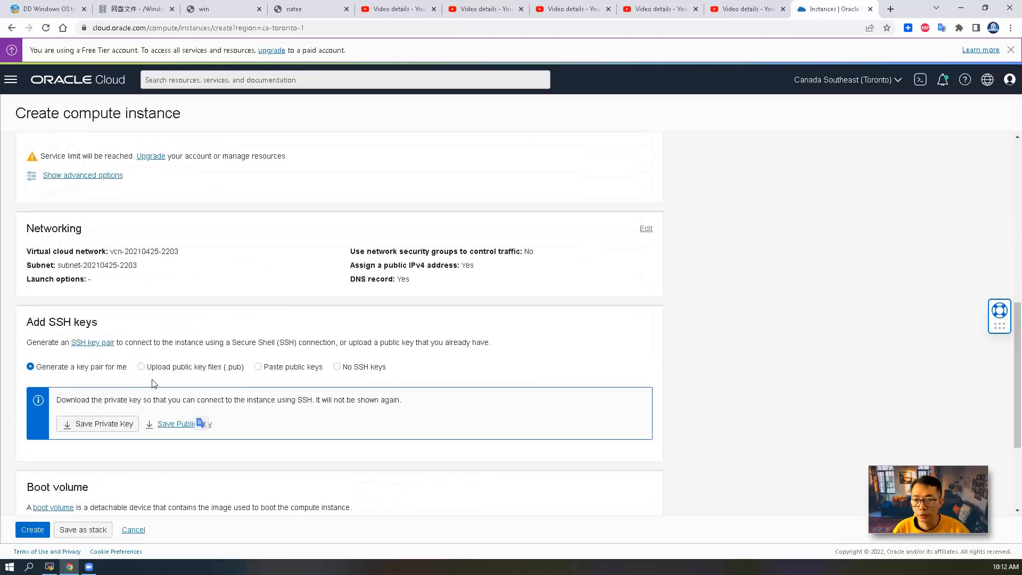
scroll("down", 3)
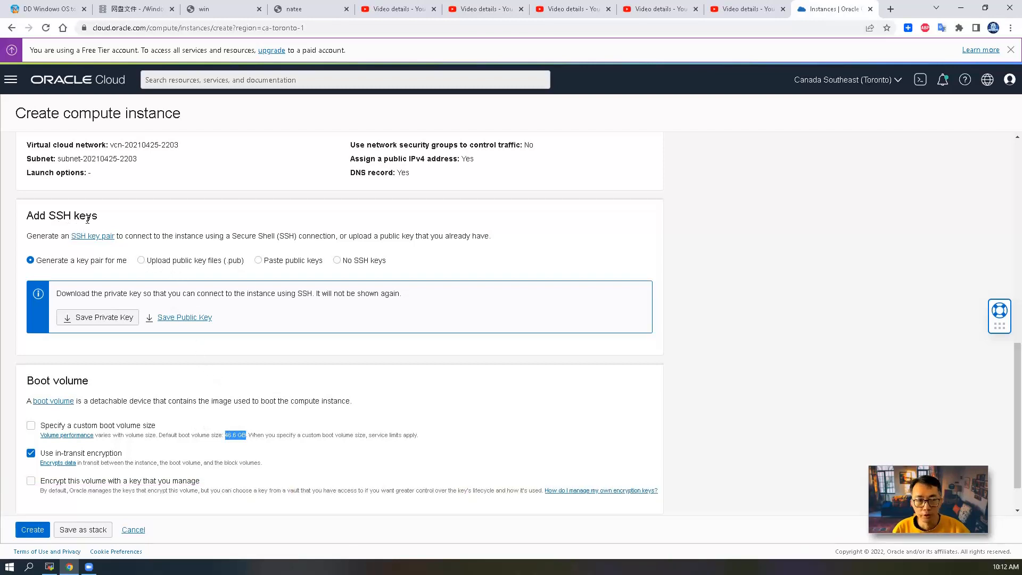
Attach an uploaded .pub public key file and create the dd-win10-test1 instance.
left_click(140, 260)
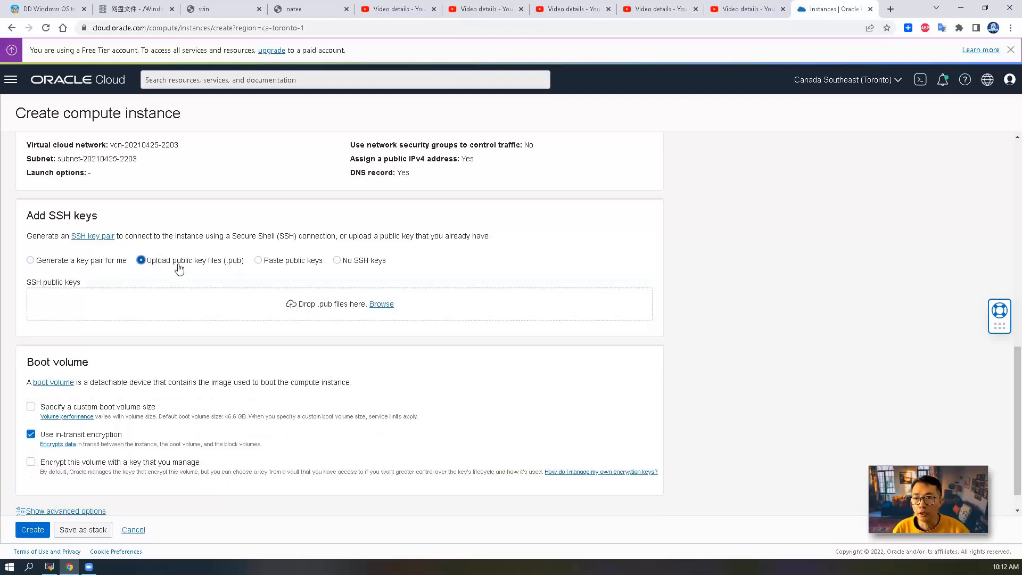
left_click(381, 304)
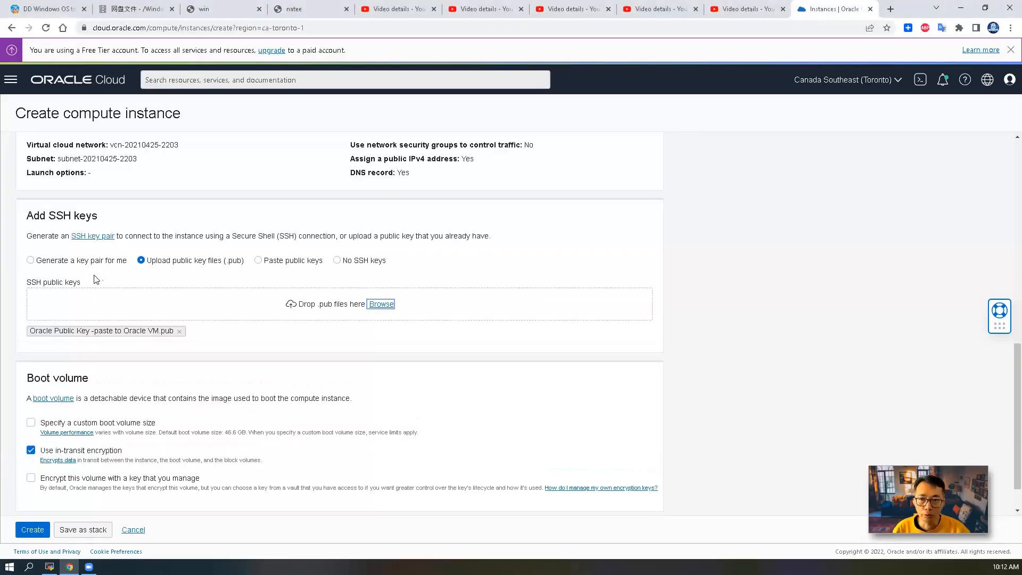
mouse_move(227, 368)
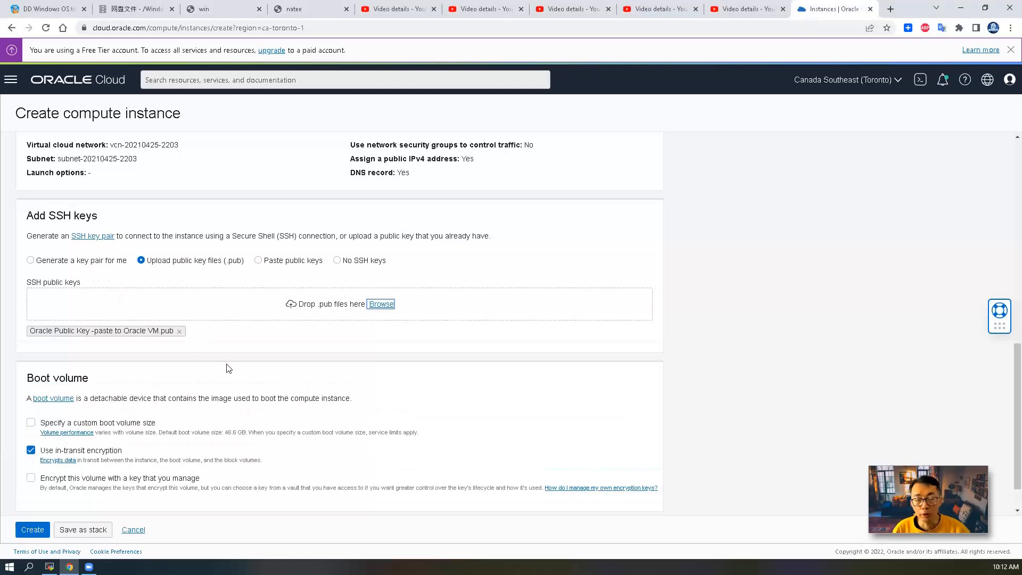
scroll("down", 3)
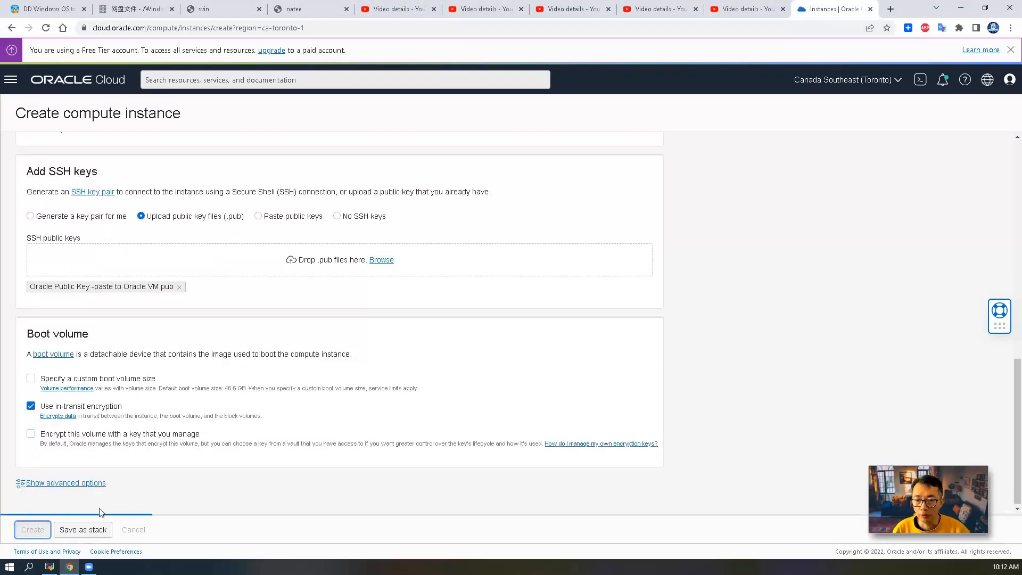
left_click(33, 529)
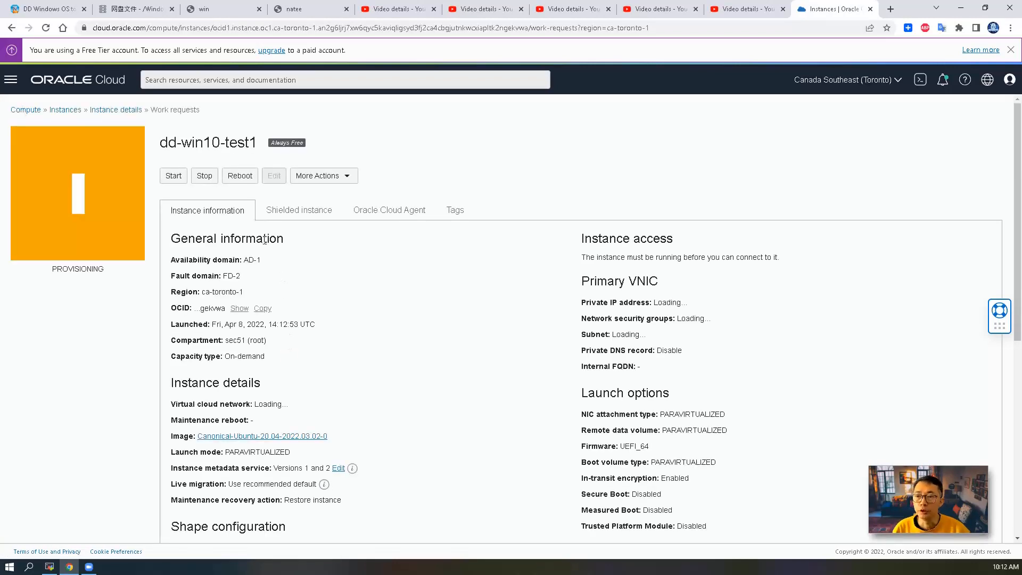
mouse_move(281, 257)
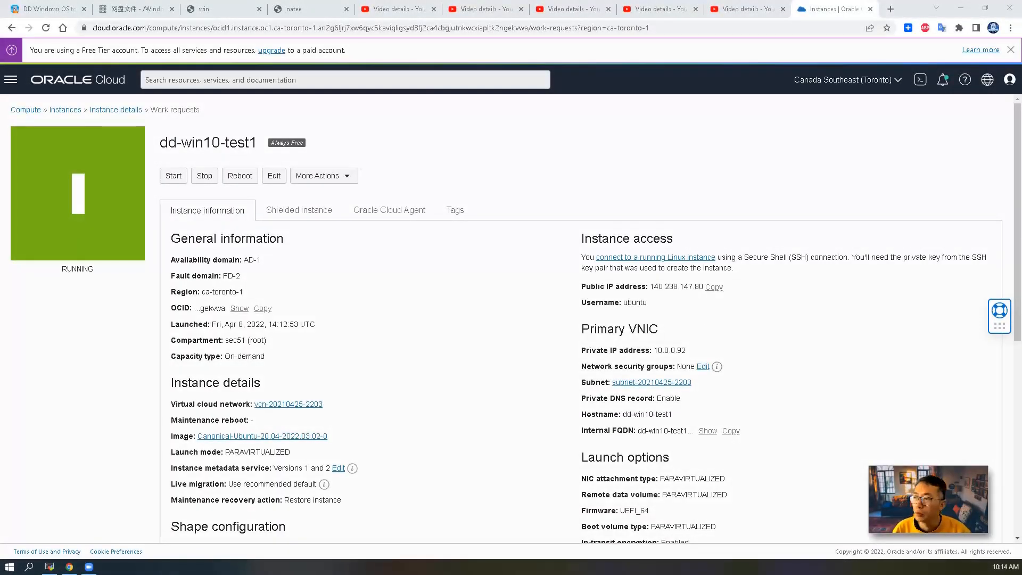
Copy the running dd-win10-test1 instance's public IP address.
left_click(713, 286)
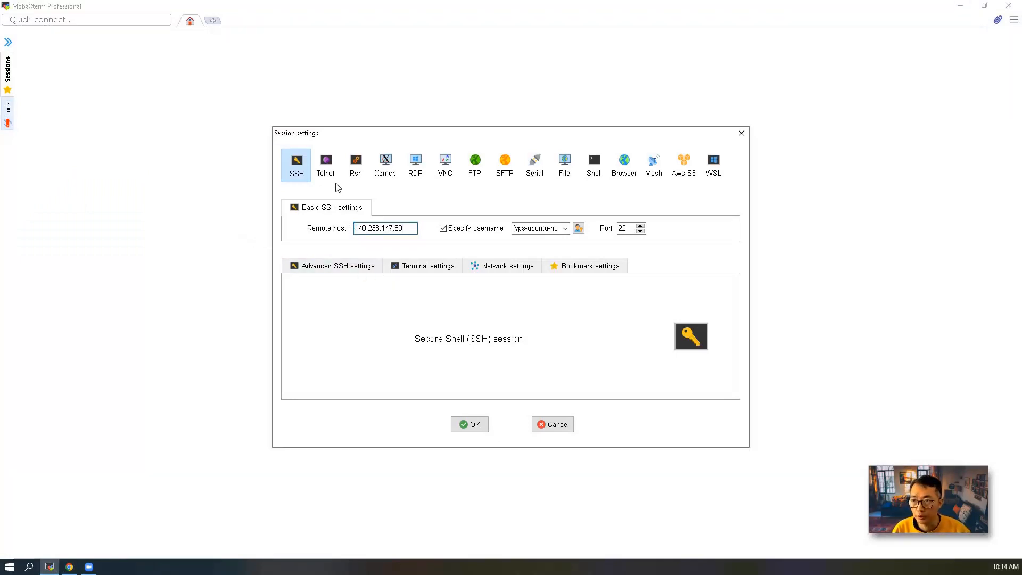
Give the SSH session to 140.238.147.80 its own name in Bookmark settings.
left_click(584, 265)
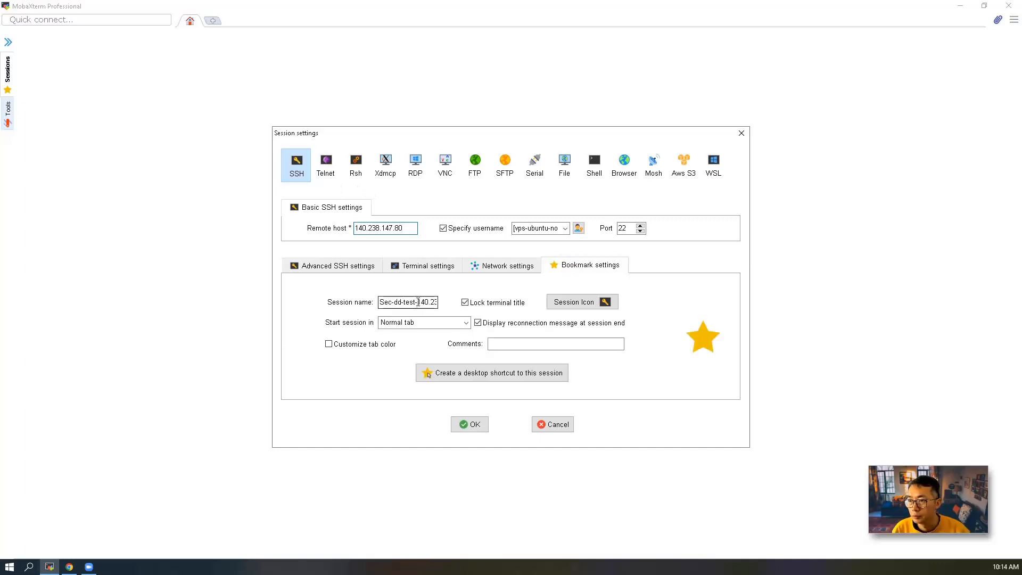
left_click(470, 423)
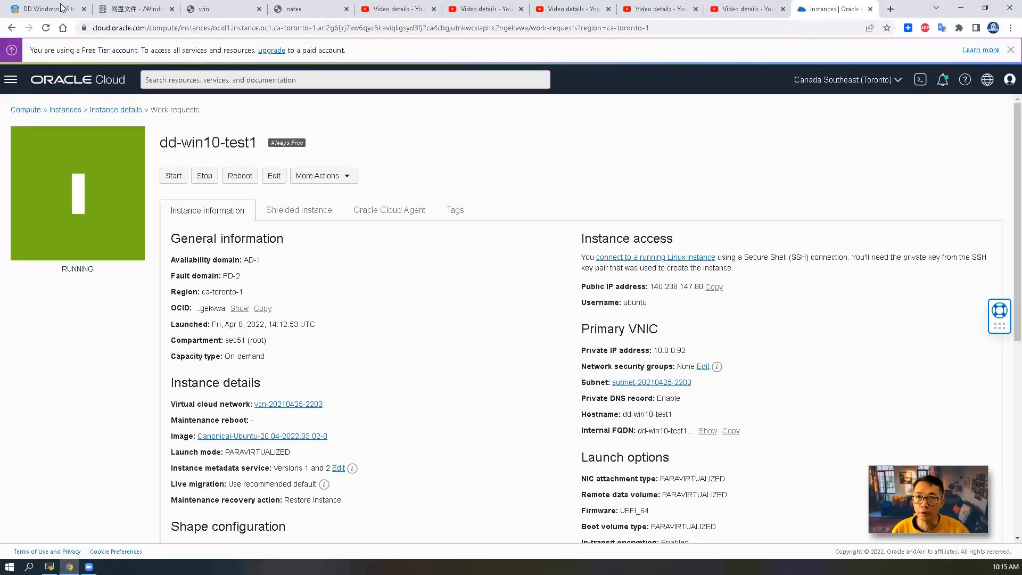
Bring the blog's 'For other Windows versions' section with the Win10 LTSC 2021 X64 InstallNET command into view.
left_click(45, 9)
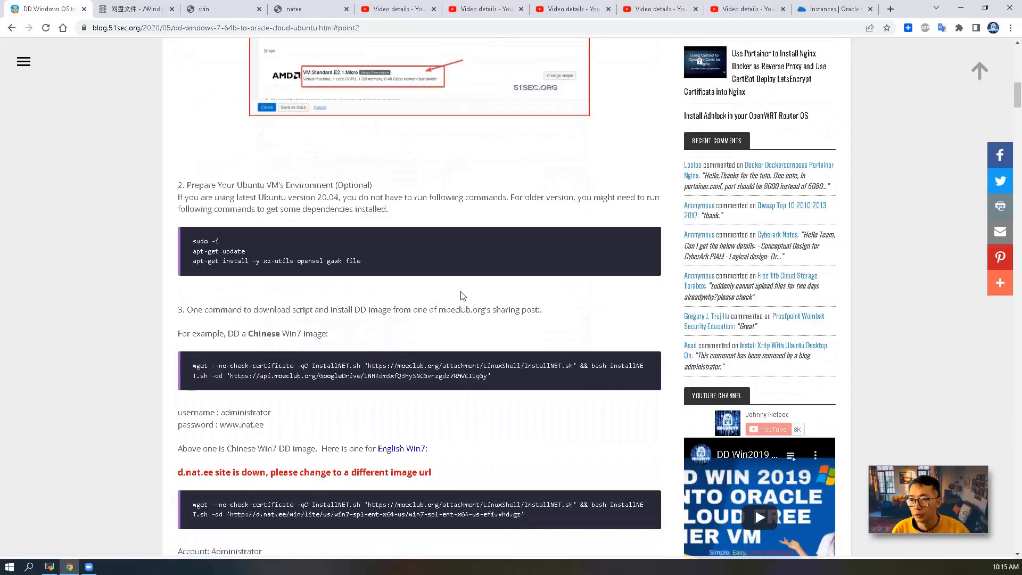
scroll("down", 3)
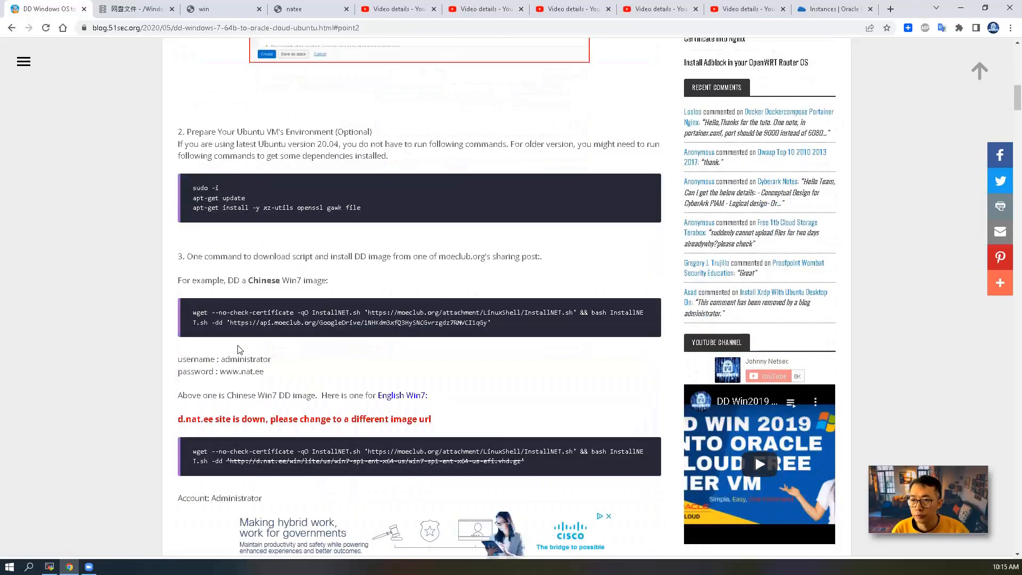
scroll("down", 3)
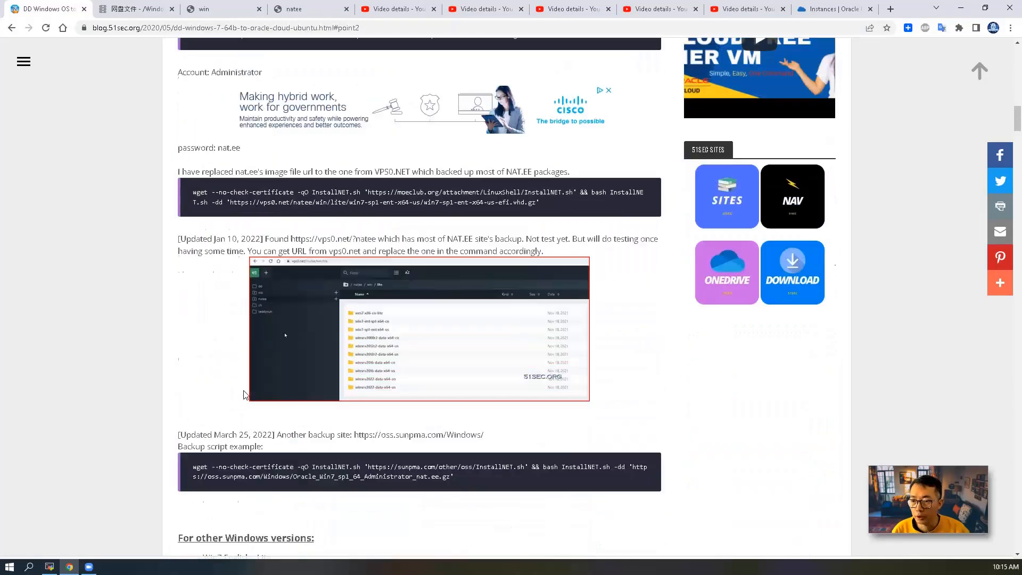
scroll("down", 3)
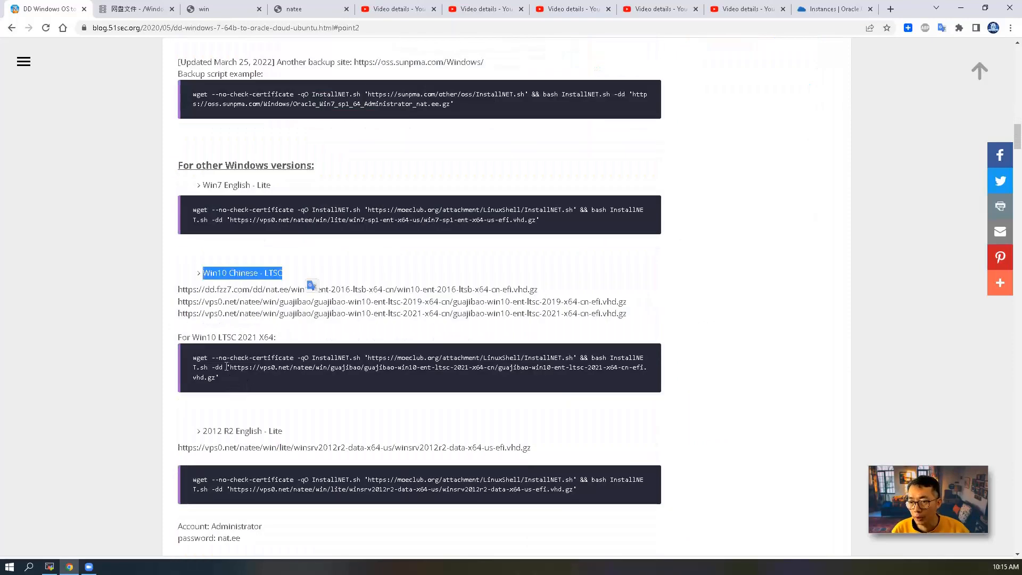
left_click(545, 383)
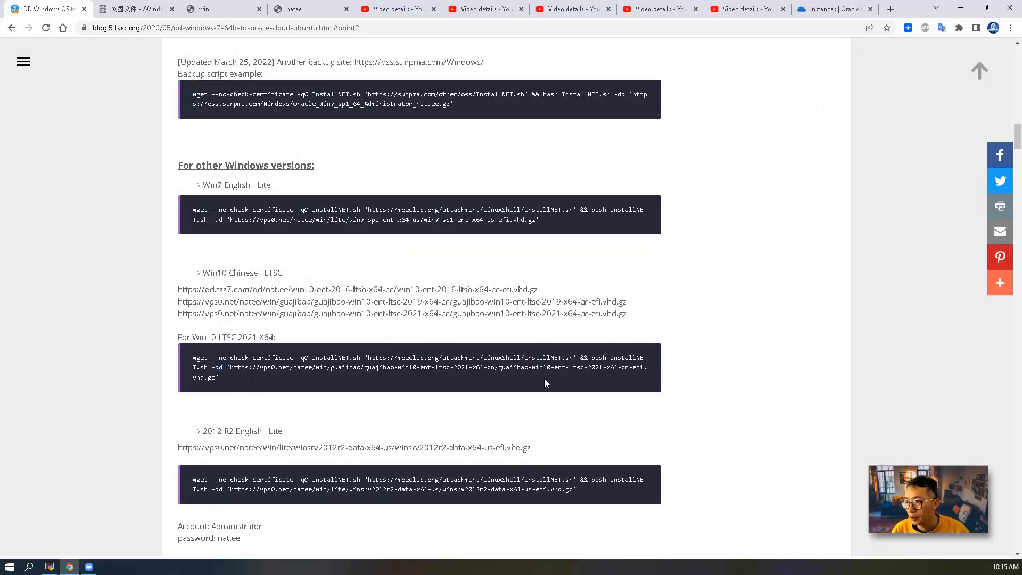
mouse_move(609, 369)
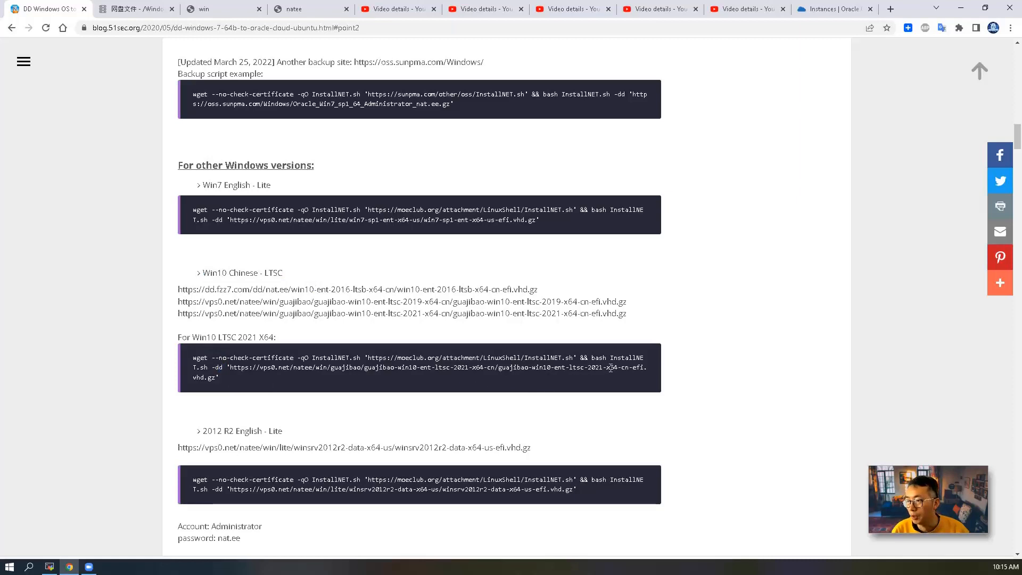
left_click_drag(192, 358, 218, 378)
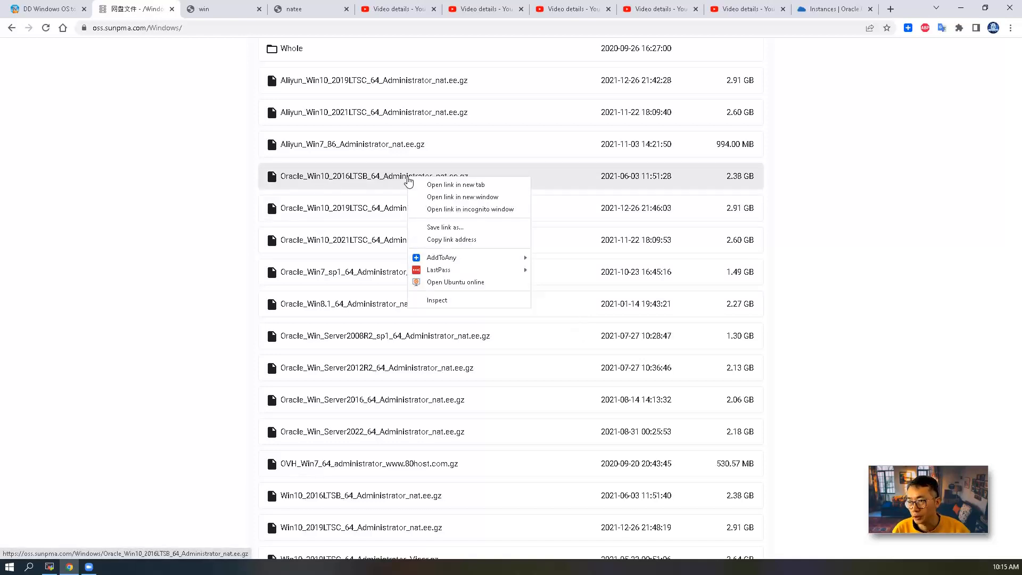
Dismiss the 2016LTSB link menu and open the guajibao Win10 image folder on vps0.net.
left_click(221, 173)
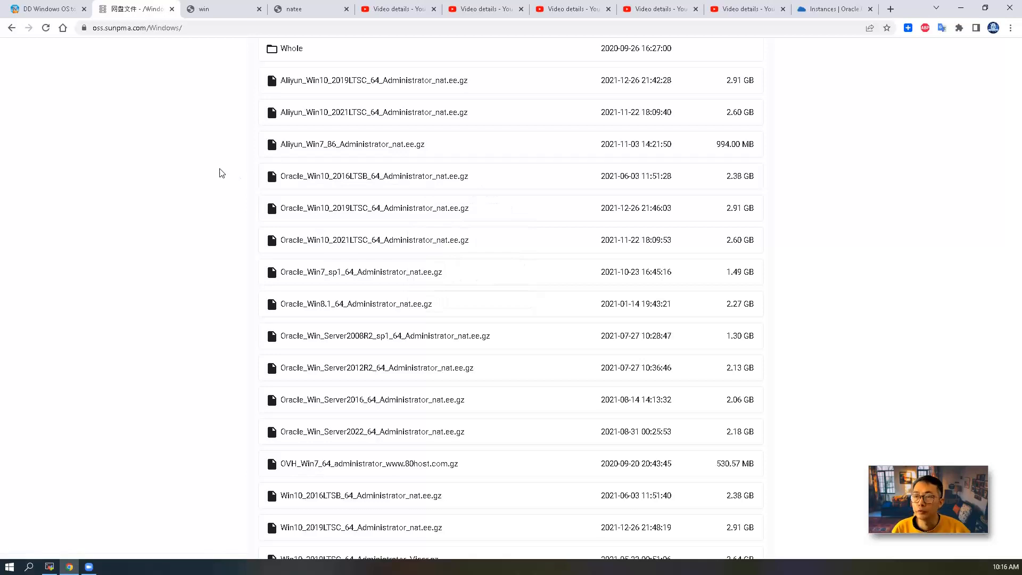
mouse_move(521, 463)
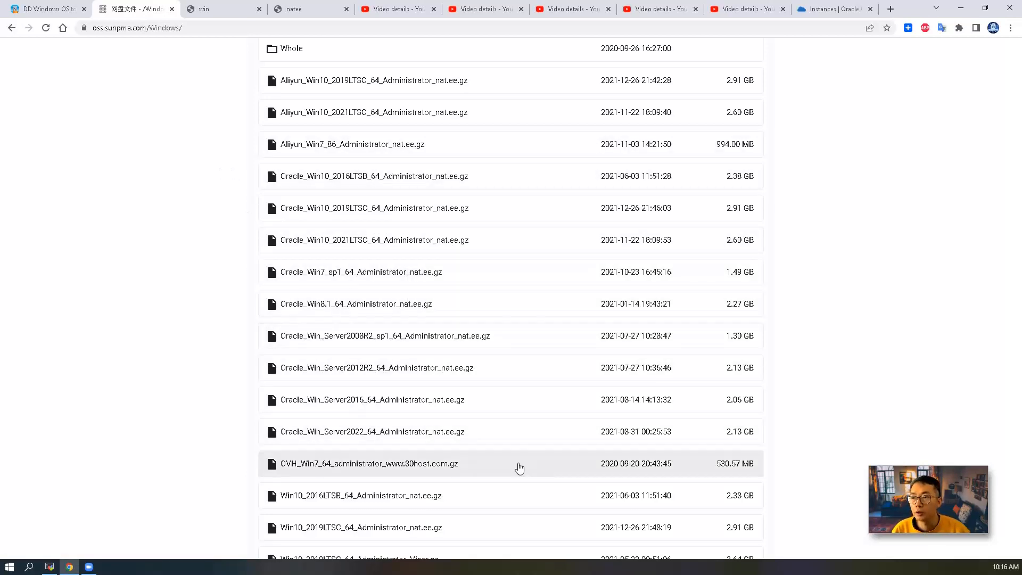
left_click(218, 8)
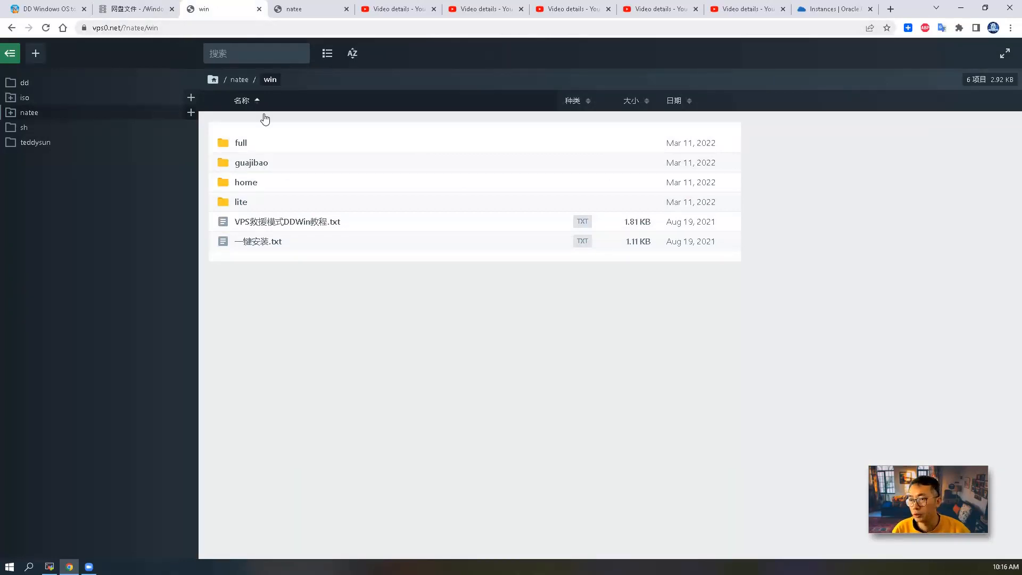
mouse_move(246, 203)
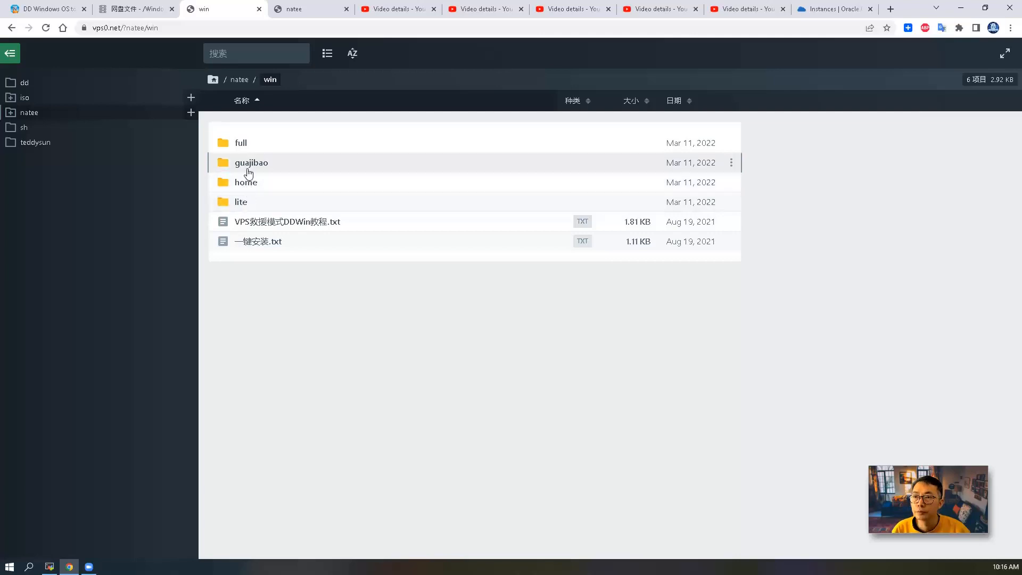
double_click(251, 162)
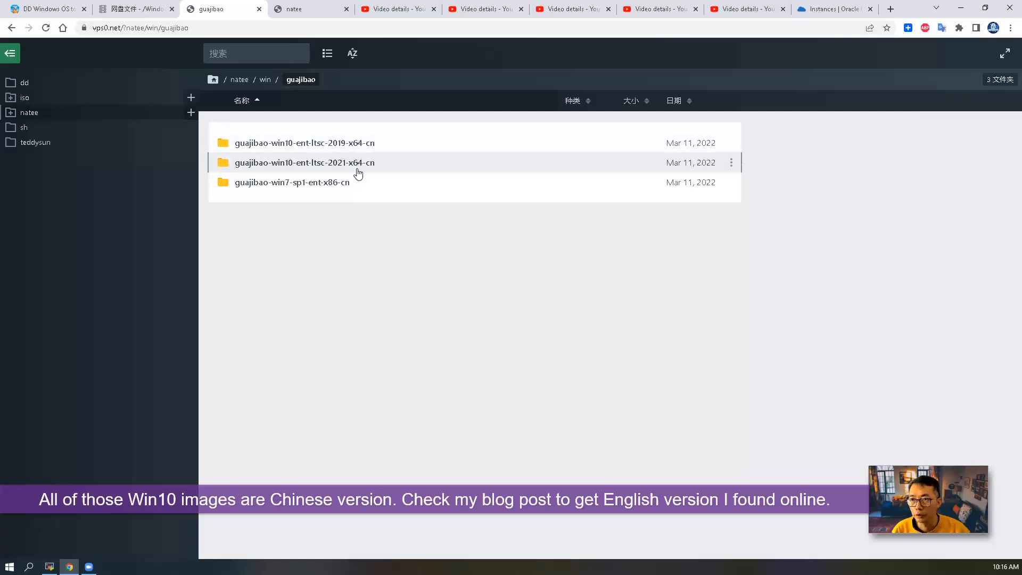
mouse_move(362, 162)
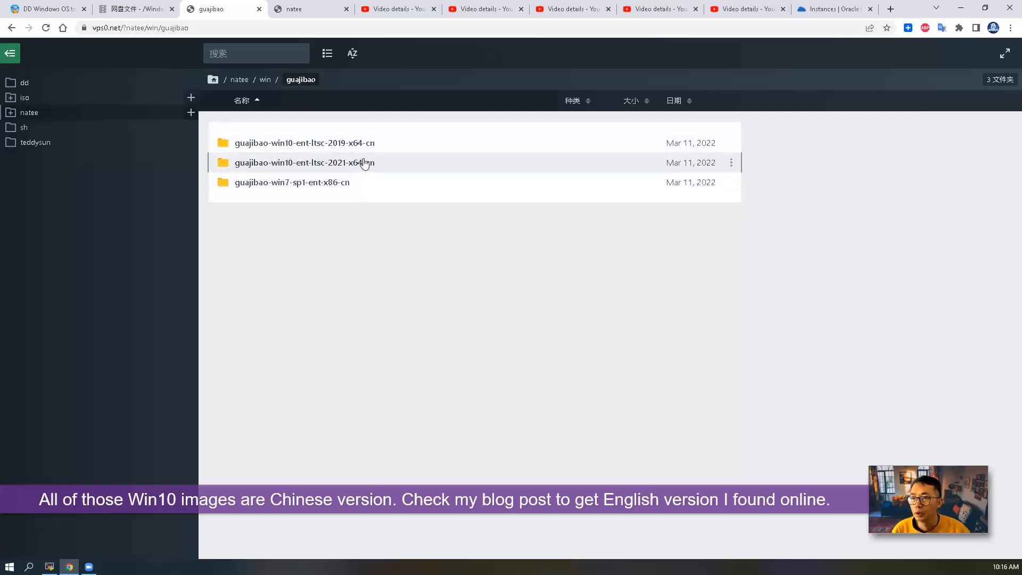
Switch to the natee image directory listing and select its page address.
left_click(307, 9)
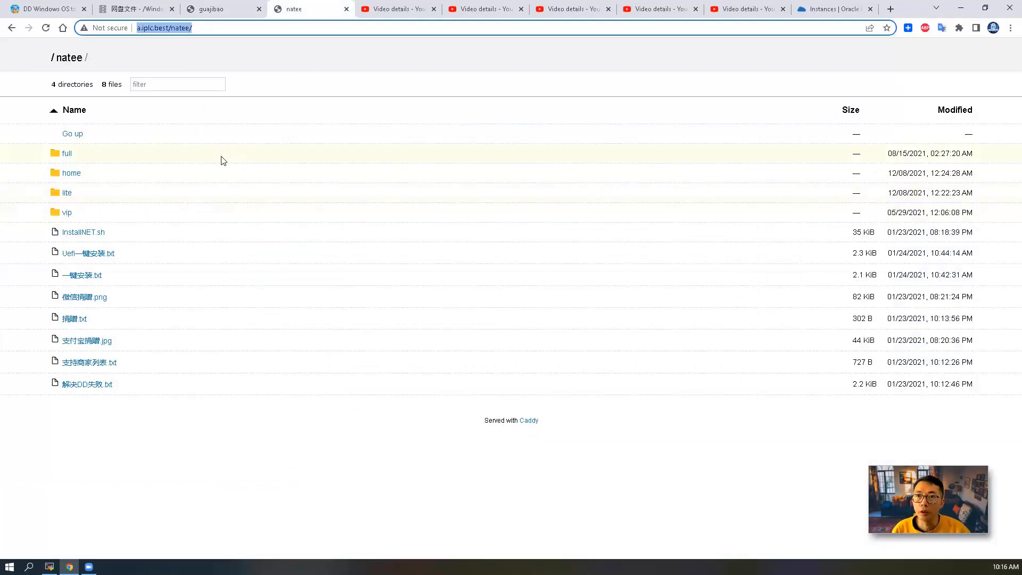
left_click(207, 27)
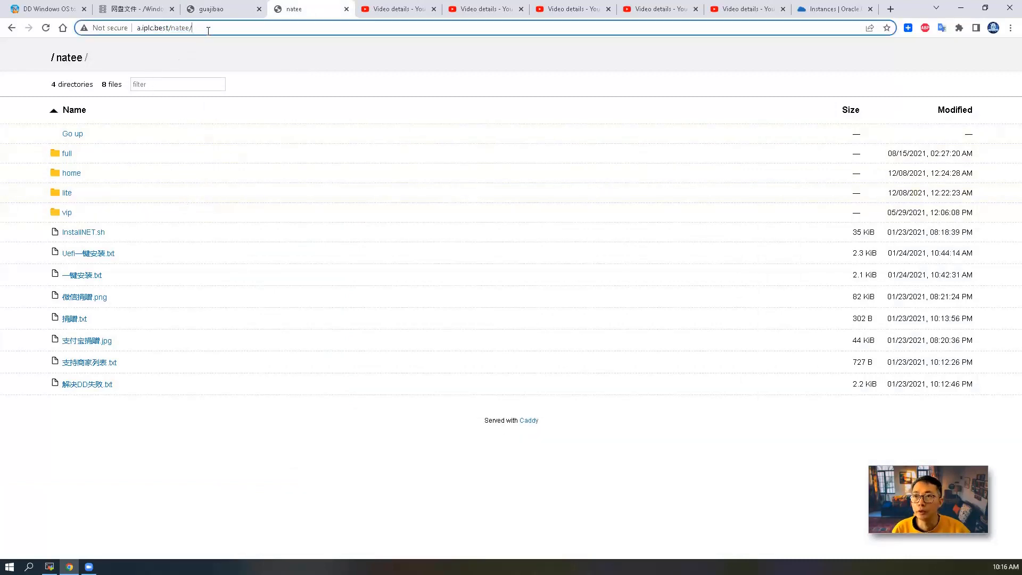
left_click(163, 28)
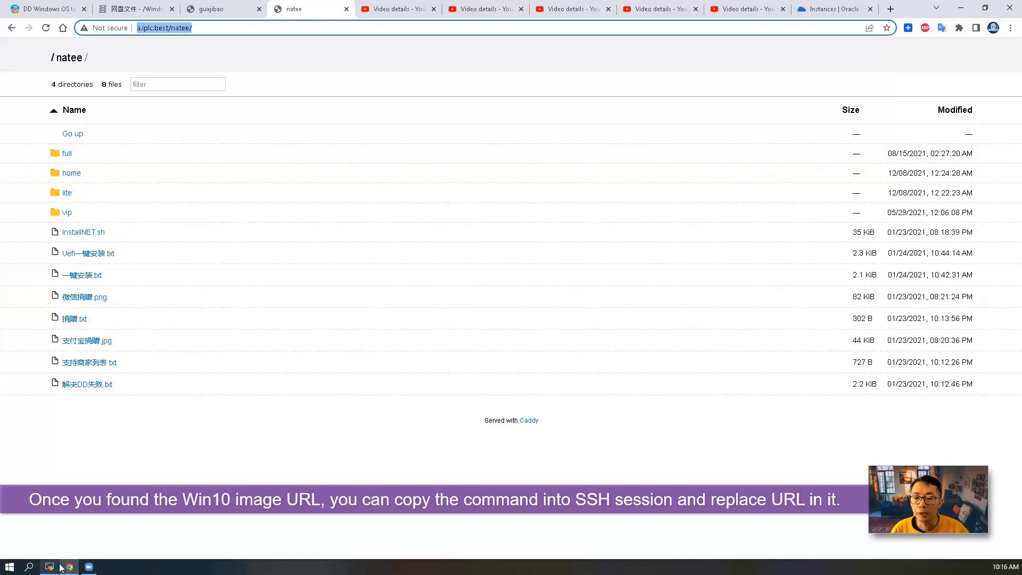
right_click(292, 181)
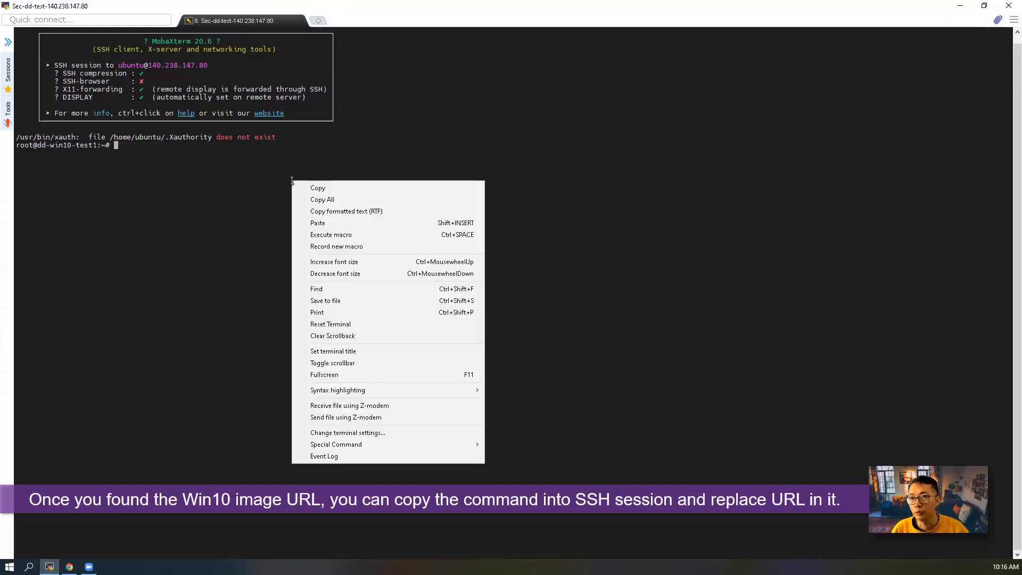
left_click(317, 223)
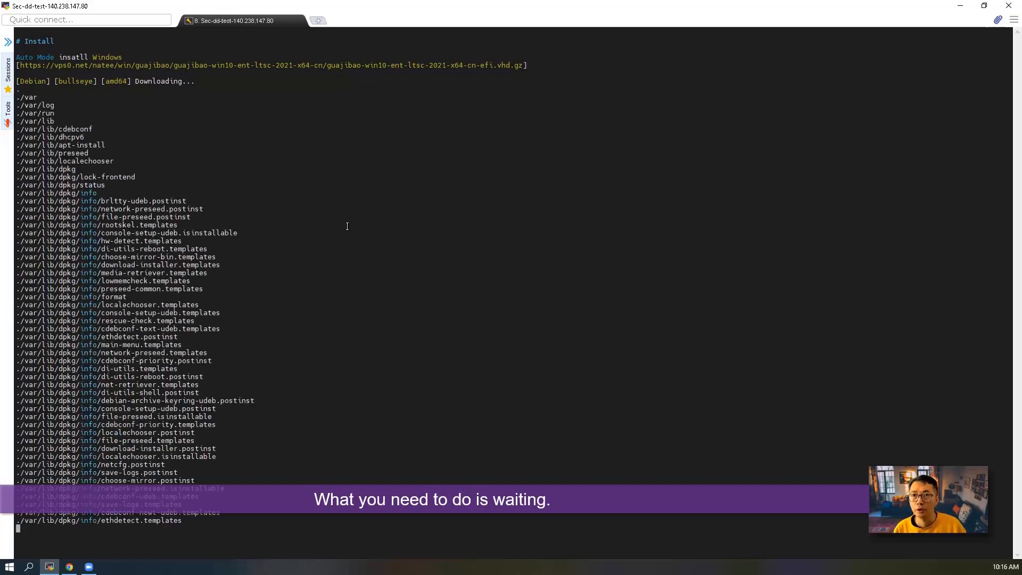
scroll("down", 3)
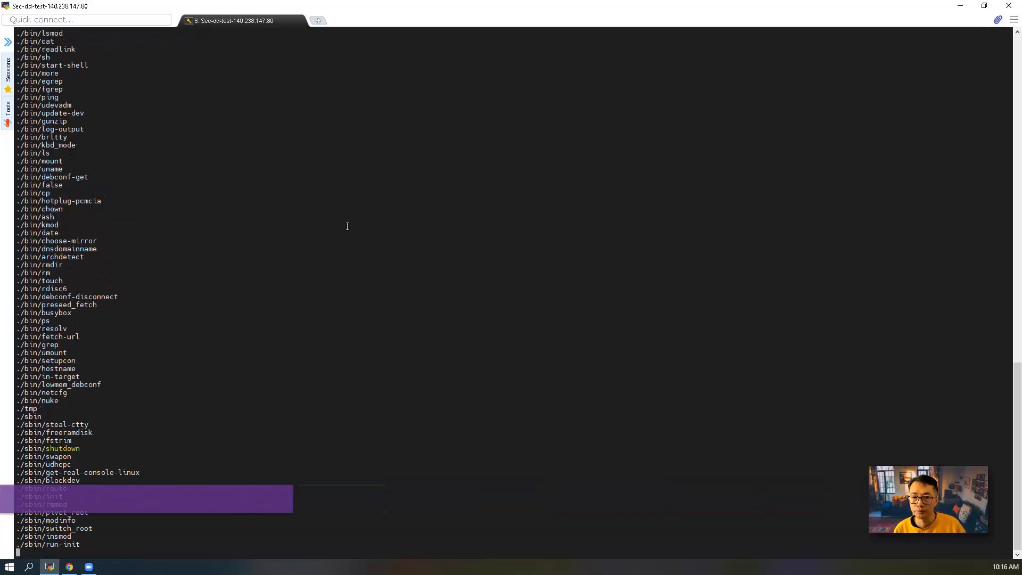
scroll("down", 3)
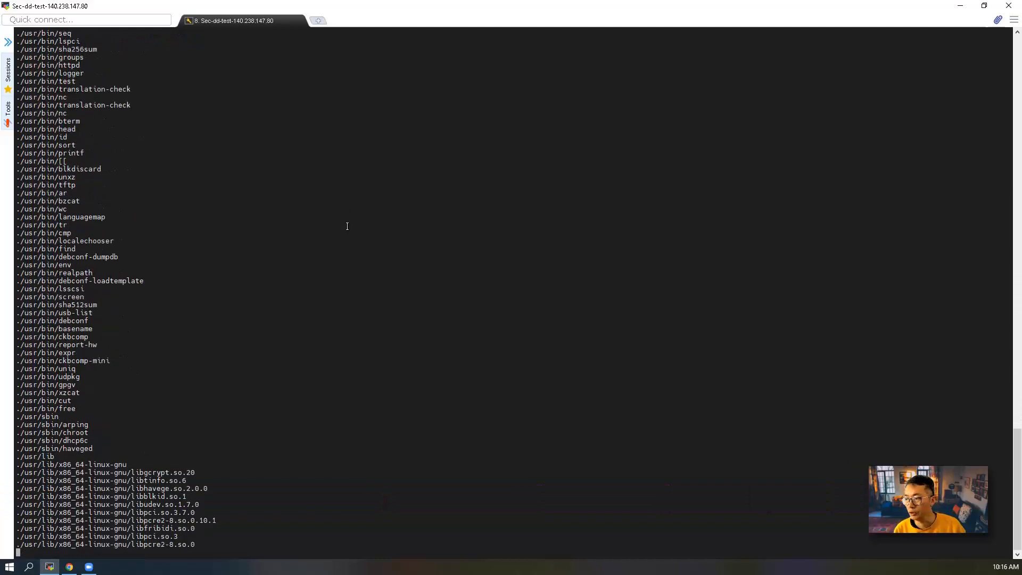
scroll("down", 3)
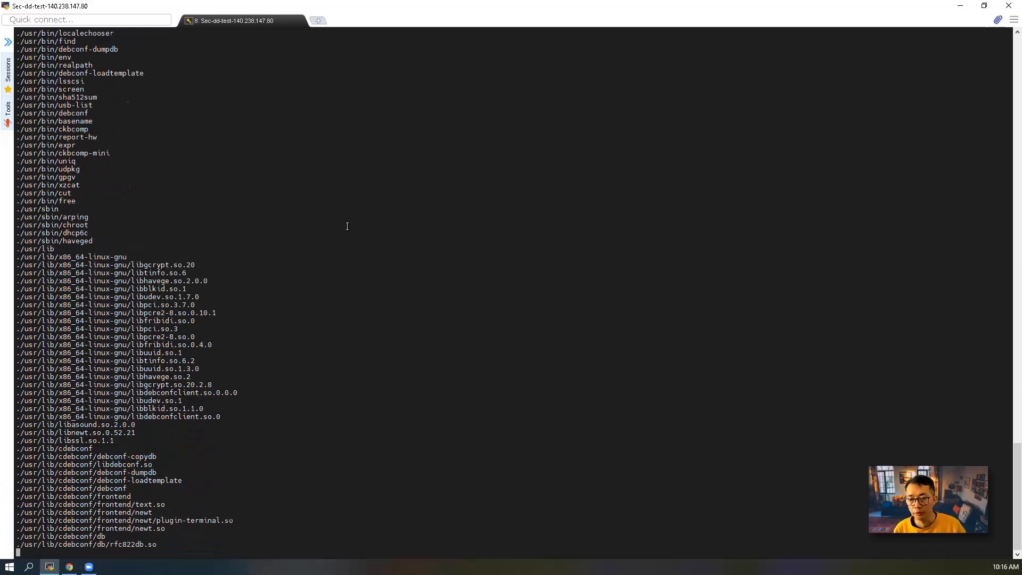
scroll("down", 3)
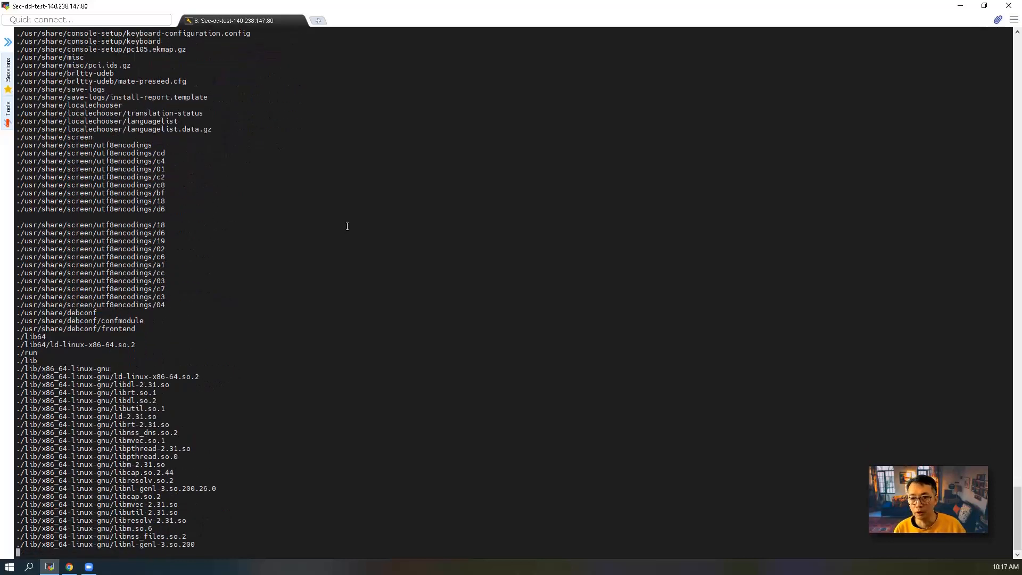
scroll("down", 3)
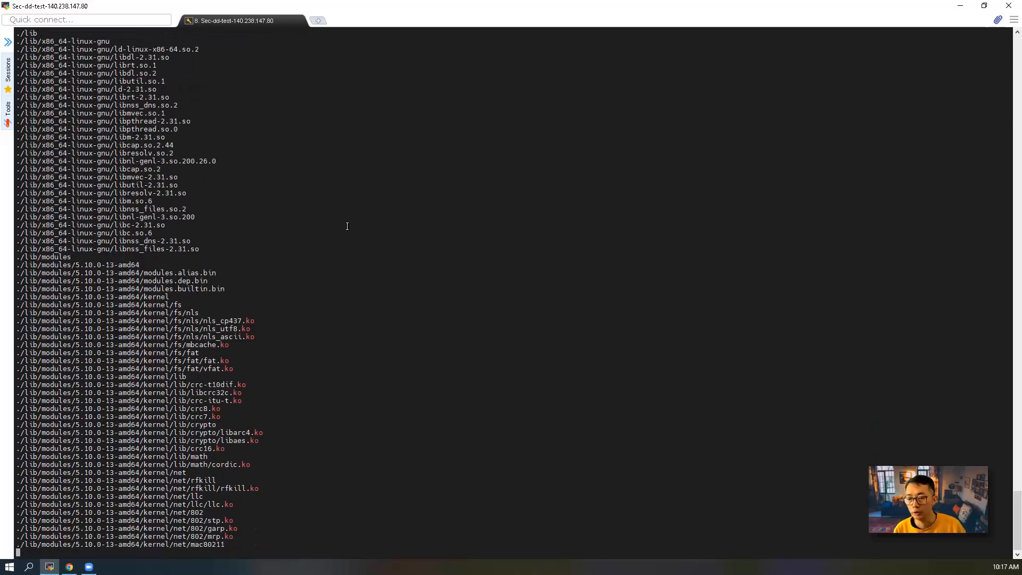
scroll("down", 3)
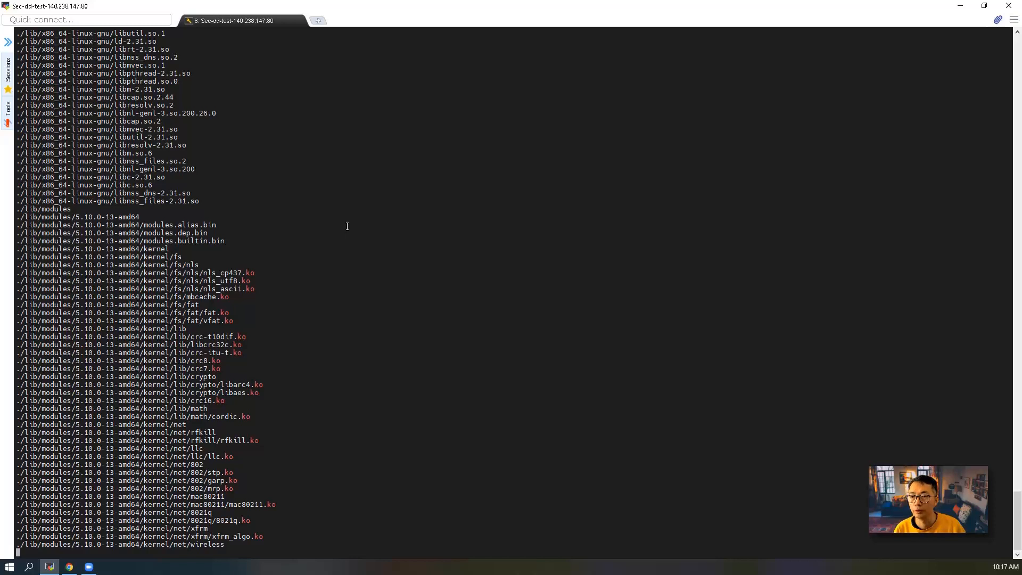
scroll("down", 3)
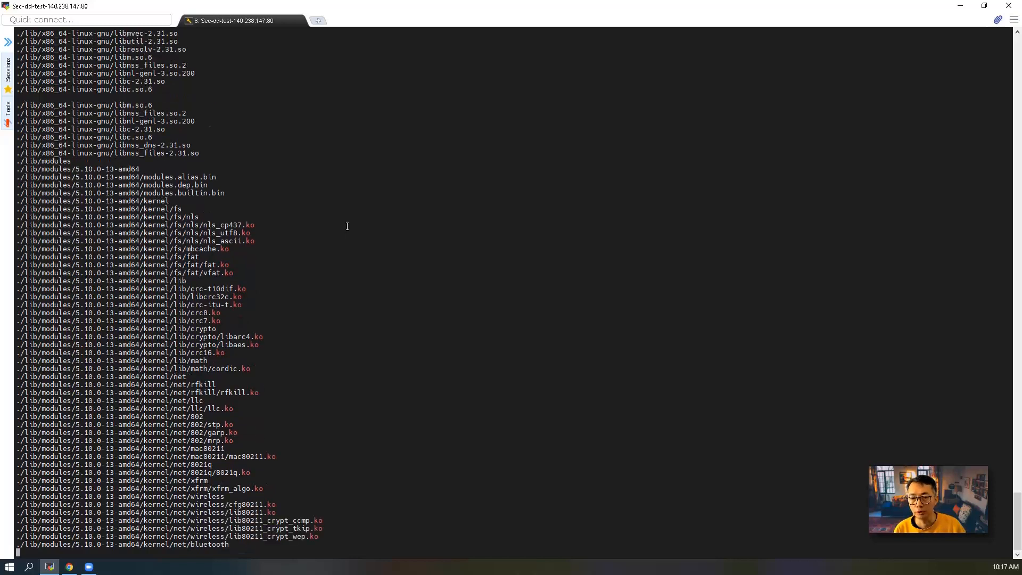
scroll("down", 3)
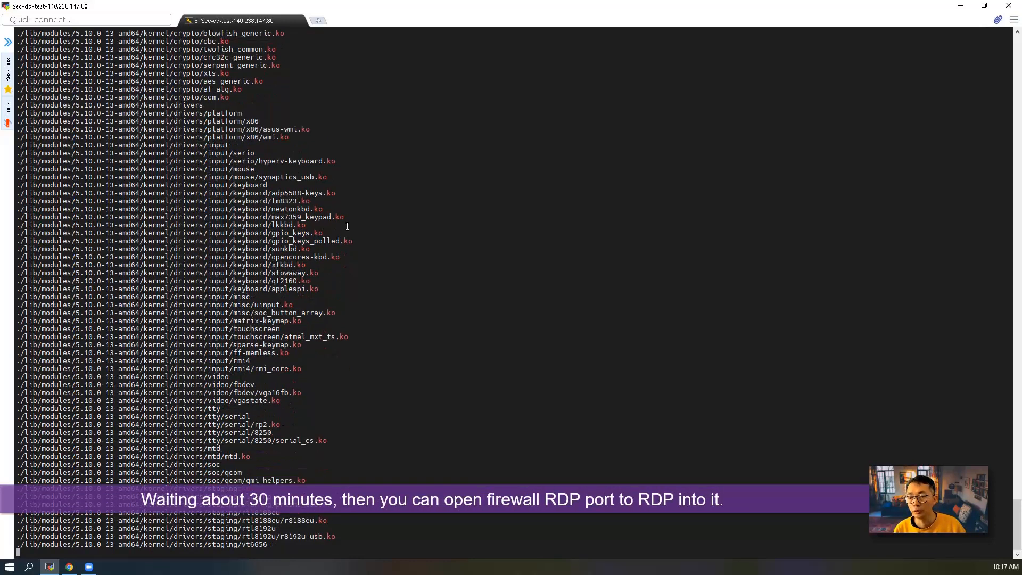
scroll("down", 3)
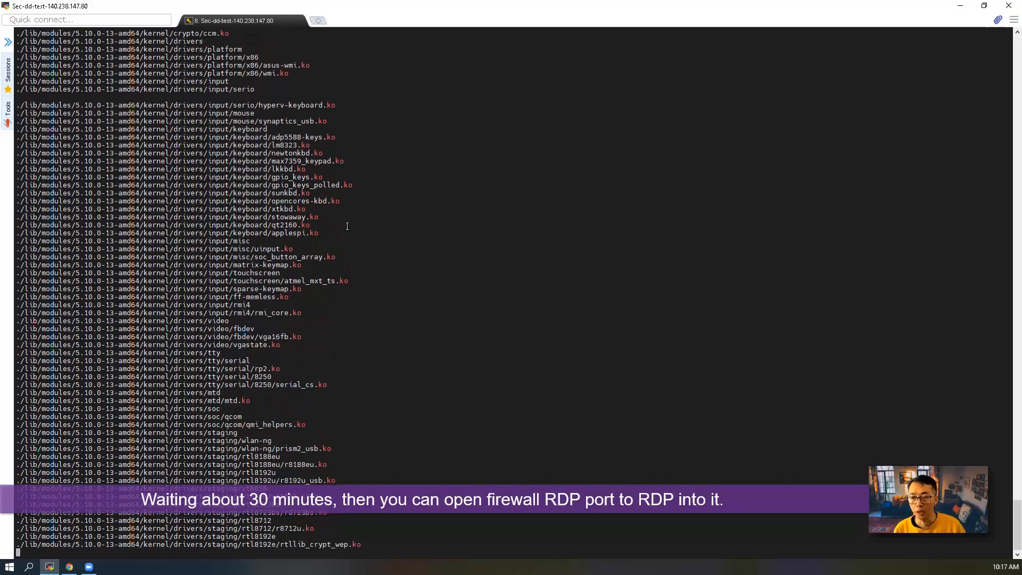
scroll("down", 3)
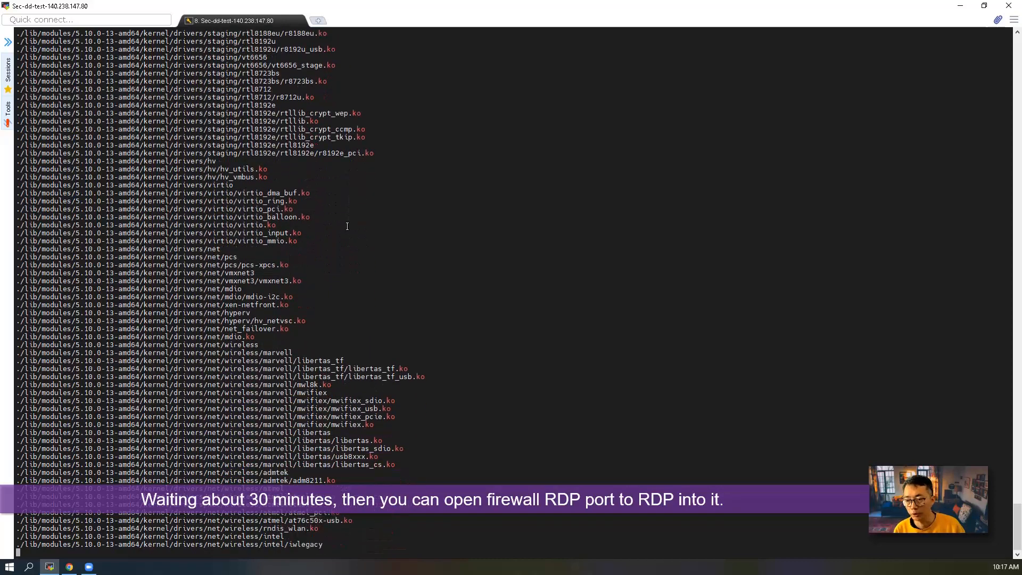
scroll("down", 3)
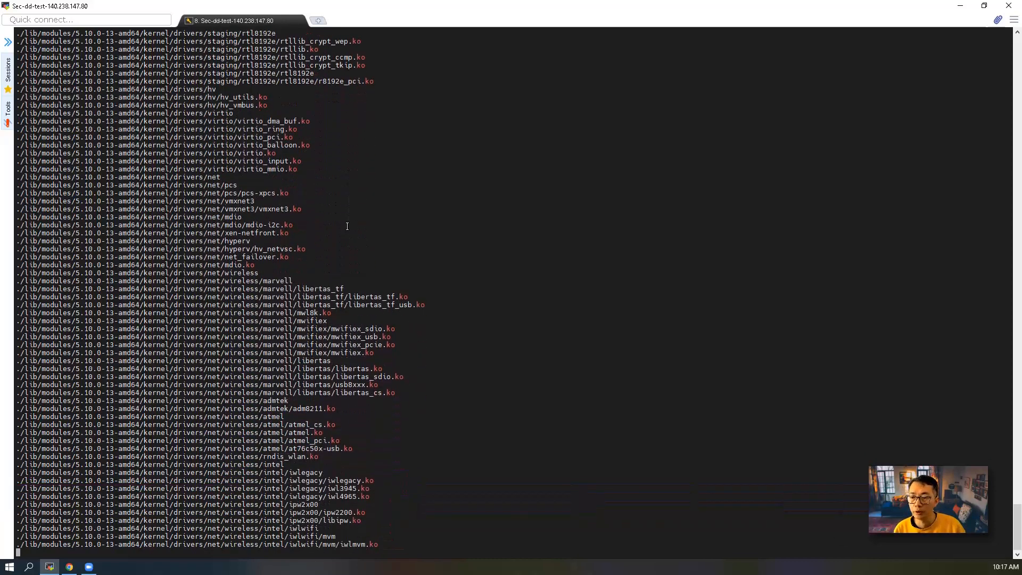
scroll("down", 3)
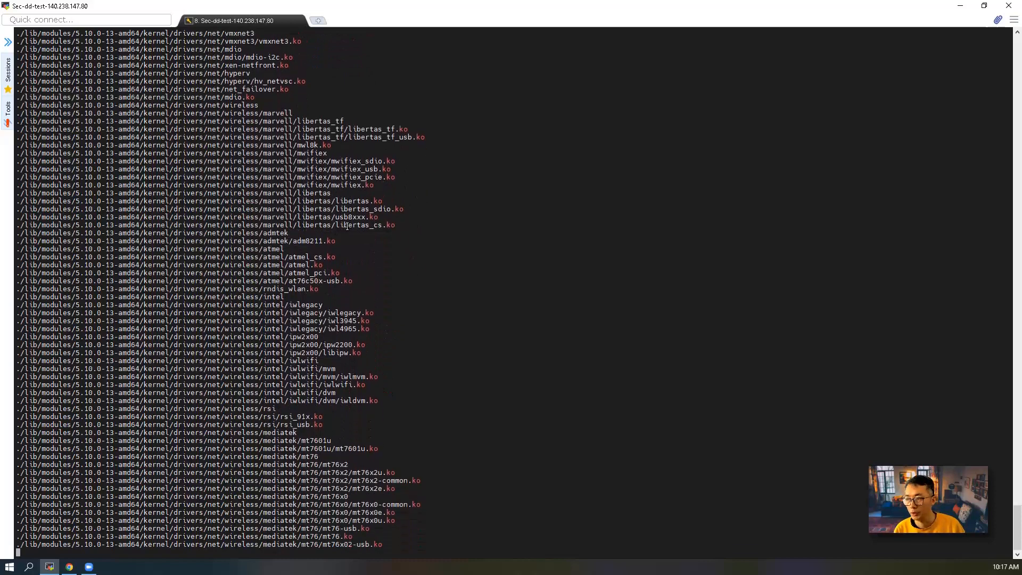
scroll("down", 3)
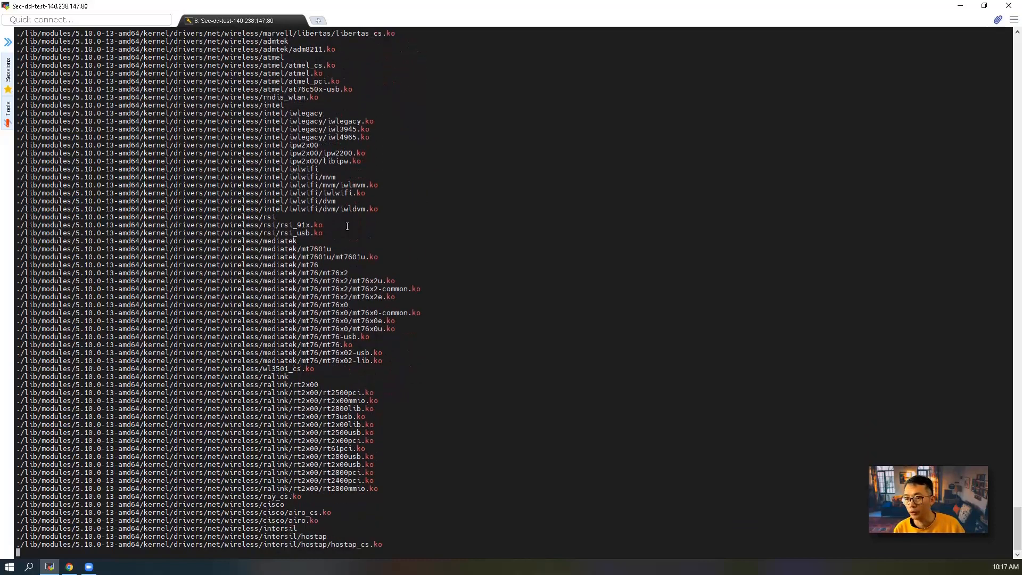
scroll("down", 3)
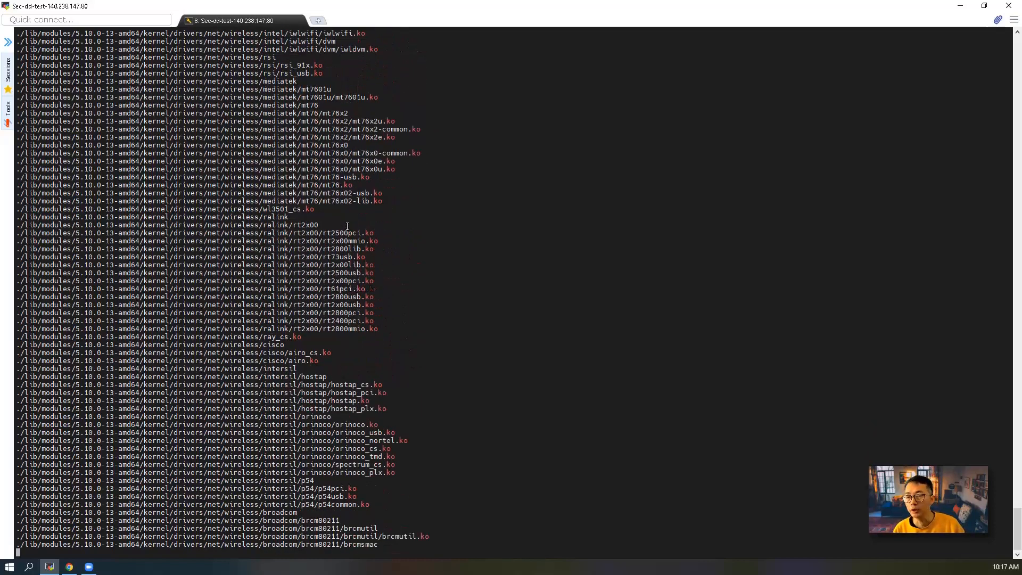
scroll("down", 3)
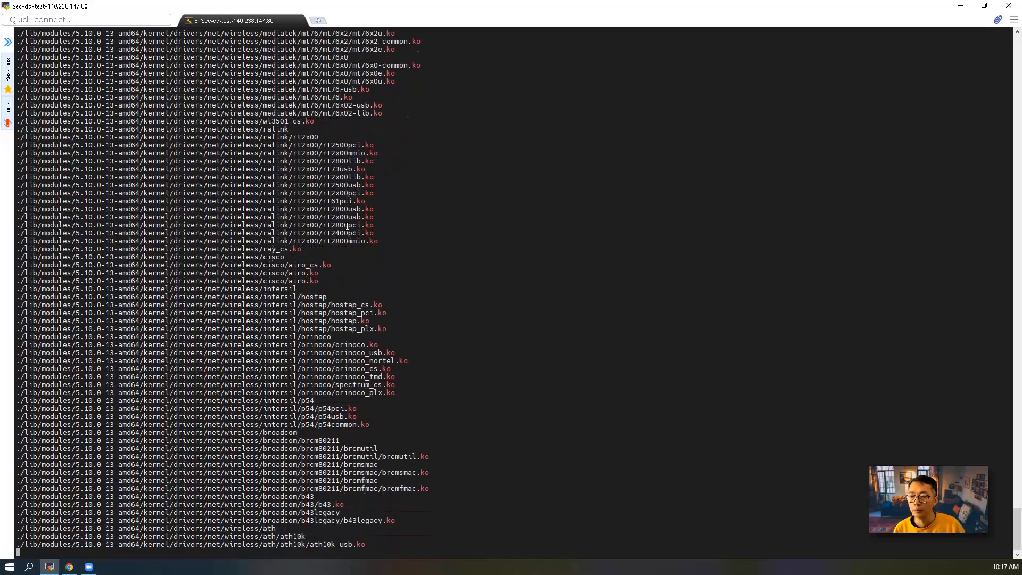
scroll("down", 3)
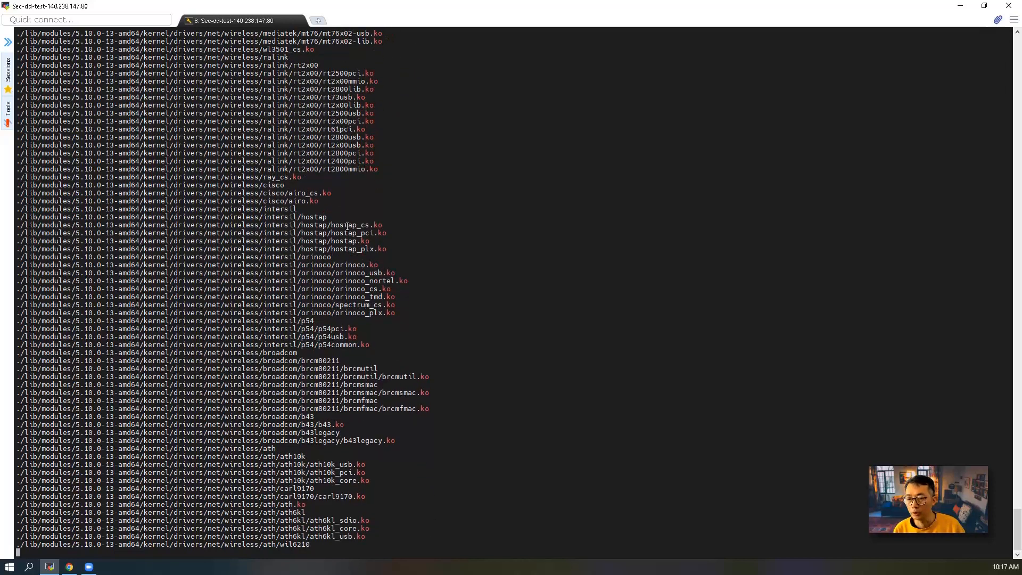
scroll("down", 3)
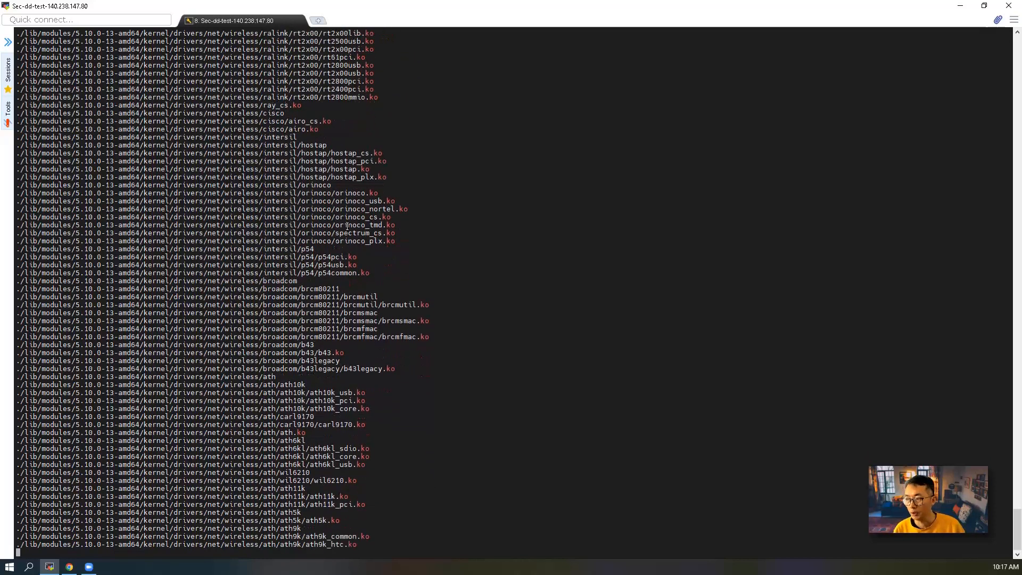
scroll("down", 3)
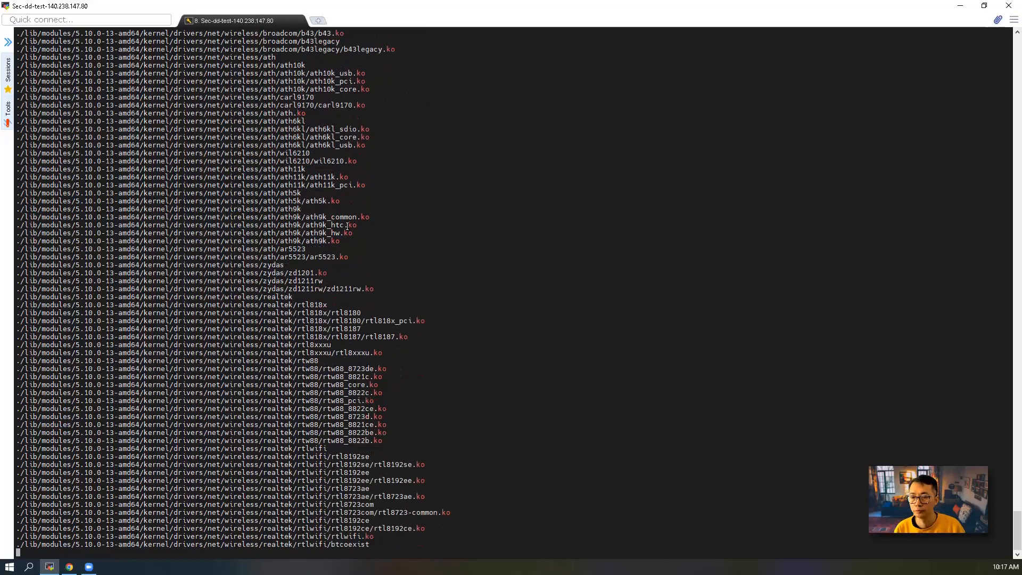
scroll("down", 3)
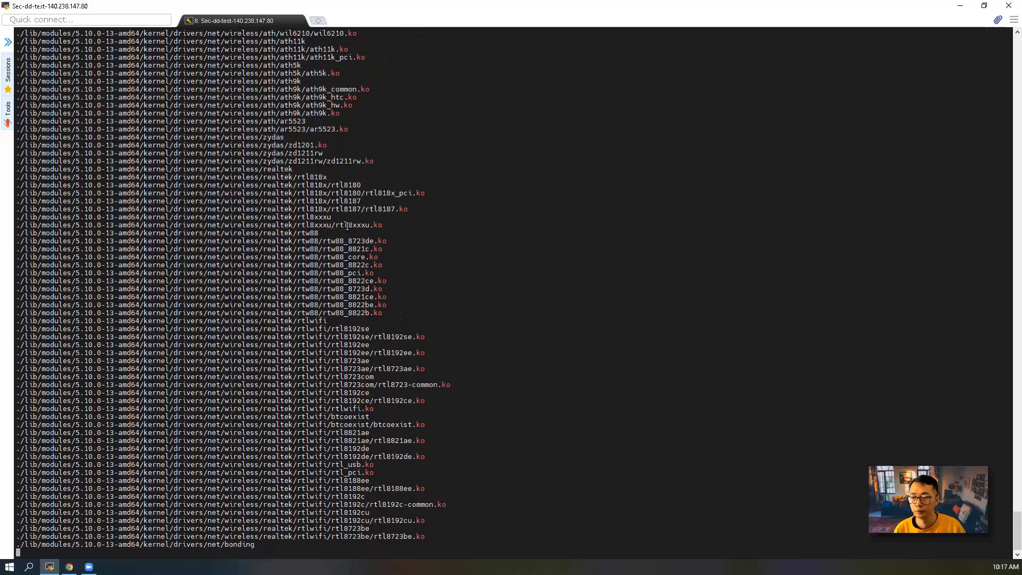
scroll("down", 3)
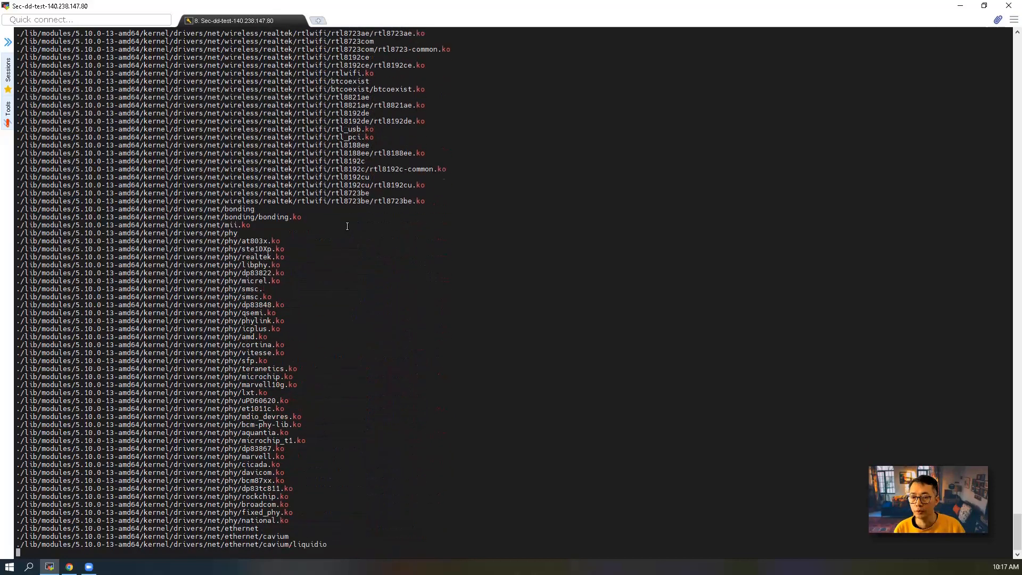
scroll("down", 3)
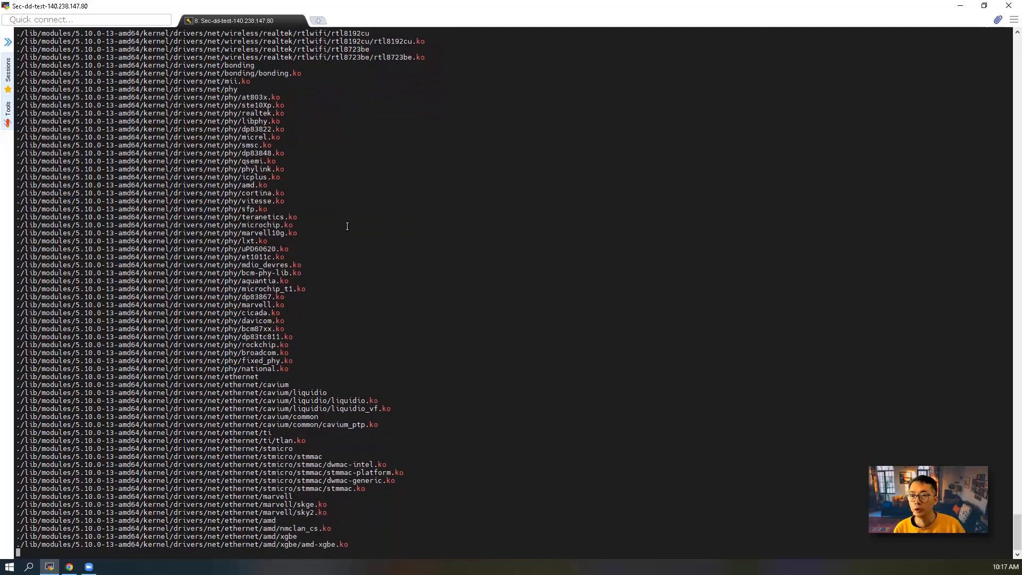
scroll("down", 3)
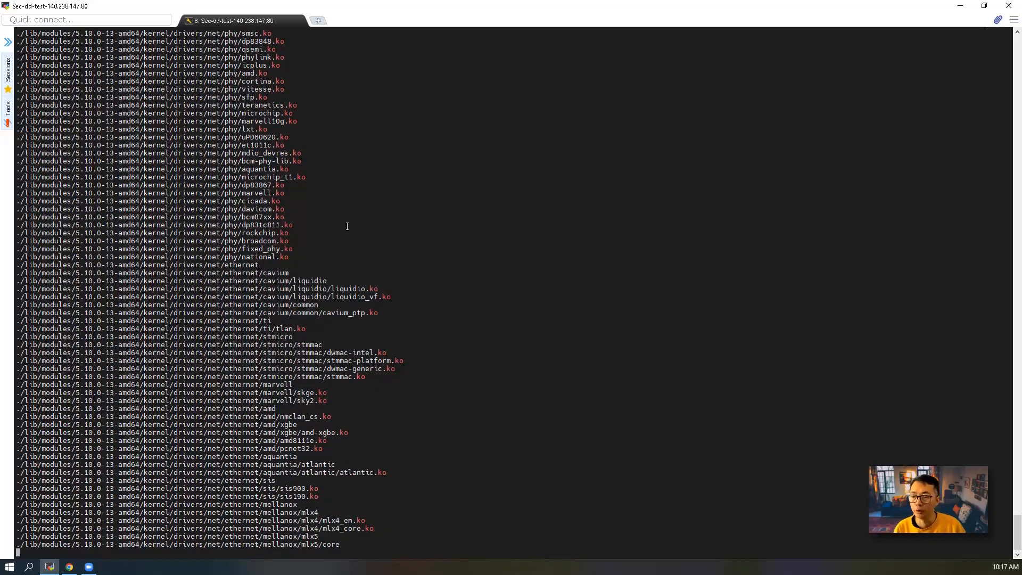
scroll("down", 3)
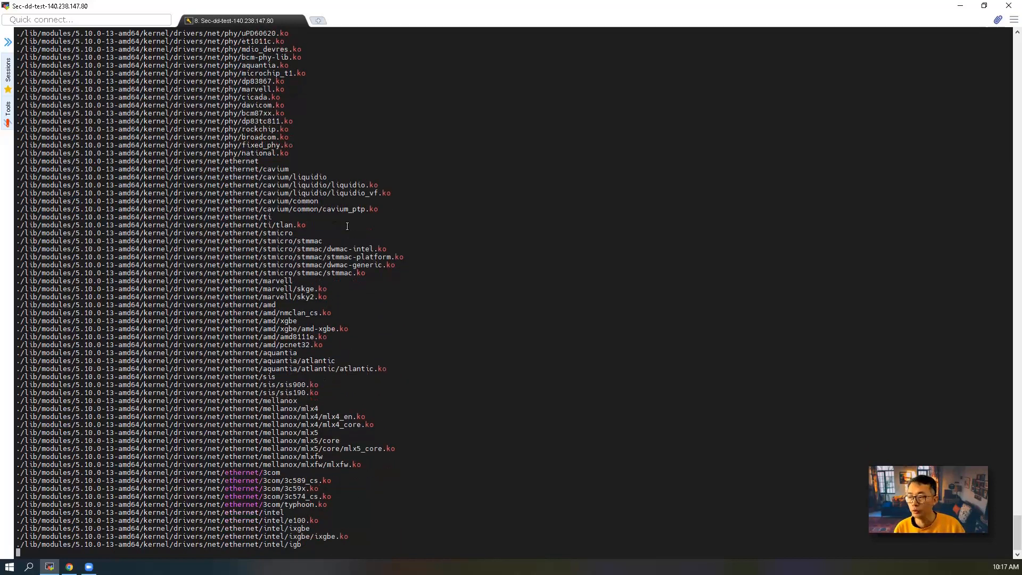
scroll("down", 3)
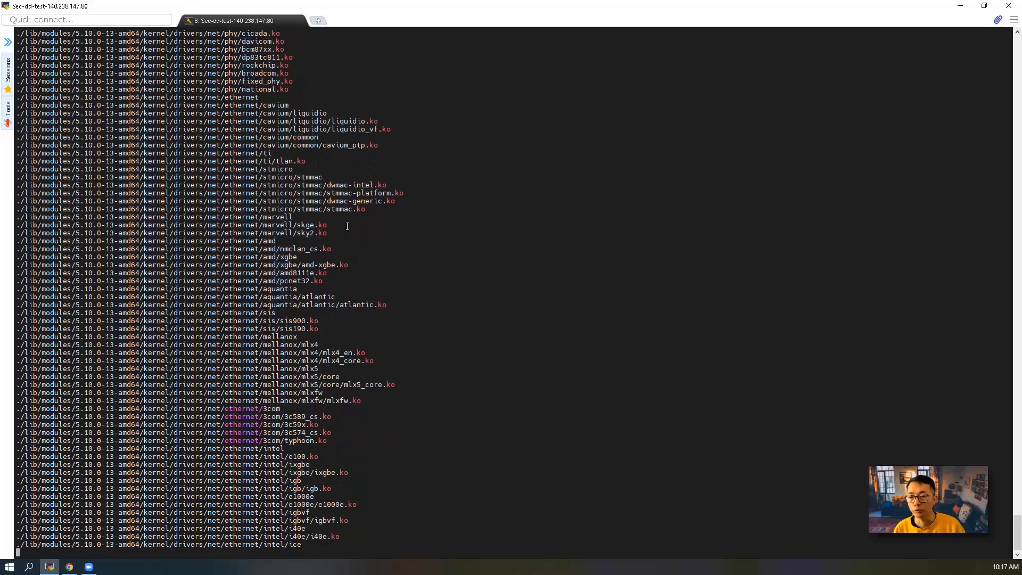
scroll("down", 3)
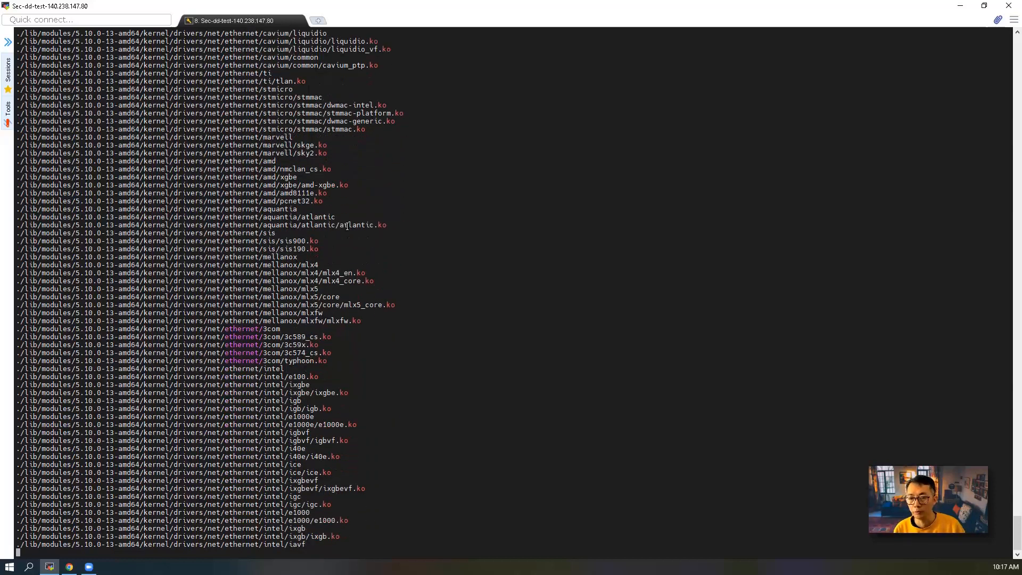
scroll("down", 3)
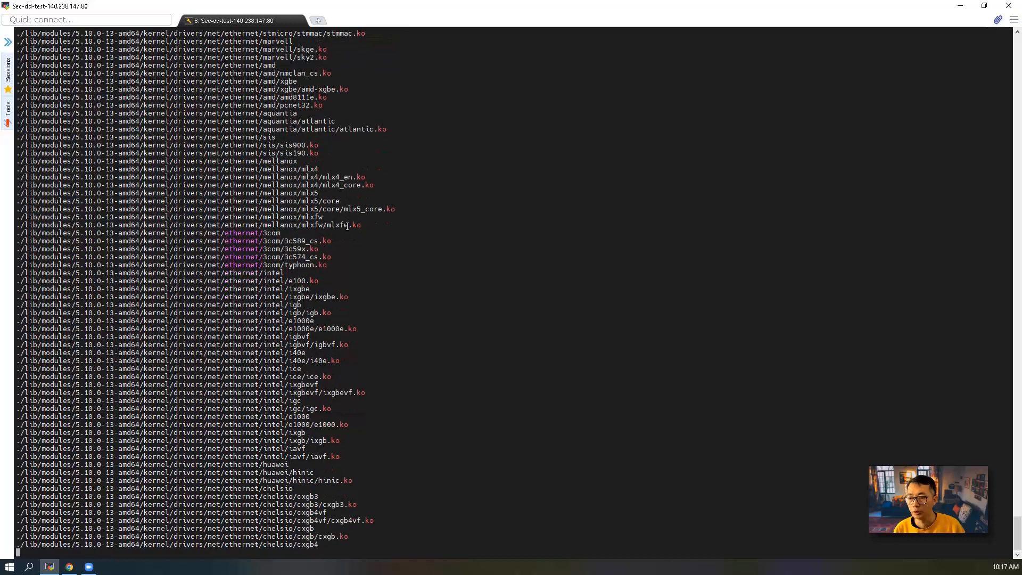
scroll("down", 3)
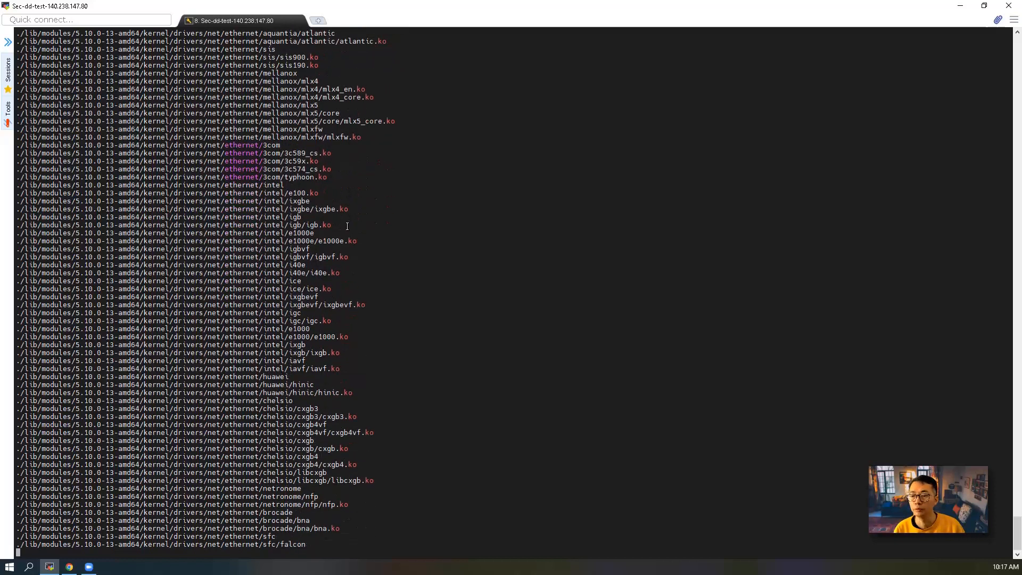
scroll("down", 3)
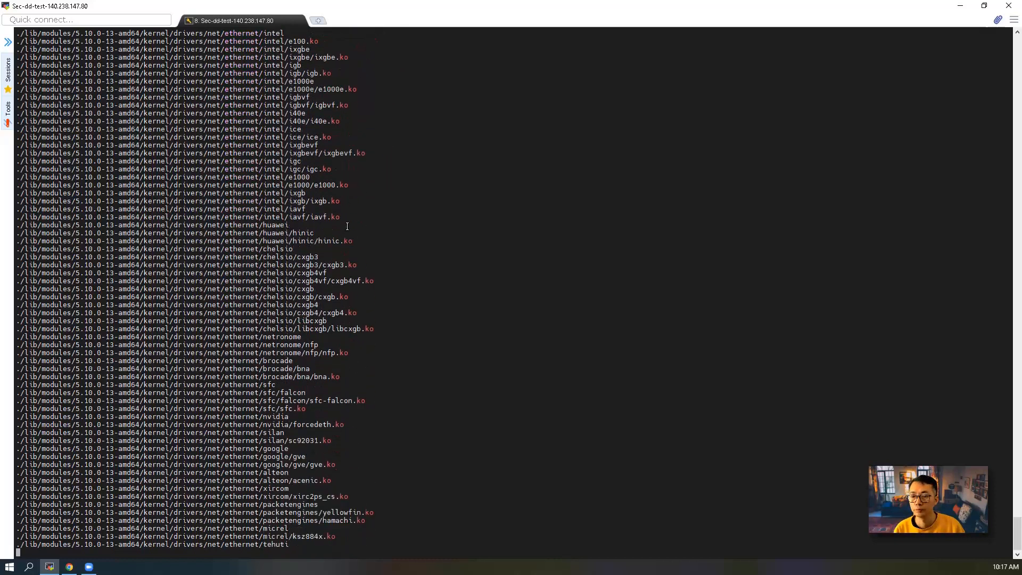
scroll("down", 3)
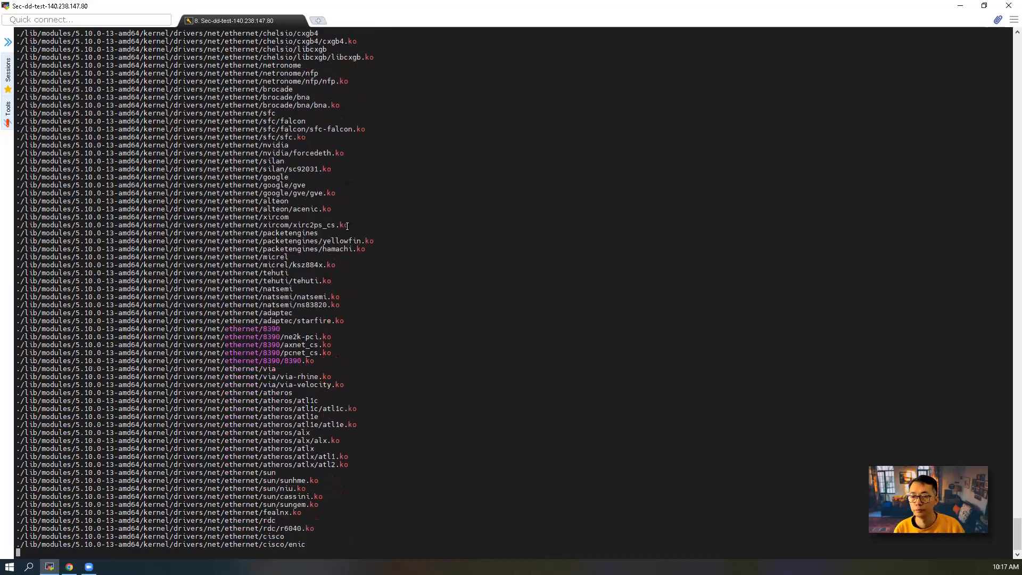
scroll("down", 3)
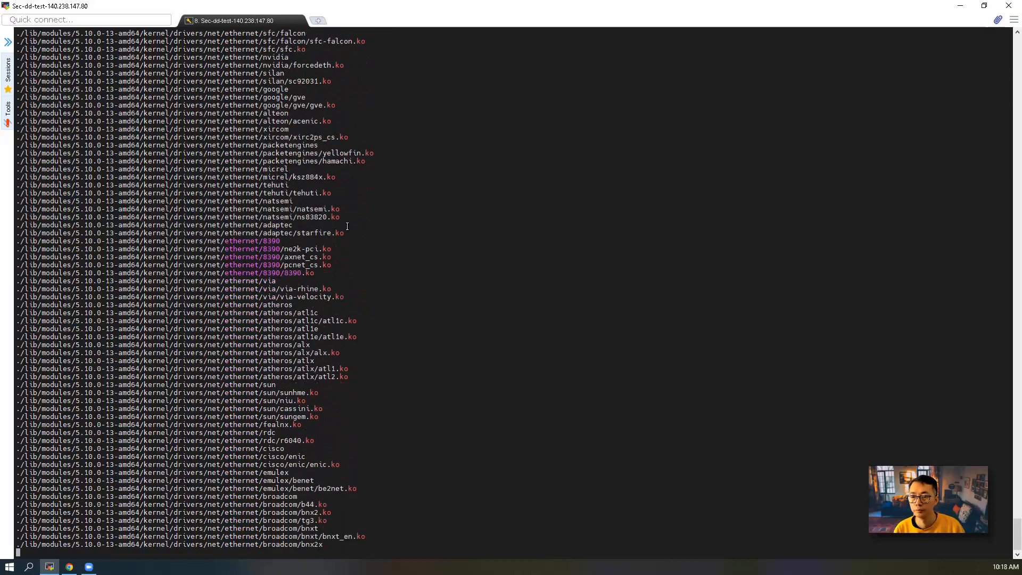
scroll("down", 3)
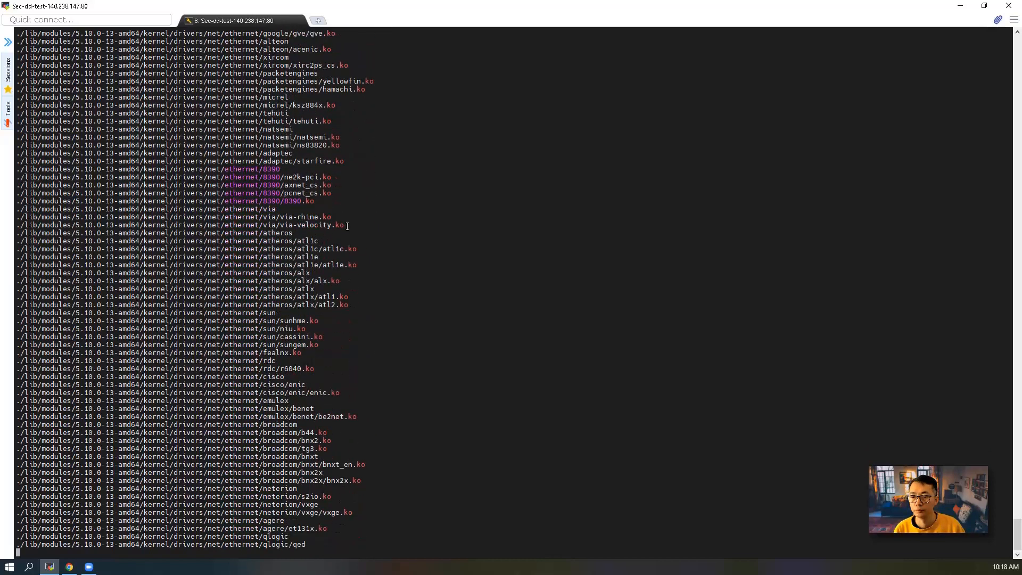
scroll("down", 3)
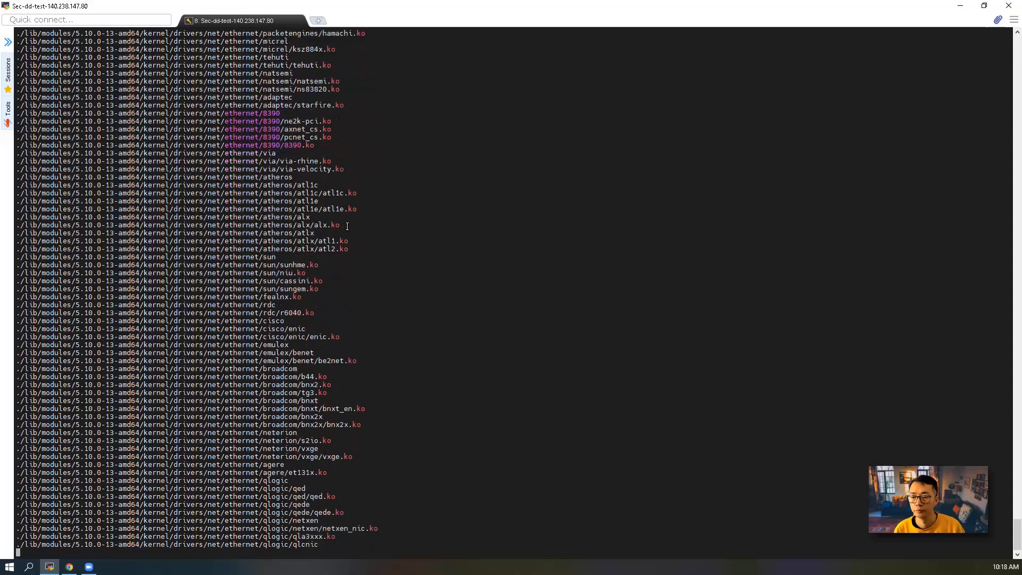
scroll("down", 3)
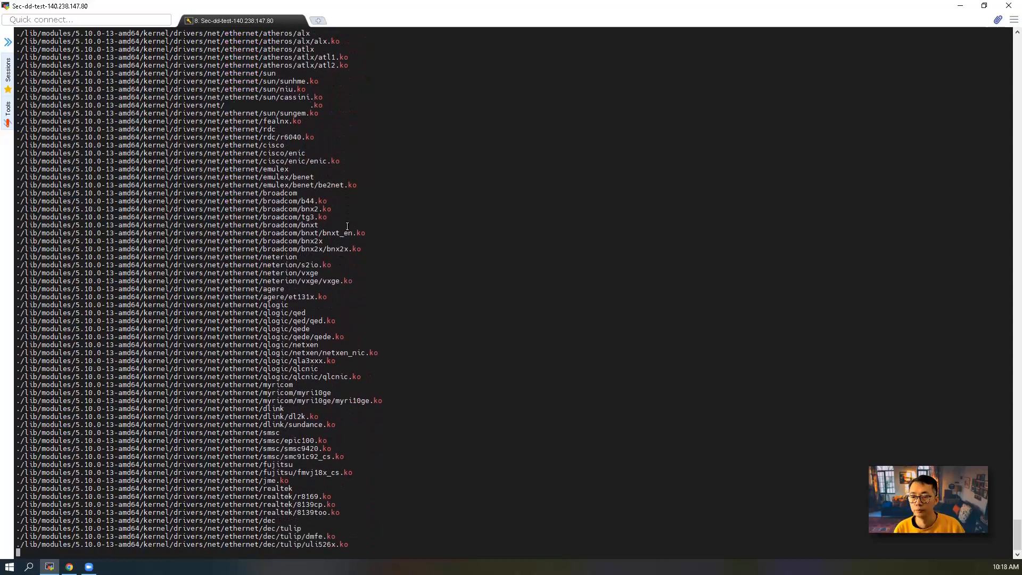
scroll("down", 3)
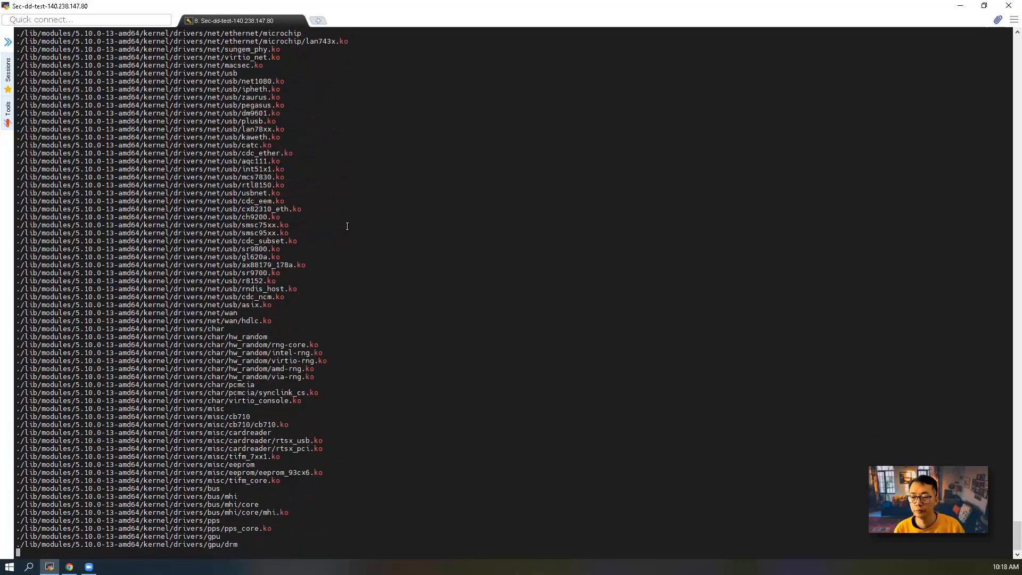
scroll("down", 3)
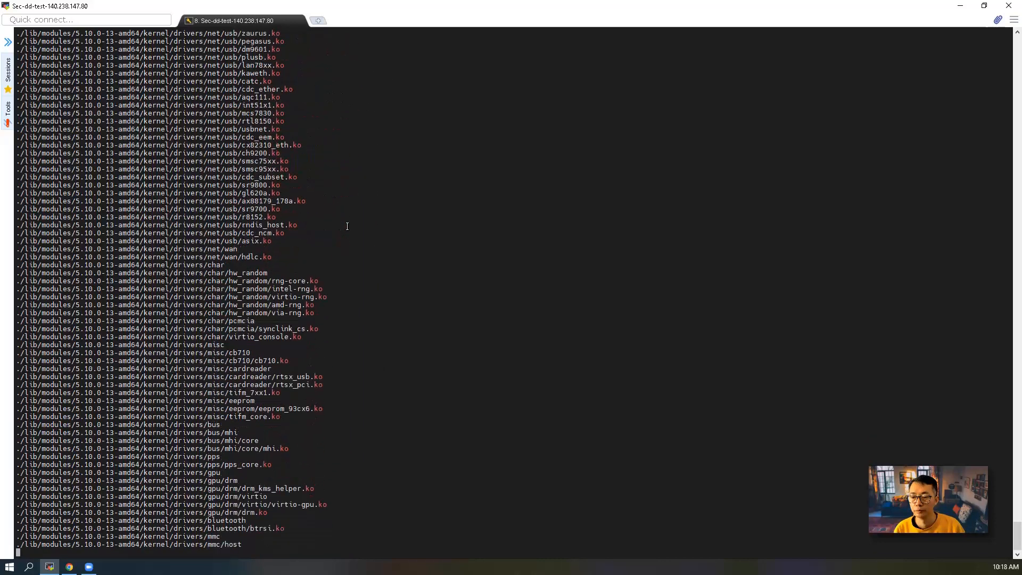
scroll("down", 3)
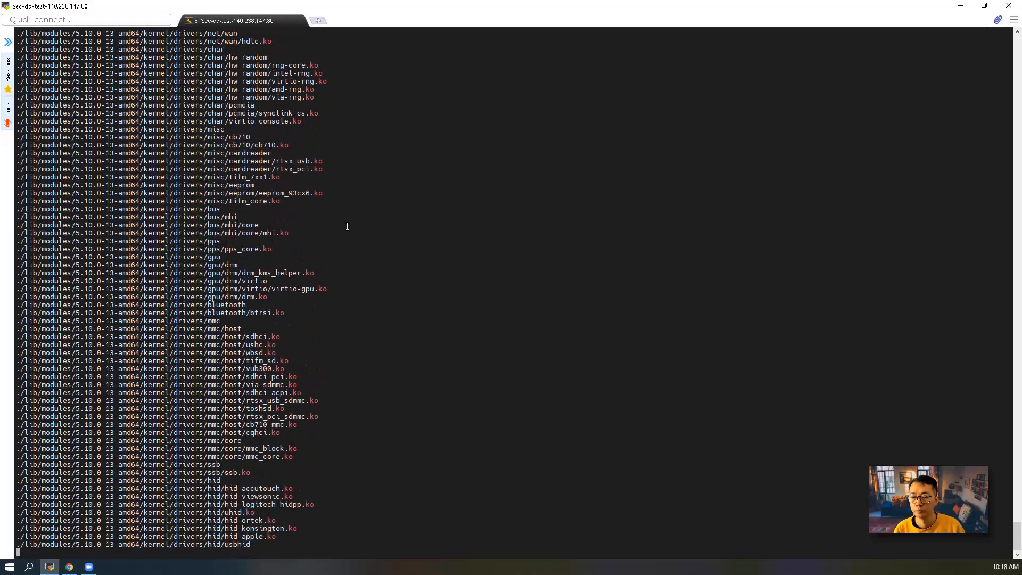
scroll("down", 3)
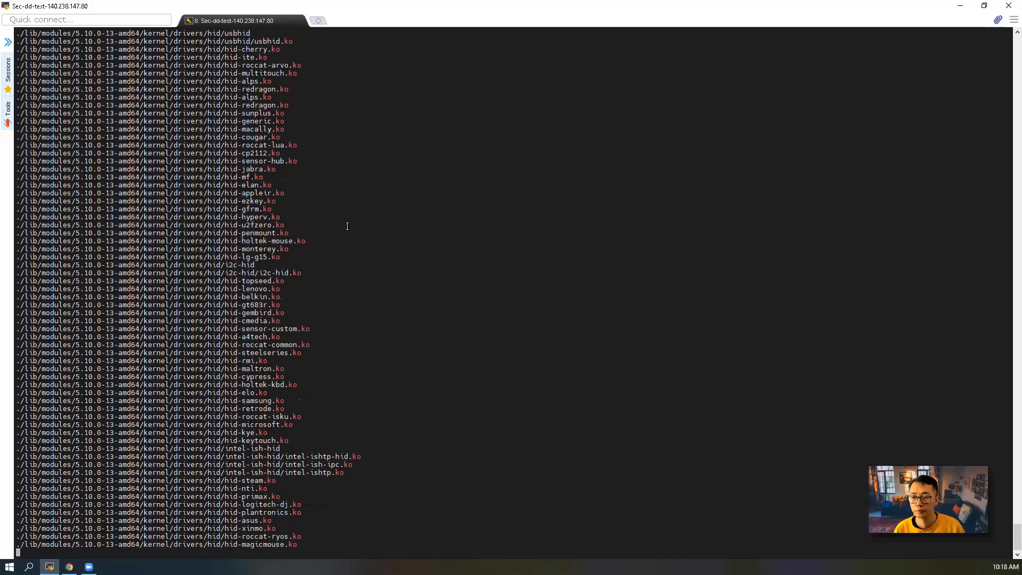
scroll("down", 3)
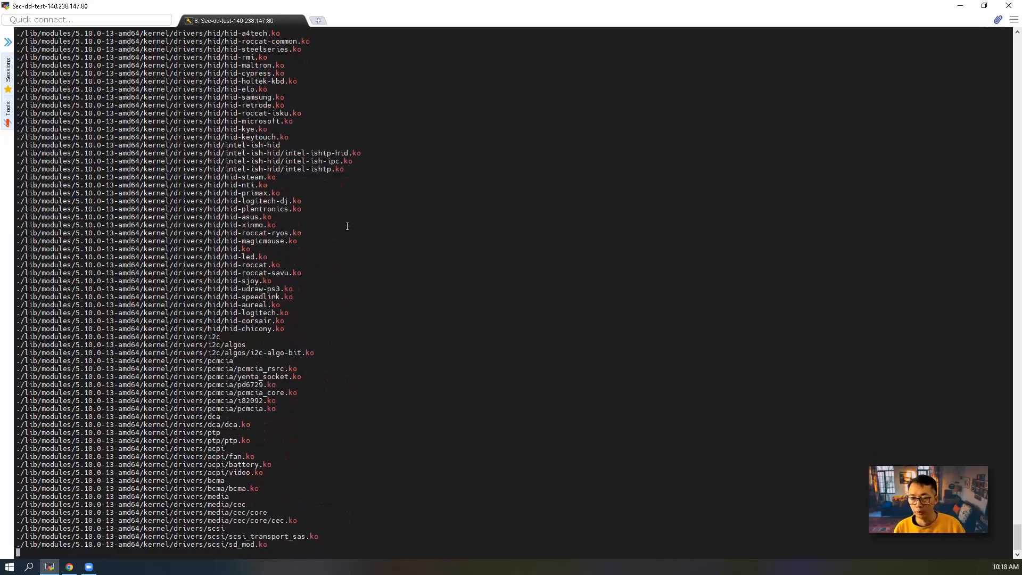
scroll("down", 3)
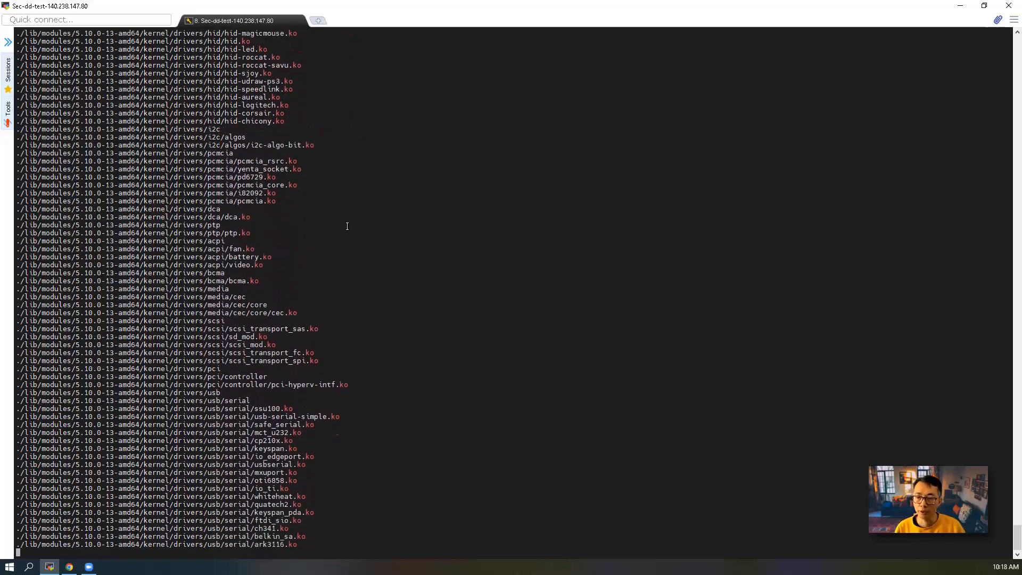
scroll("down", 3)
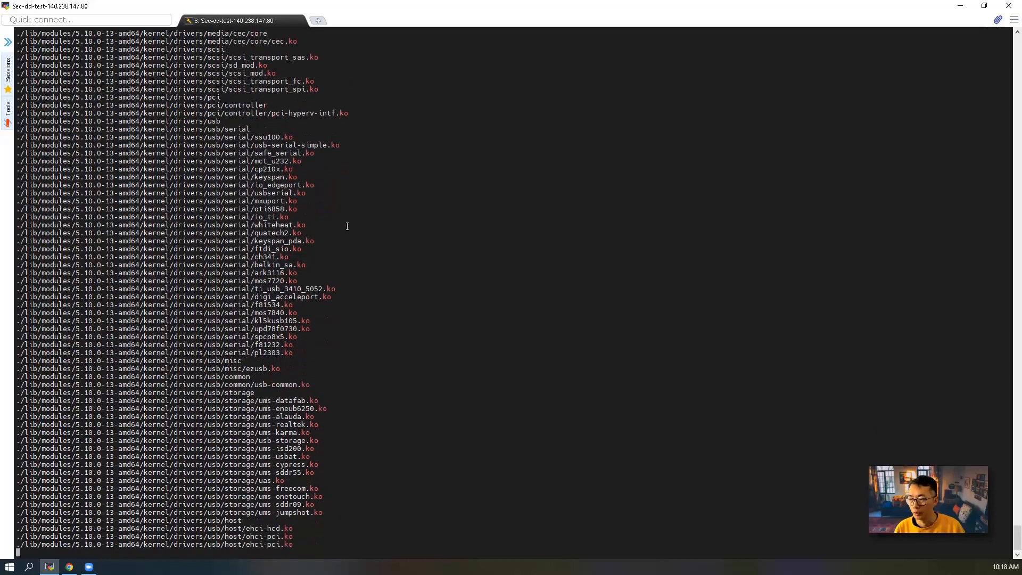
scroll("down", 3)
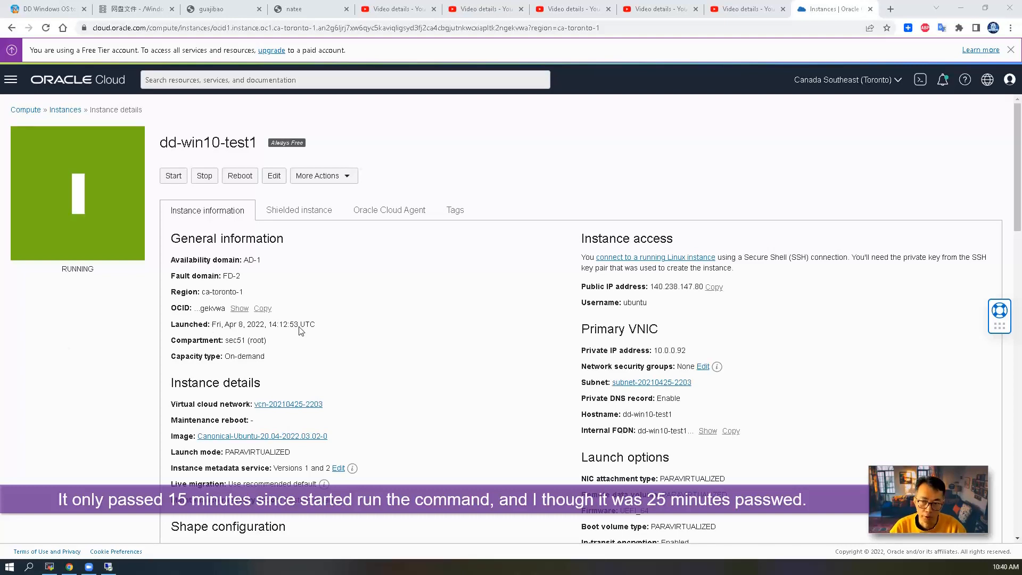
mouse_move(568, 309)
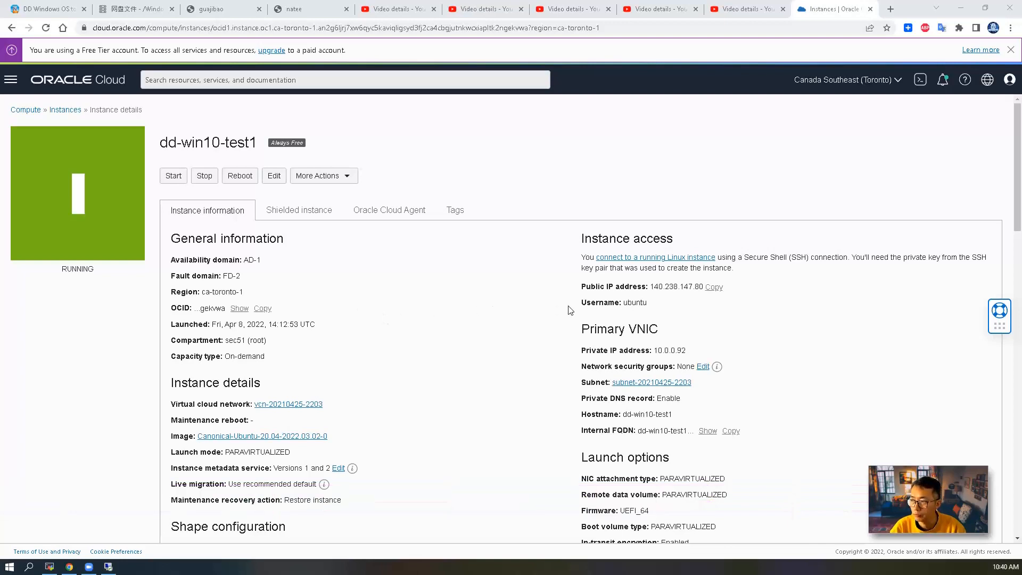
mouse_move(684, 364)
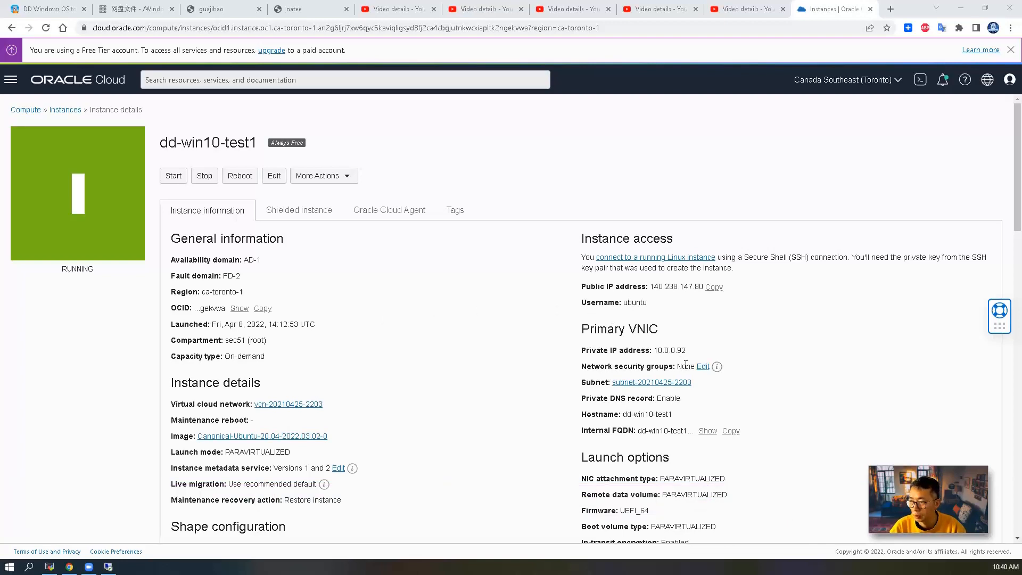
Attach the allow3389 network security group to the instance and open its security rules.
left_click(702, 365)
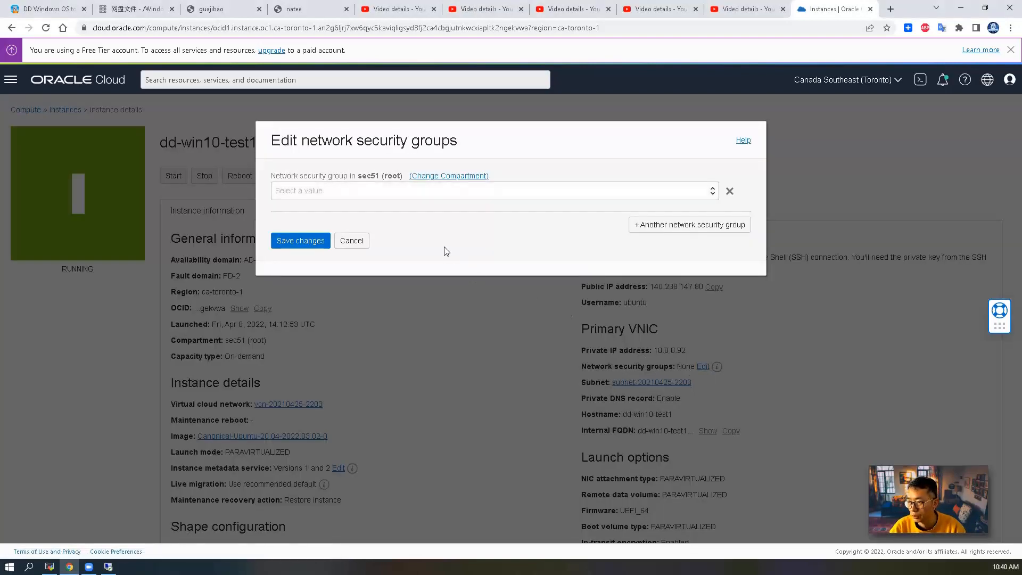
left_click(489, 191)
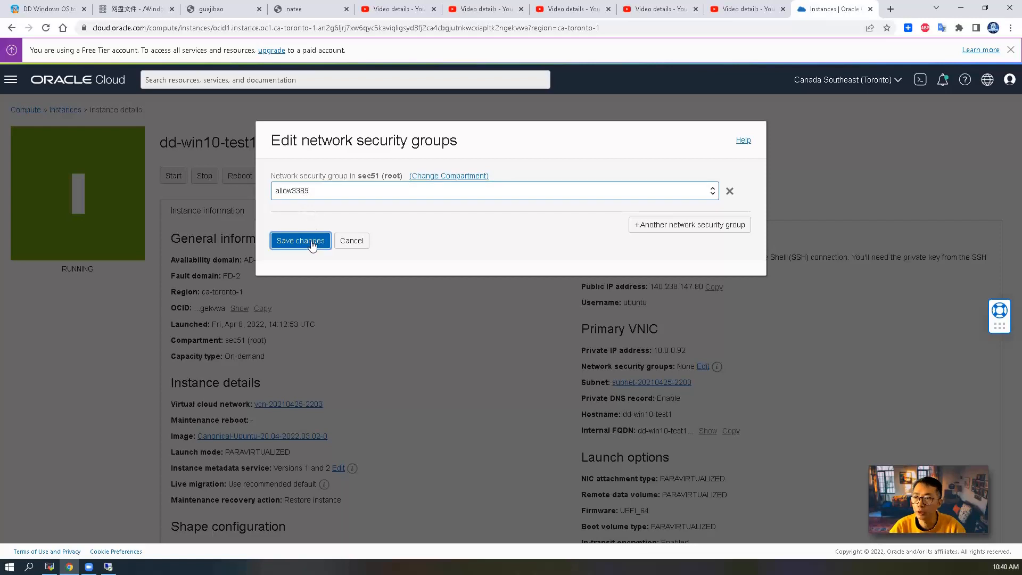
left_click(300, 241)
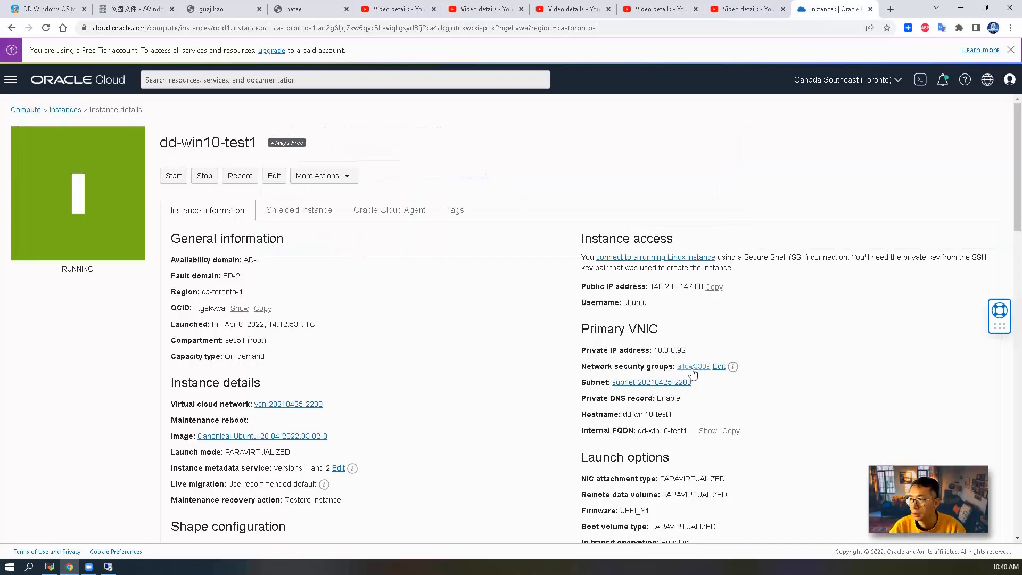
left_click(693, 365)
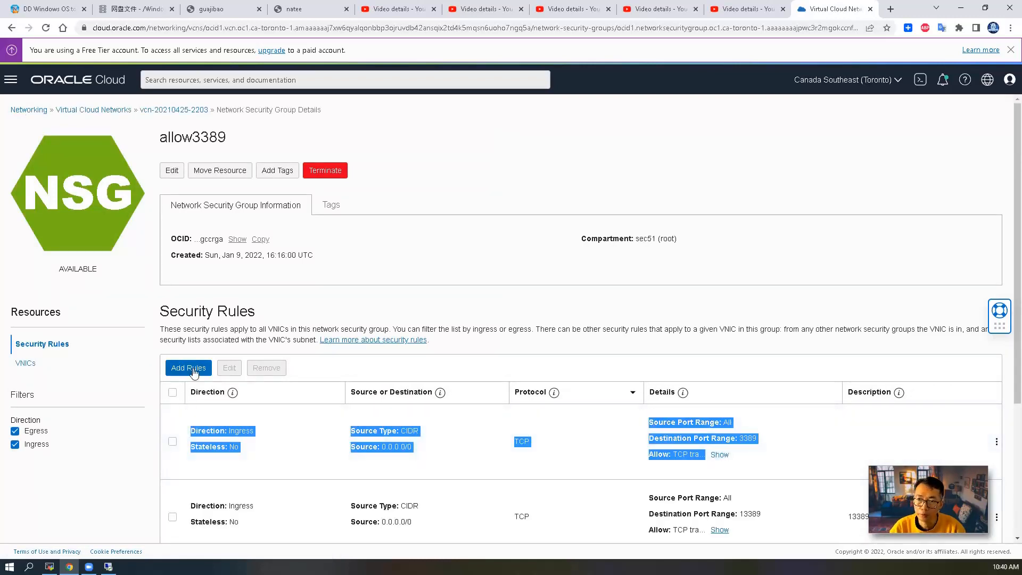
Add an ingress rule: source CIDR 0.0.0.0/0, protocol TCP, destination port 3389; then launch Remote Desktop.
left_click(187, 367)
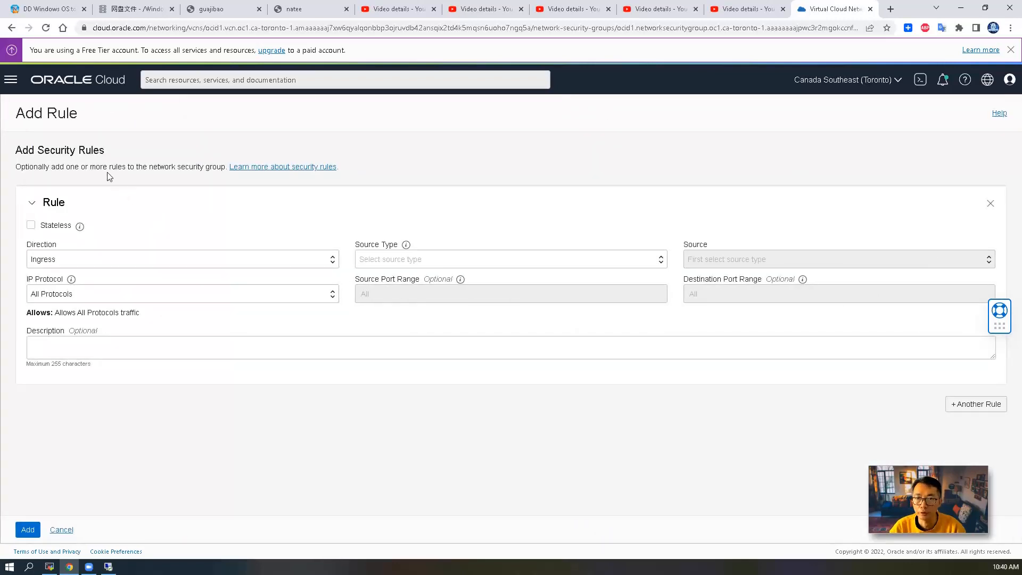
left_click(510, 259)
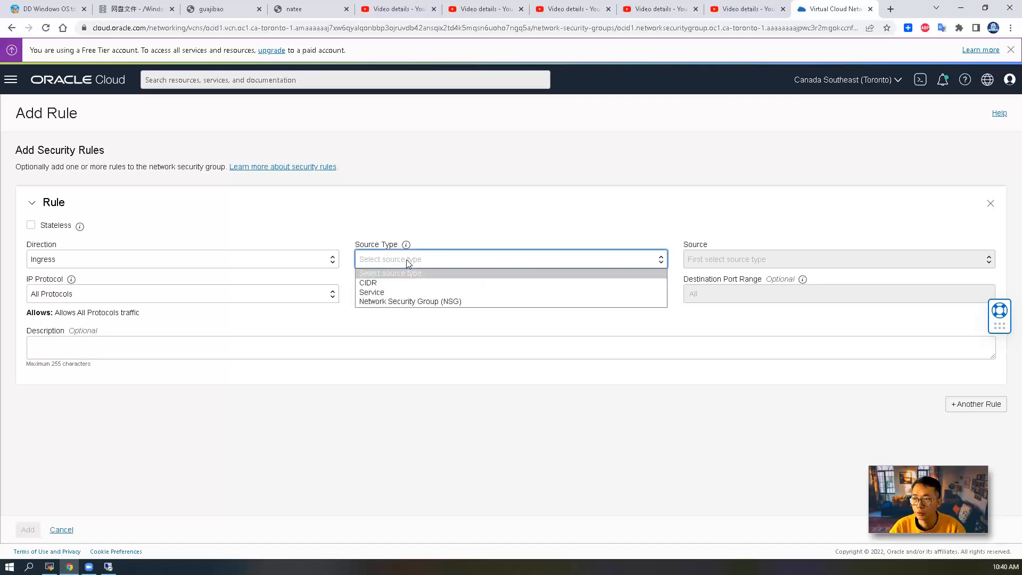
left_click(367, 282)
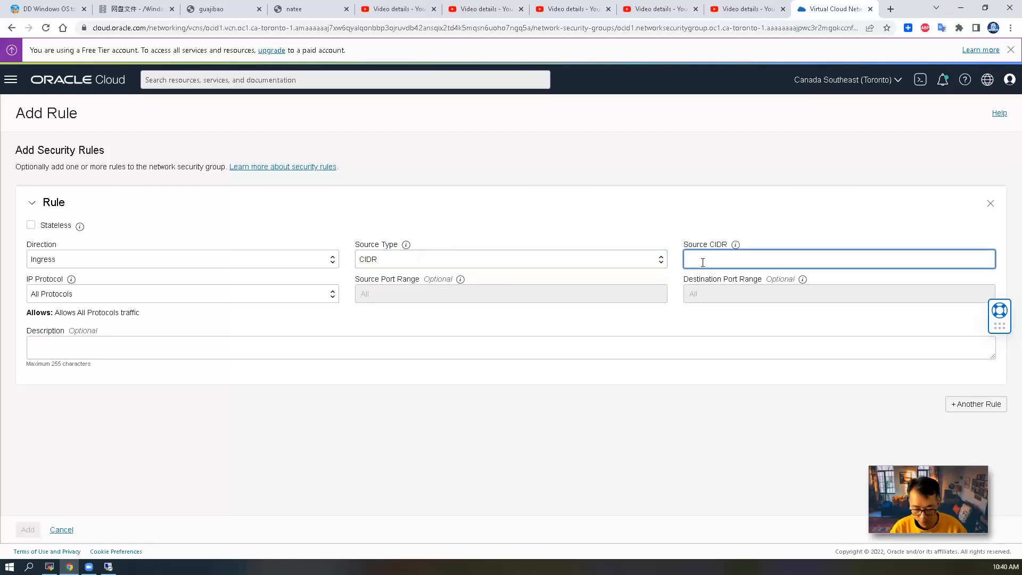
type("0.0.0.0/0")
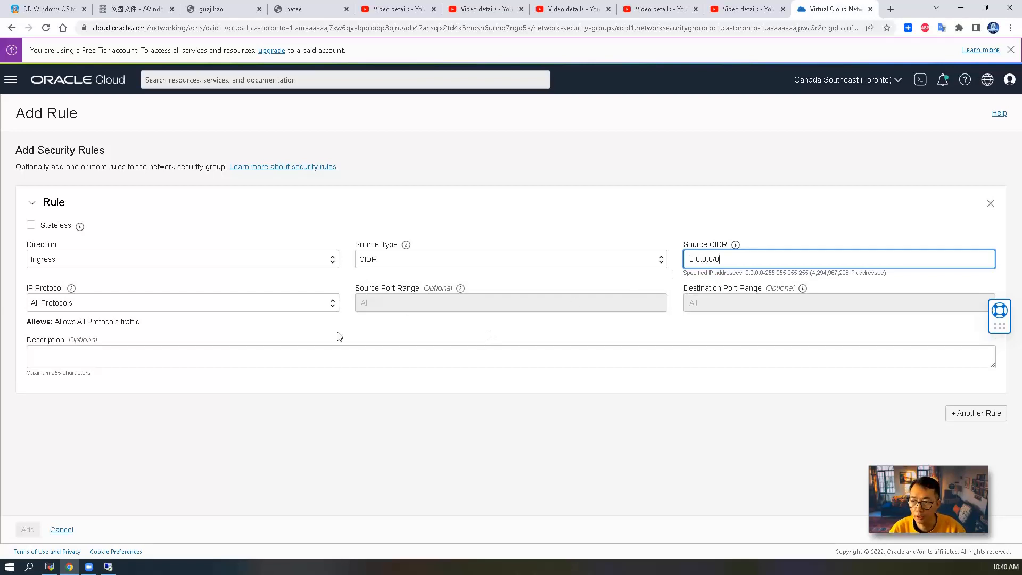
left_click(181, 302)
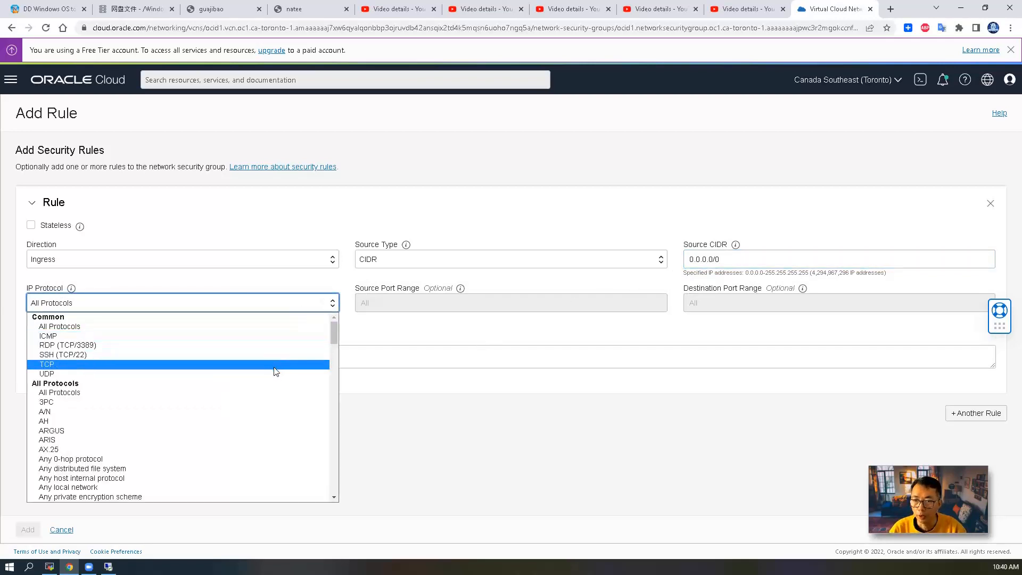
left_click(45, 364)
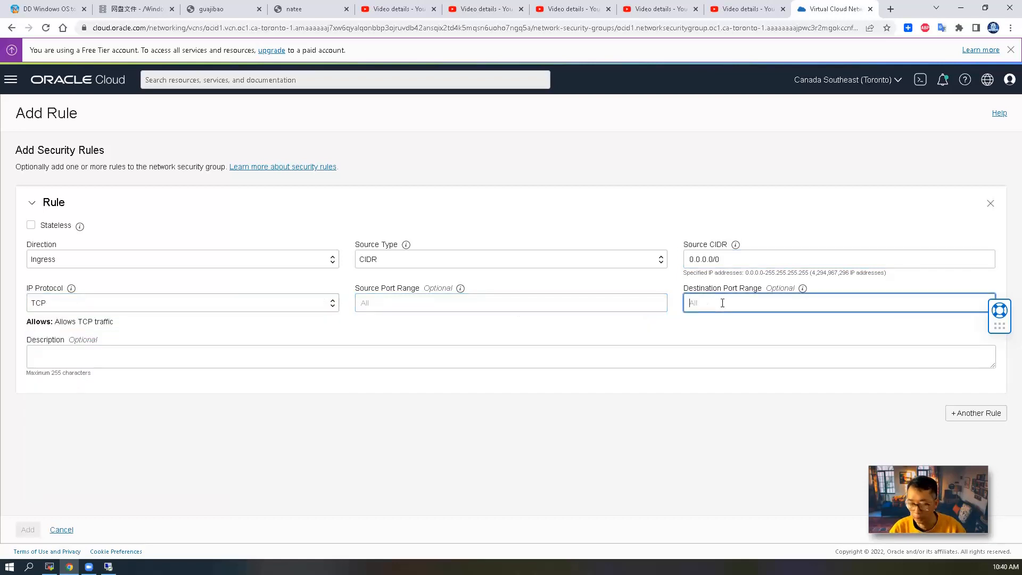
type("3389")
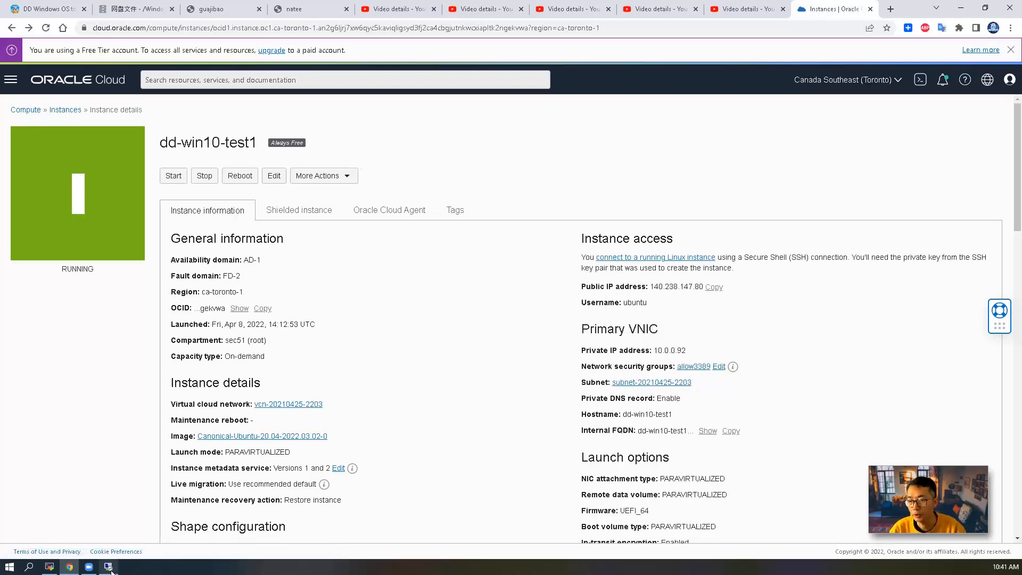
left_click(109, 566)
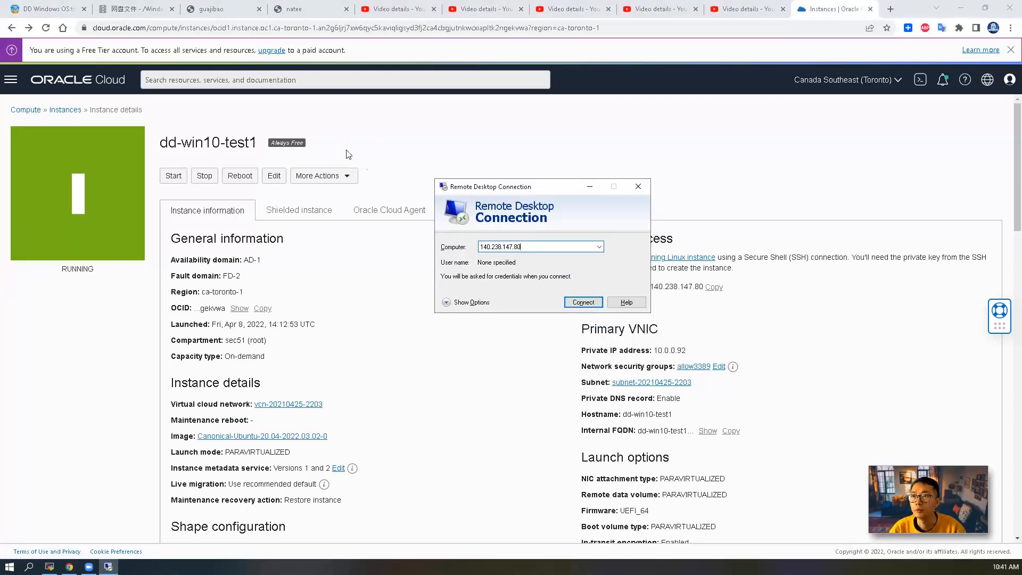
Connect Remote Desktop to 140.238.147.80, trusting the prompt; the attempt fails with a can't-connect error.
left_click_drag(541, 186, 483, 164)
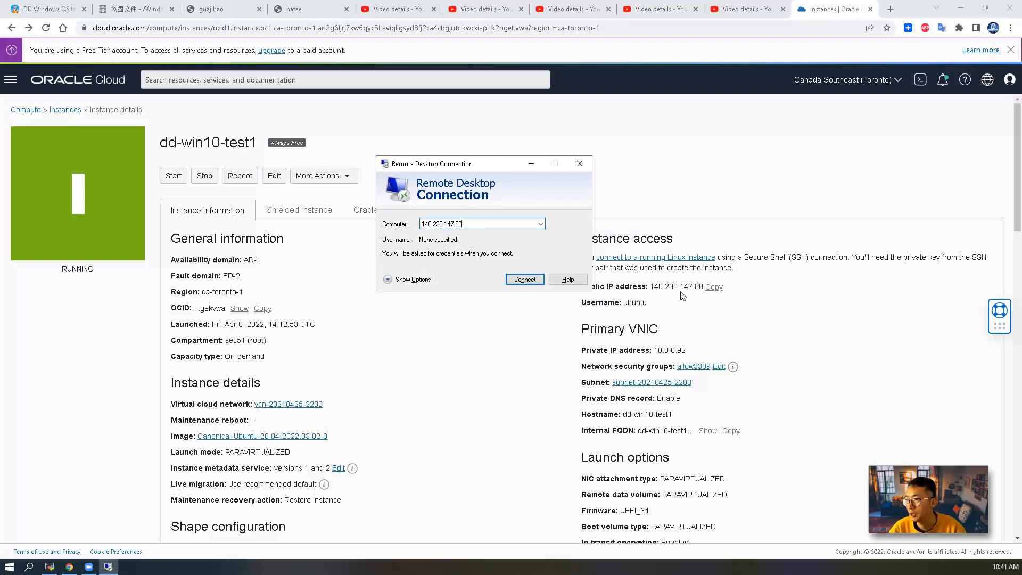
mouse_move(675, 286)
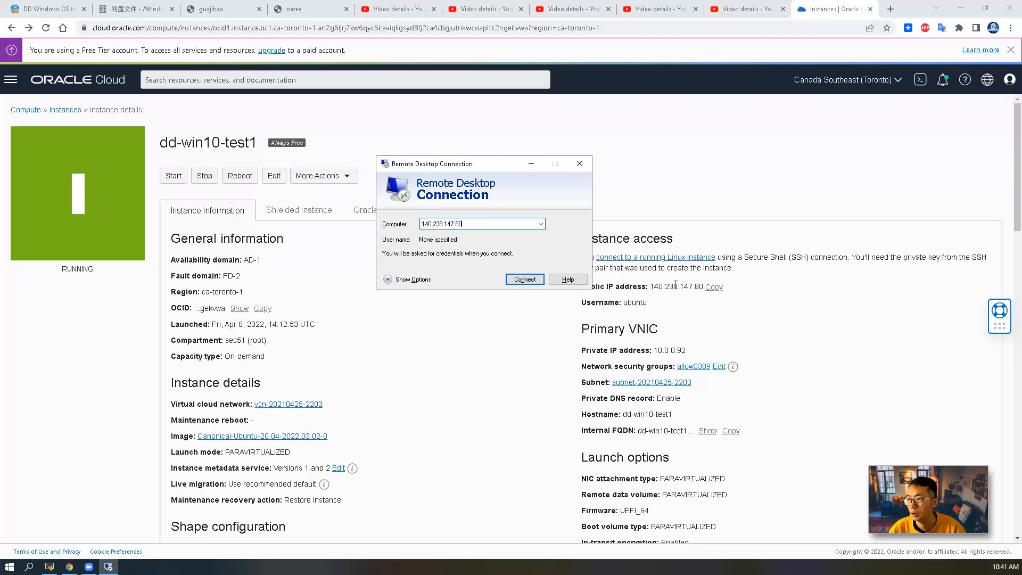
left_click(524, 278)
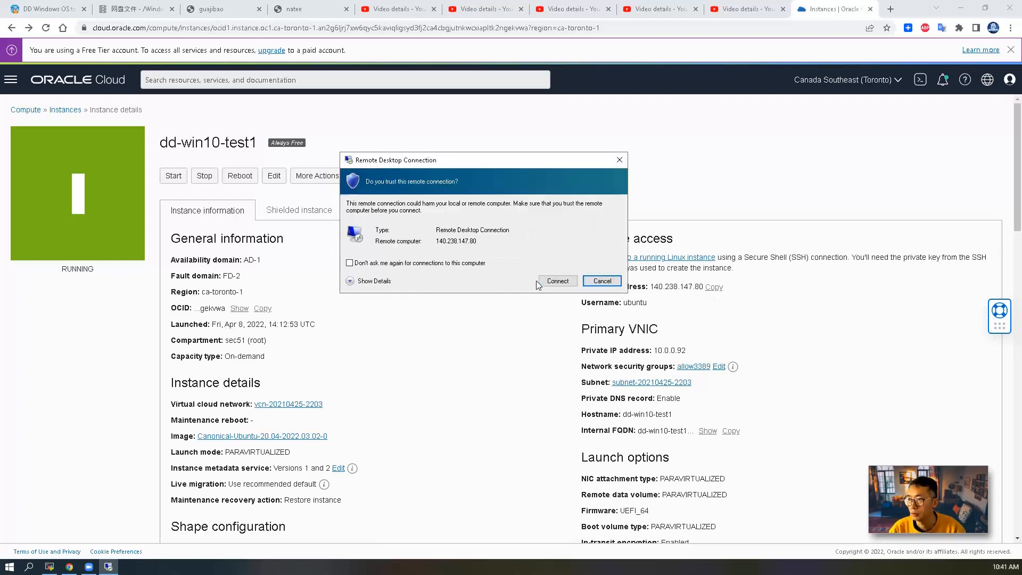
left_click(557, 280)
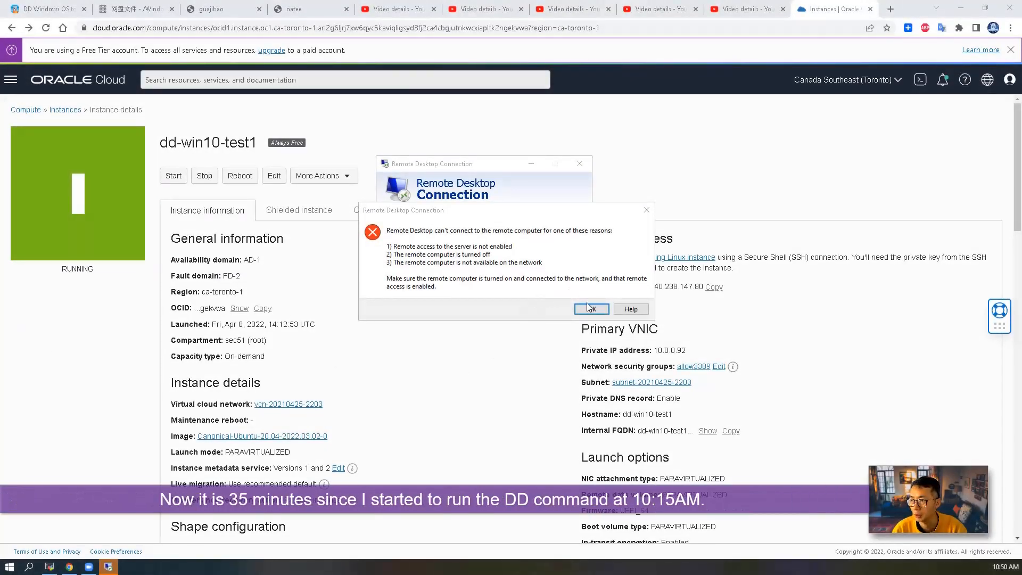
Dismiss the error and reconnect, ticking Don't ask again on the trust prompt.
left_click(591, 308)
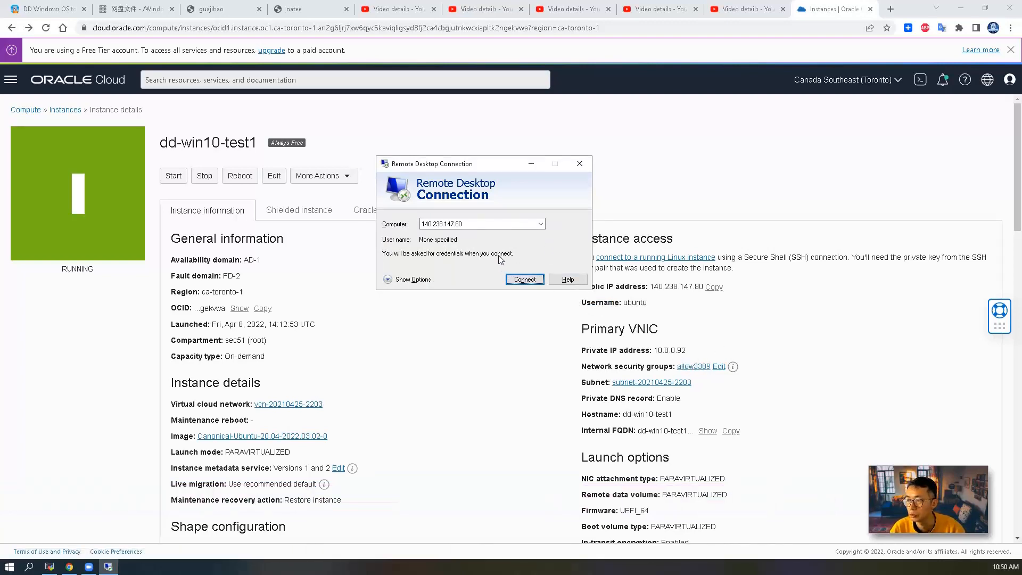
left_click(524, 279)
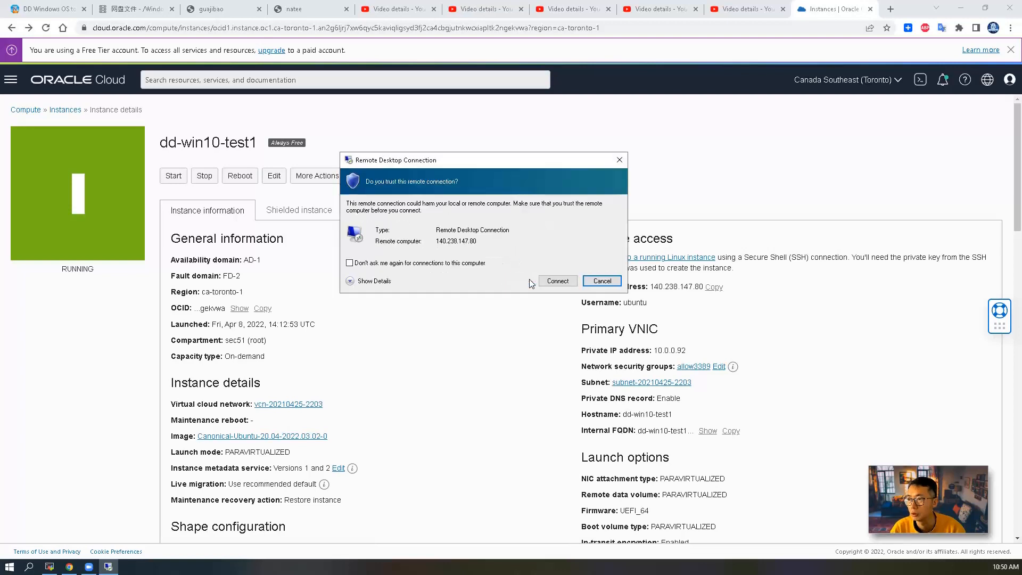
left_click(351, 263)
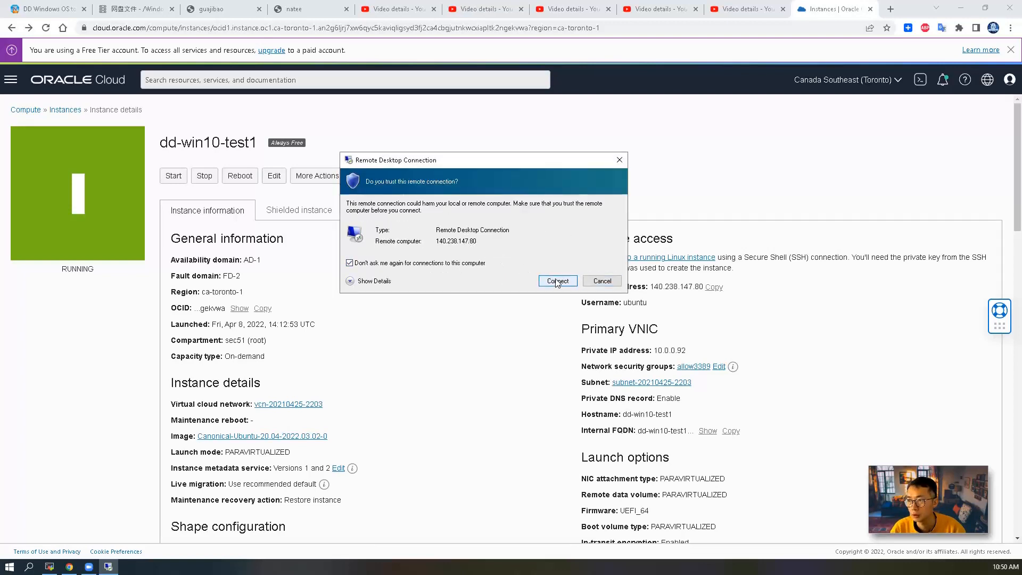
left_click(556, 280)
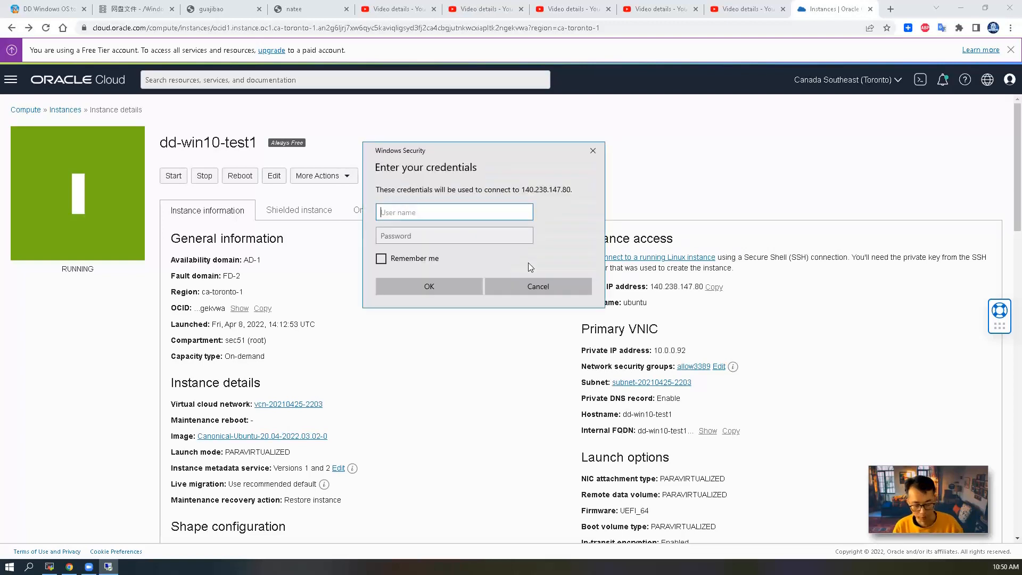
type("administrator")
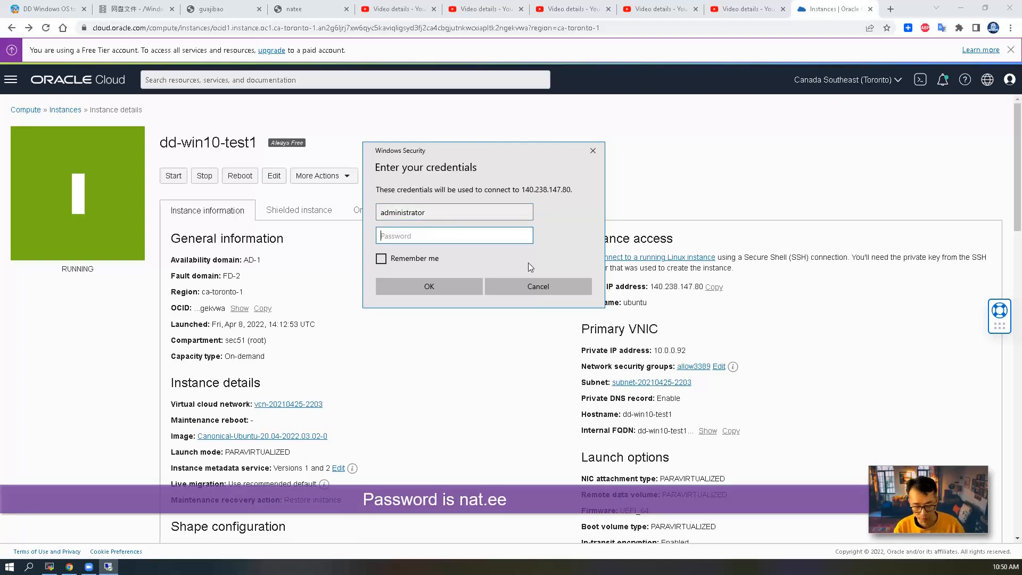
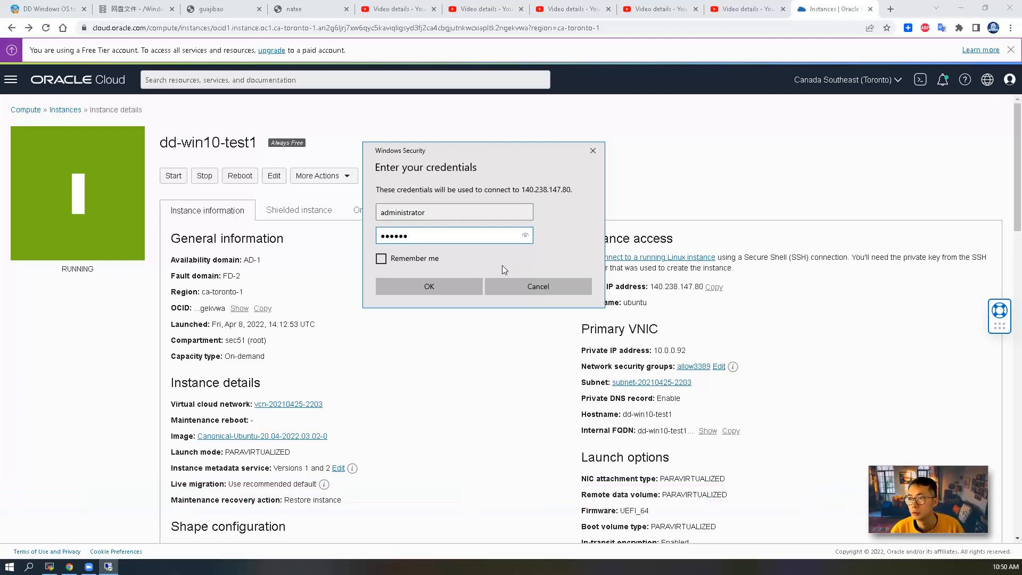
left_click(428, 286)
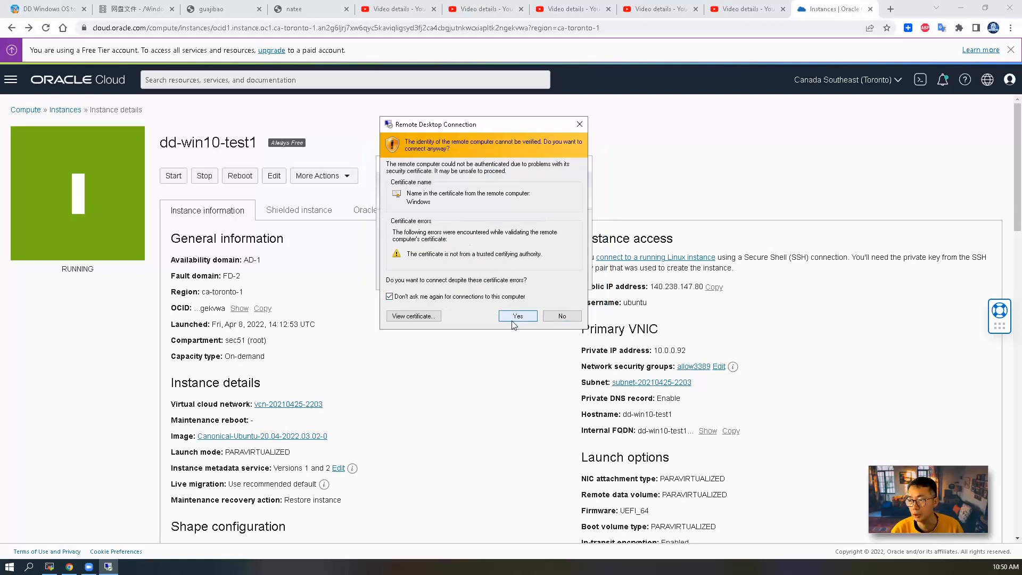
left_click(517, 315)
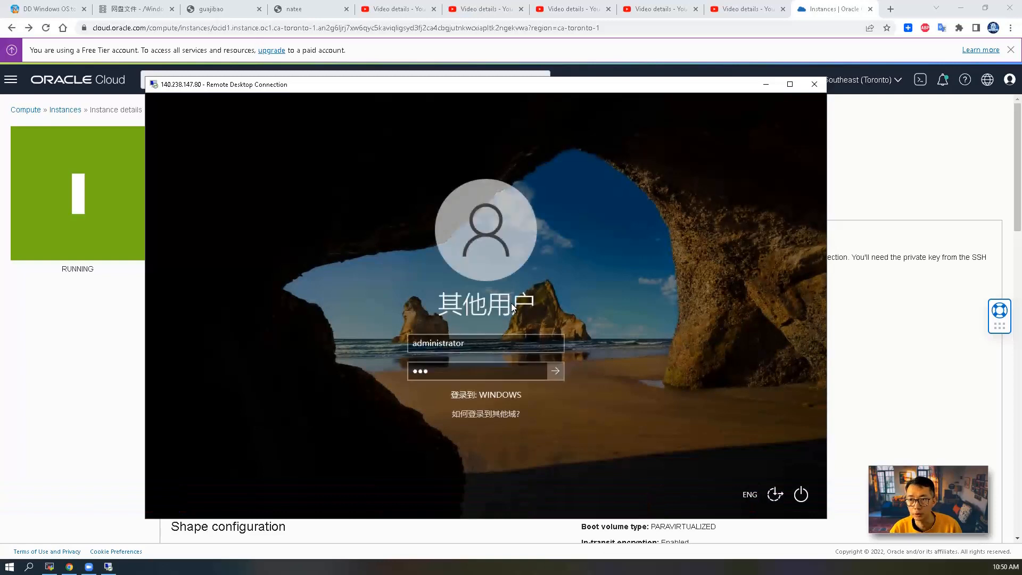
Sign in to the remote Windows 10 desktop from the login screen.
left_click(555, 371)
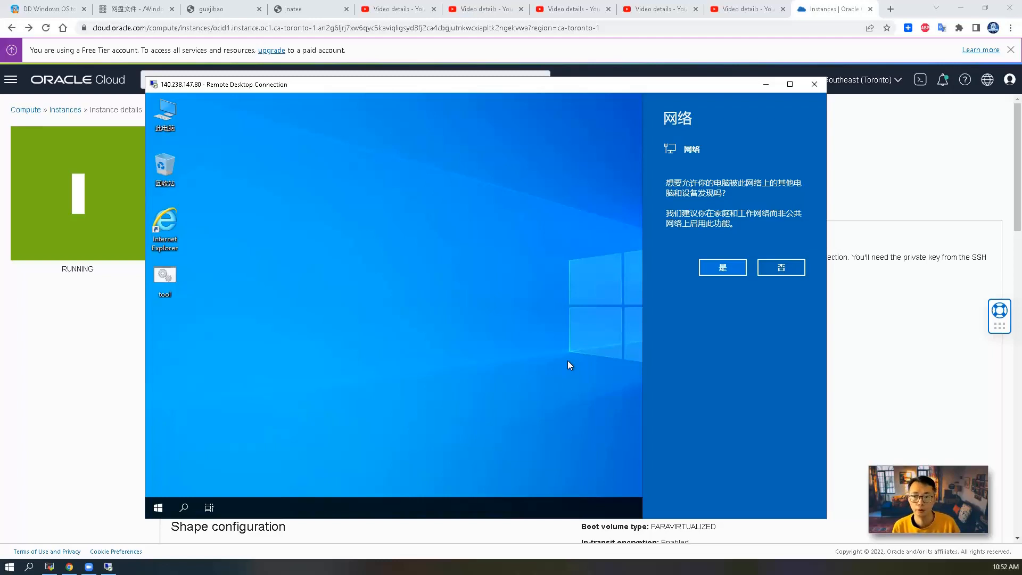
mouse_move(339, 513)
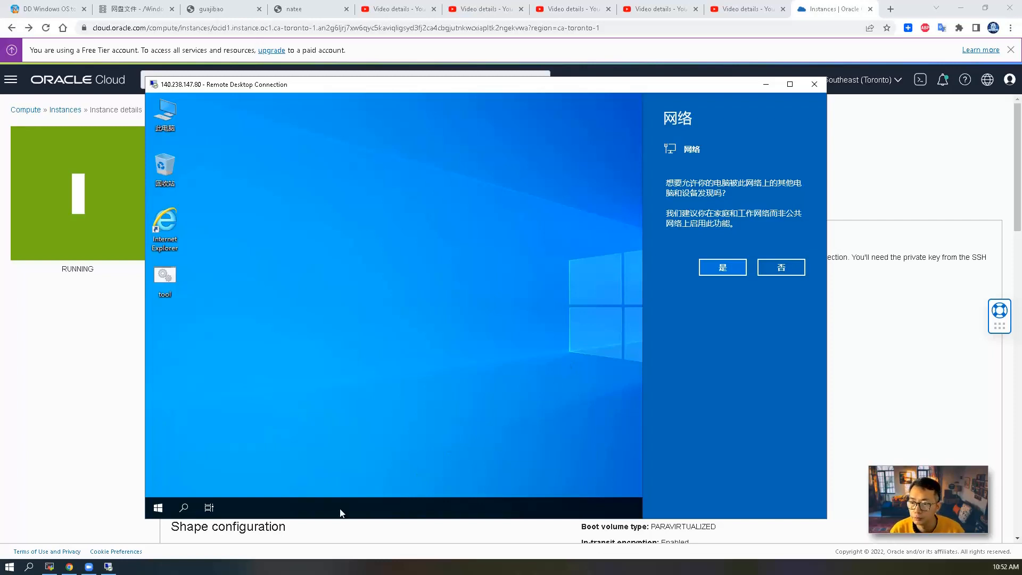
mouse_move(716, 318)
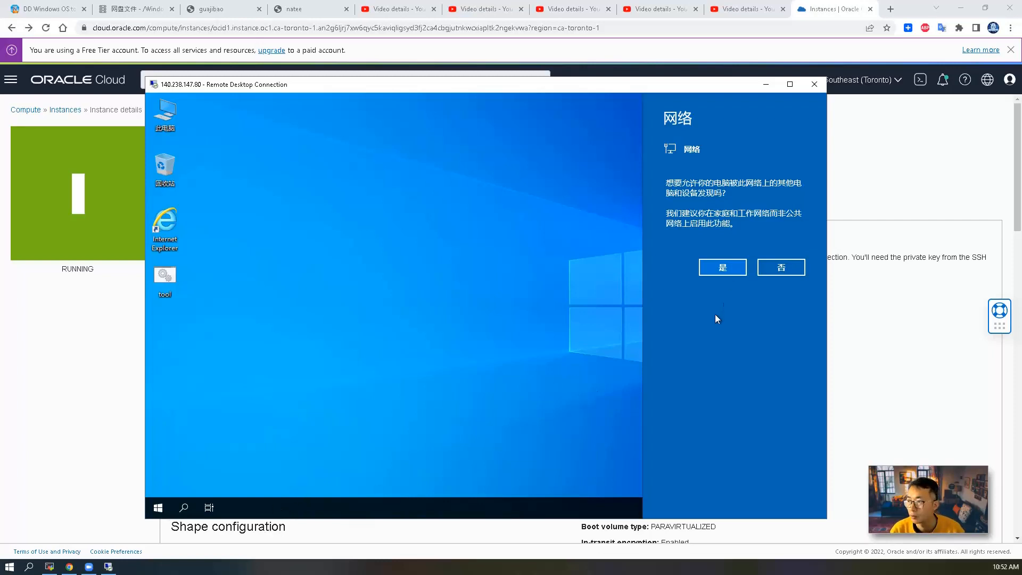
mouse_move(374, 352)
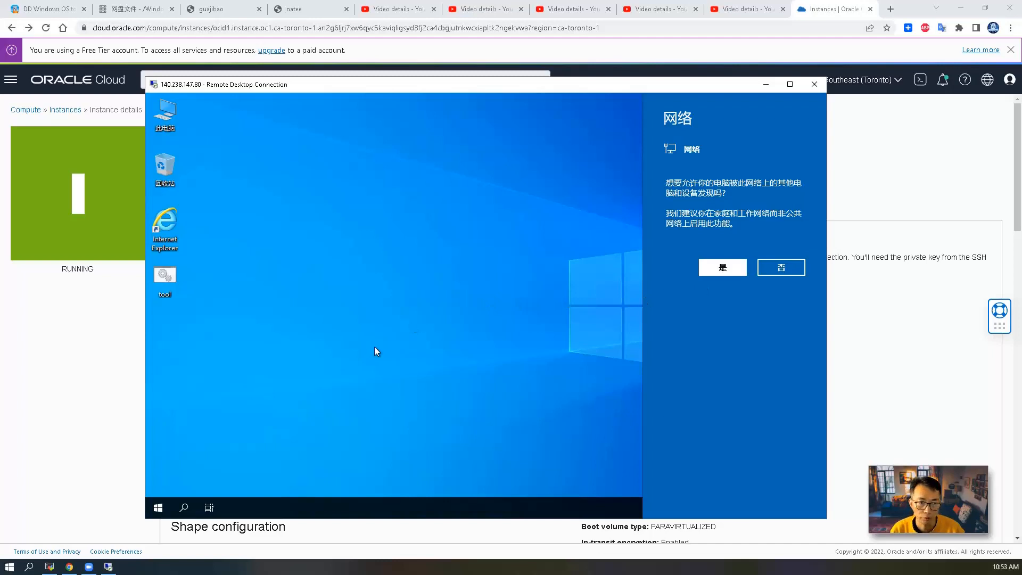
Decline network discovery and open the tool script from the desktop in Notepad.
left_click(721, 267)
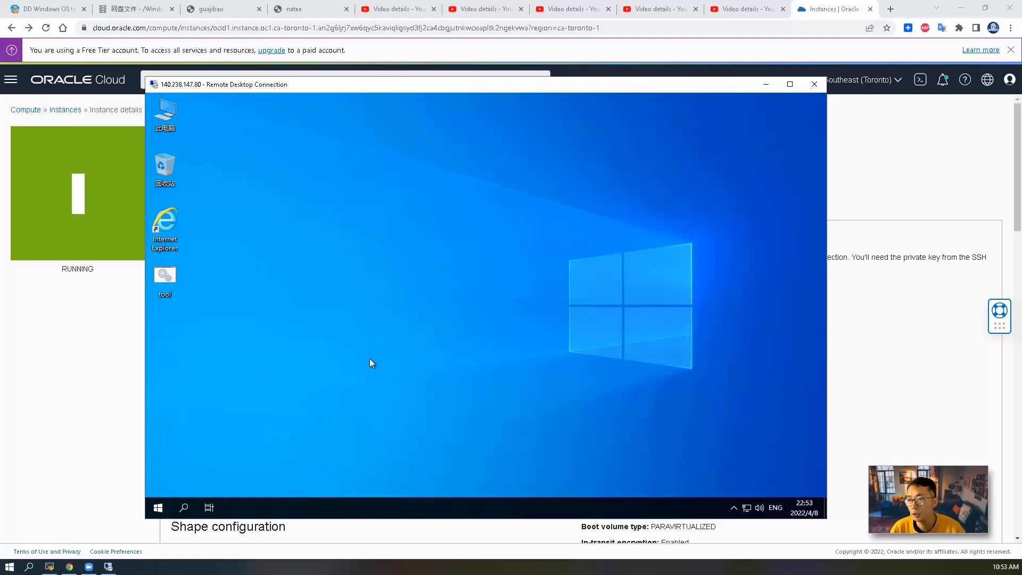
right_click(164, 274)
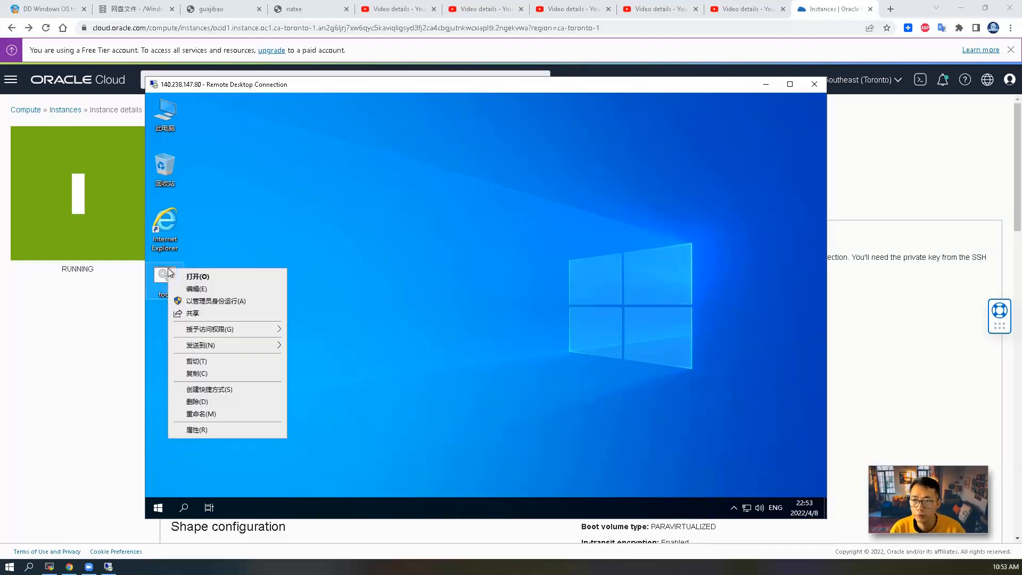
left_click(344, 269)
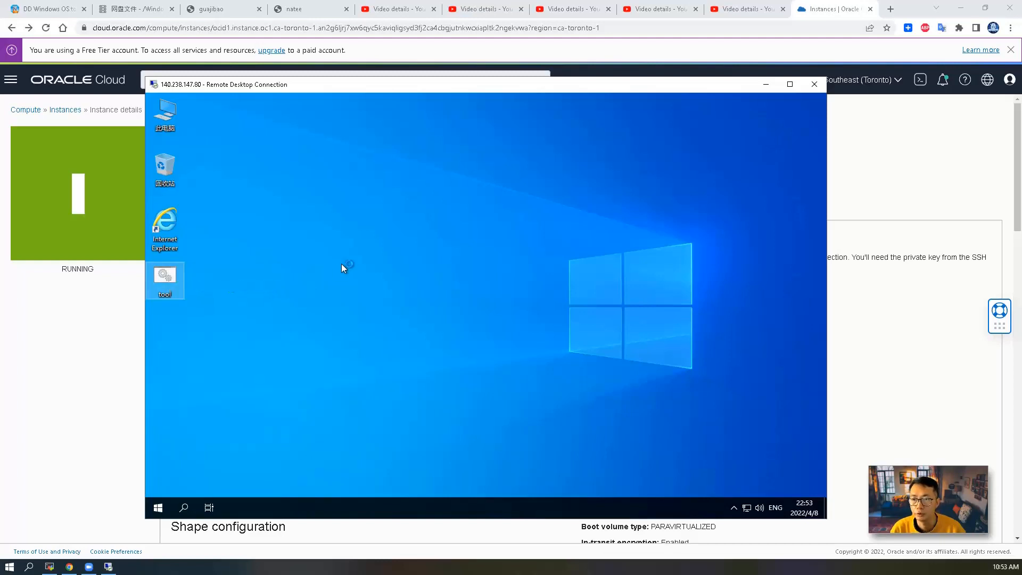
double_click(164, 276)
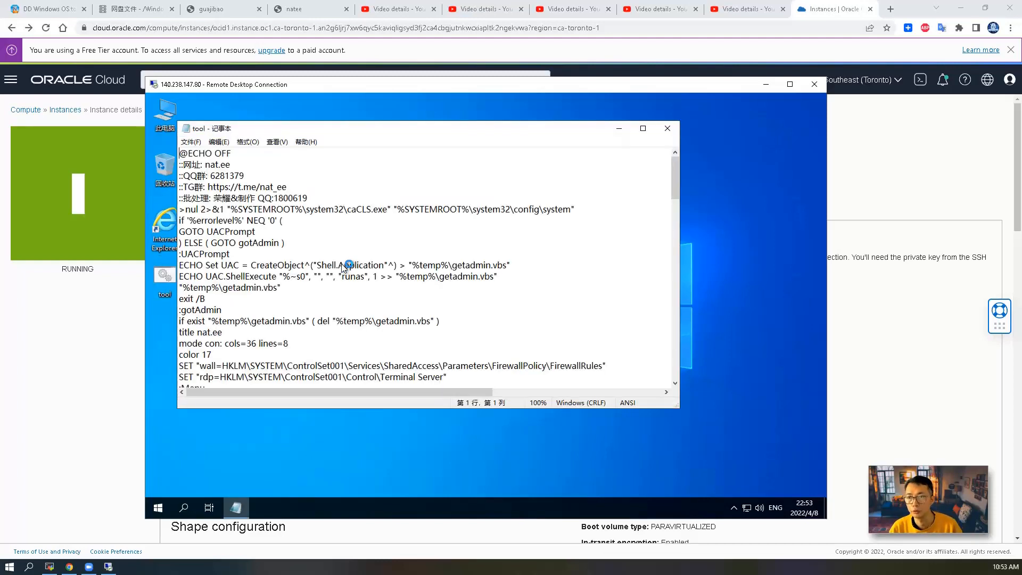
mouse_move(385, 297)
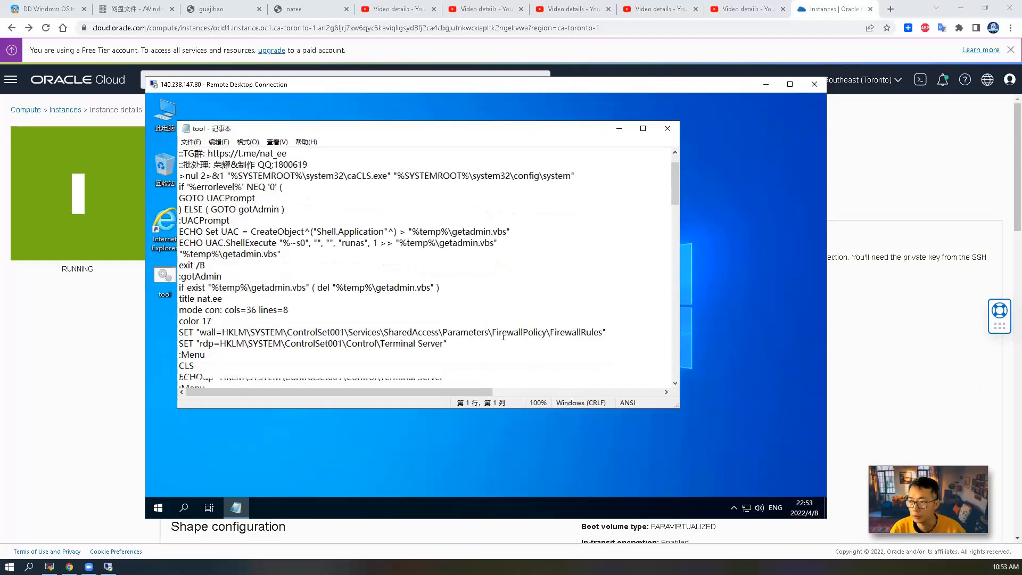
Scroll through tool.txt and close the Notepad window.
scroll("down", 3)
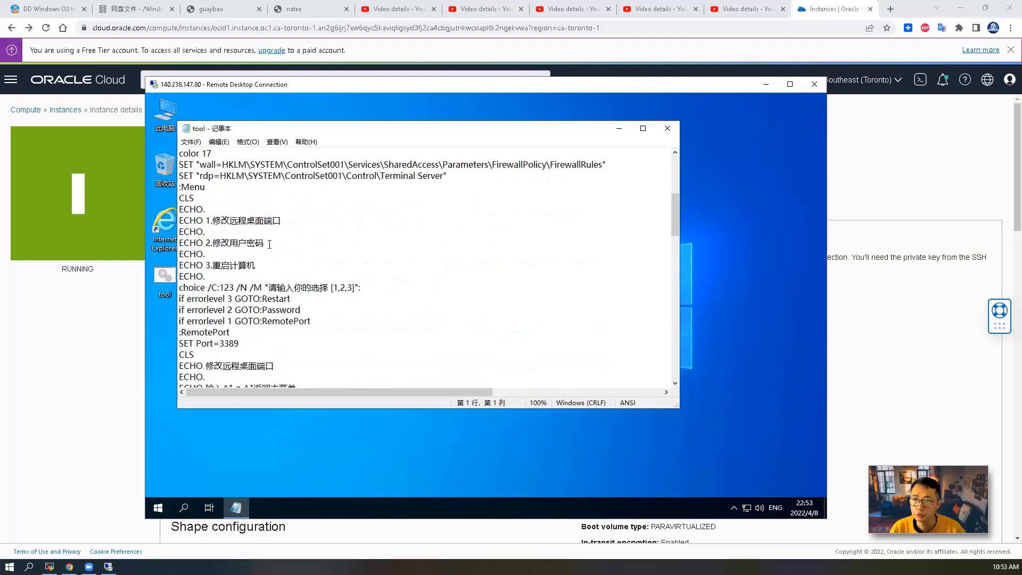
double_click(246, 243)
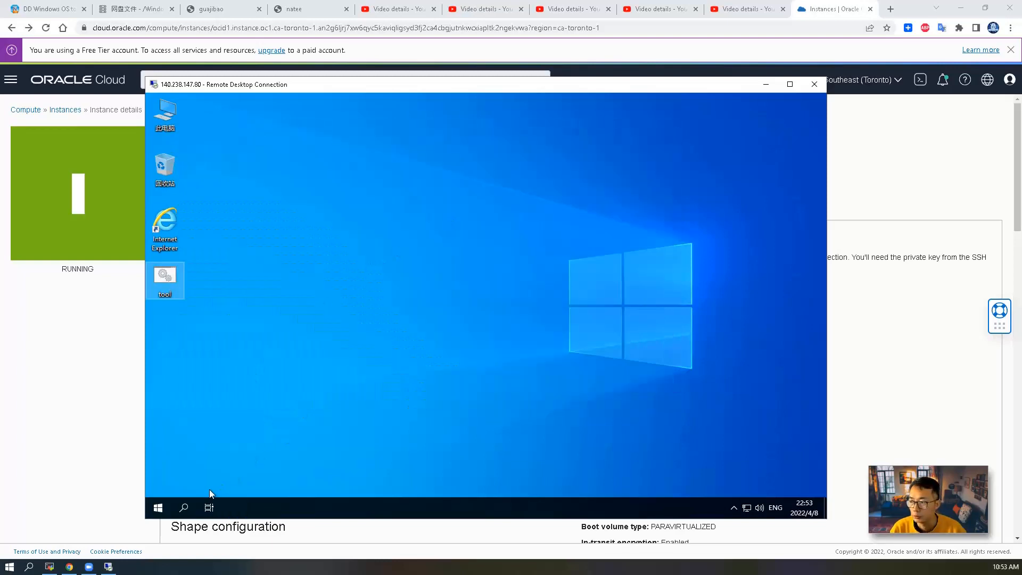
mouse_move(157, 508)
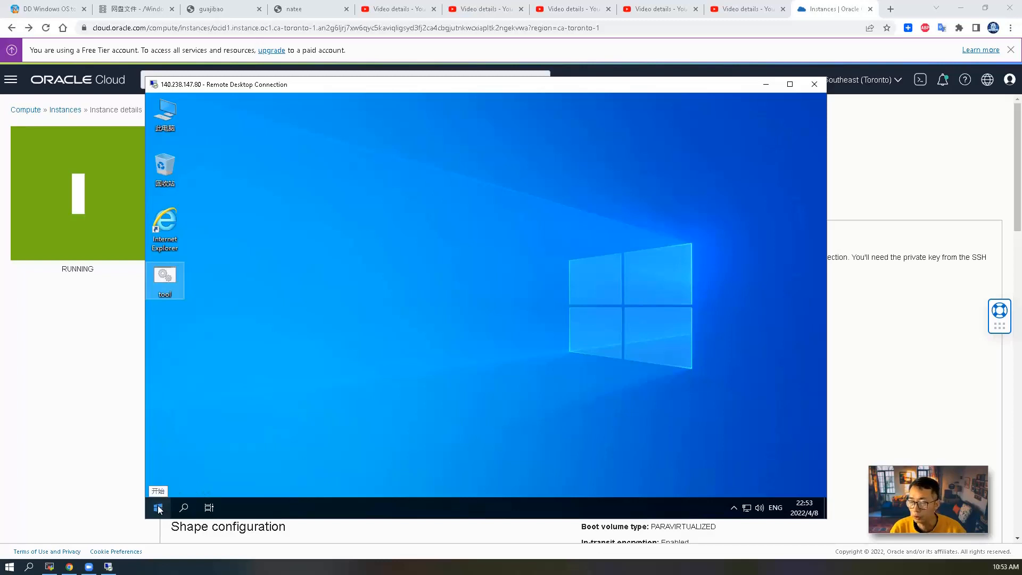
Launch Task Manager from the taskbar and check the installation date on the About page.
right_click(158, 508)
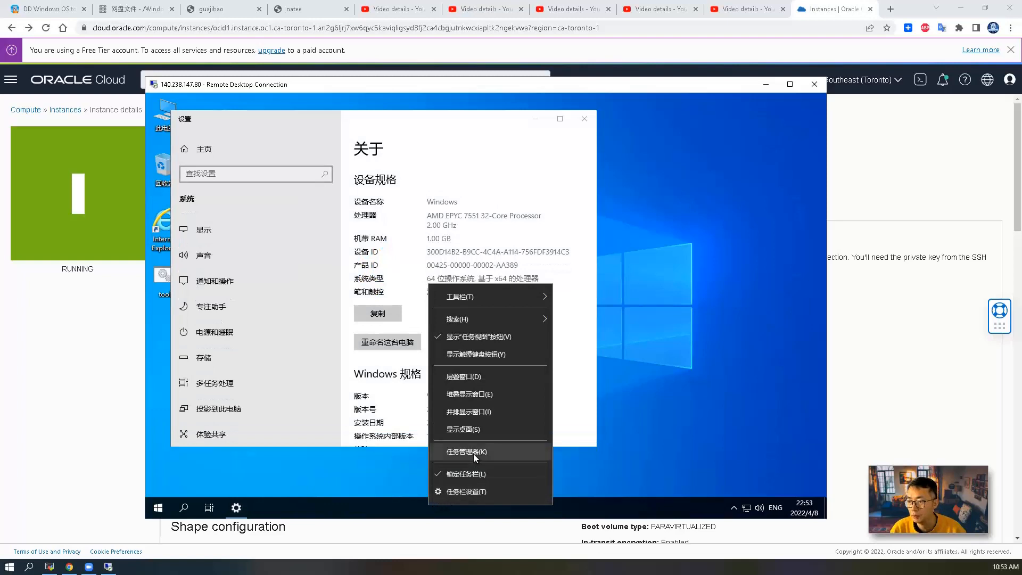
left_click(465, 451)
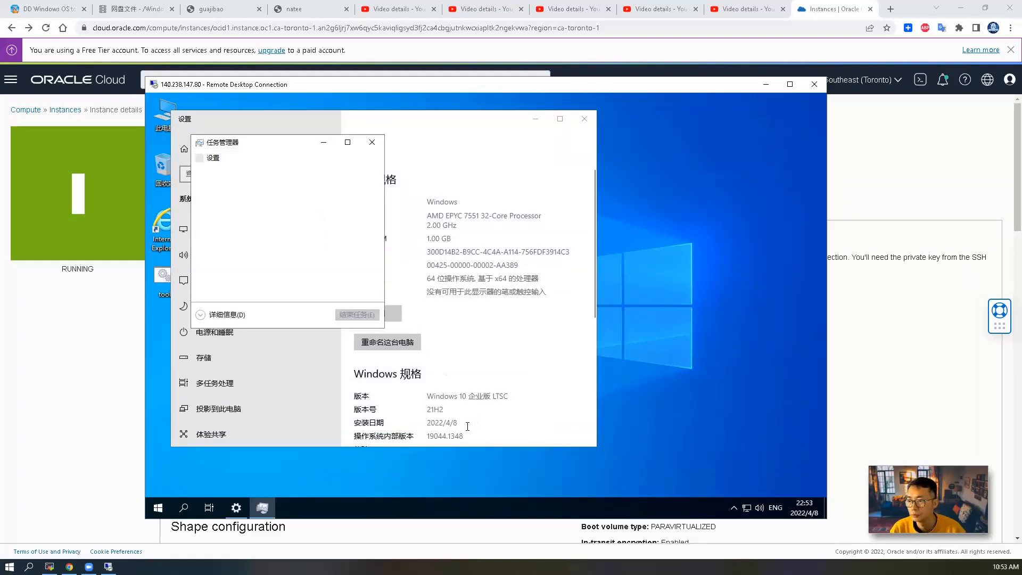
left_click(373, 142)
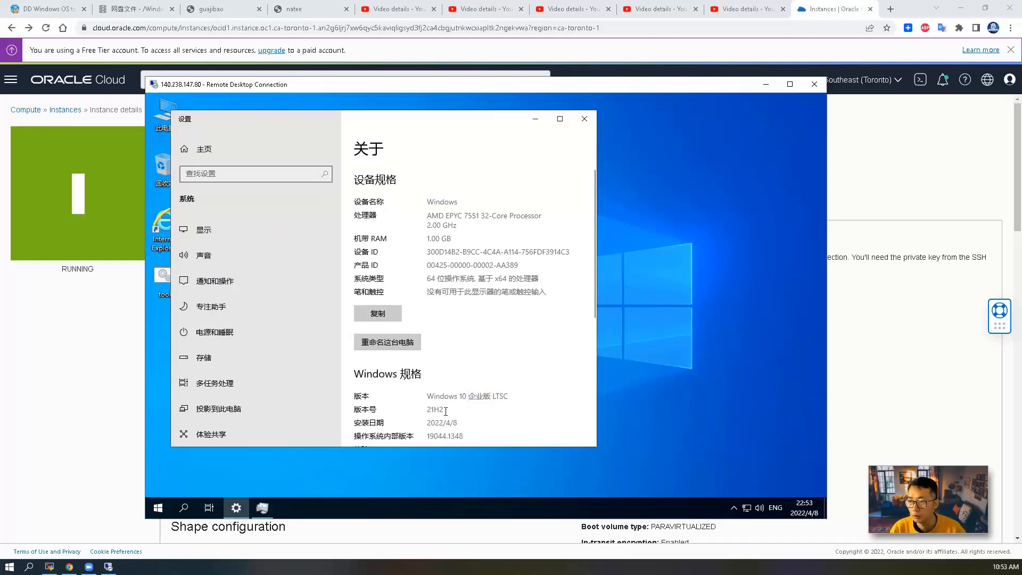
double_click(453, 423)
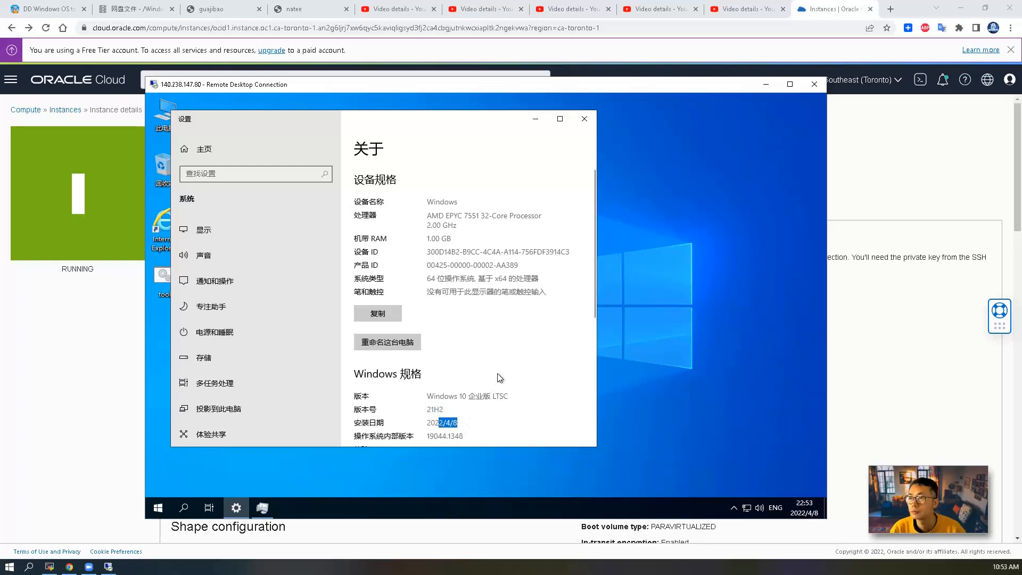
Expand Task Manager to full details and switch to the Performance memory graphs.
double_click(438, 237)
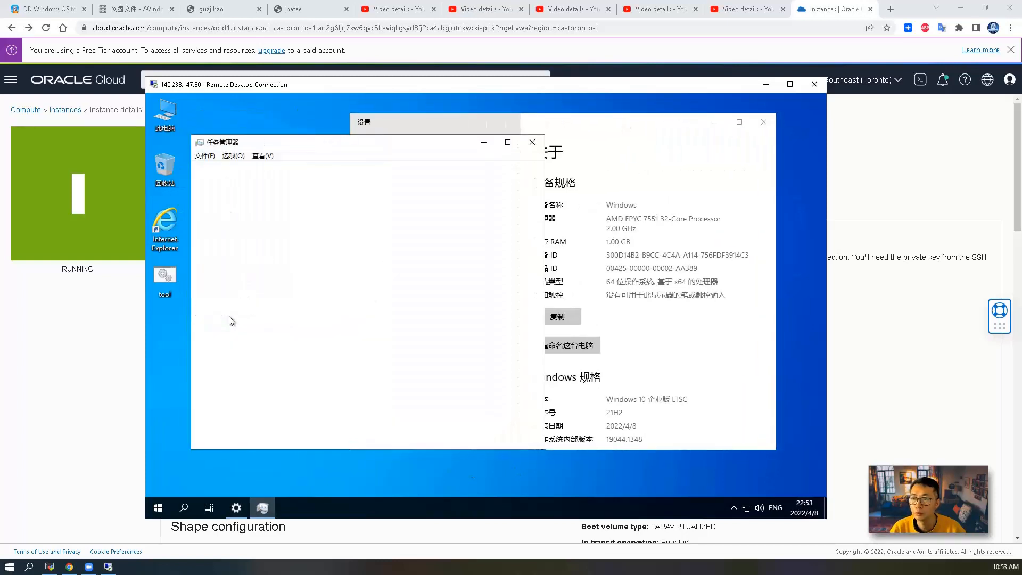
left_click(225, 437)
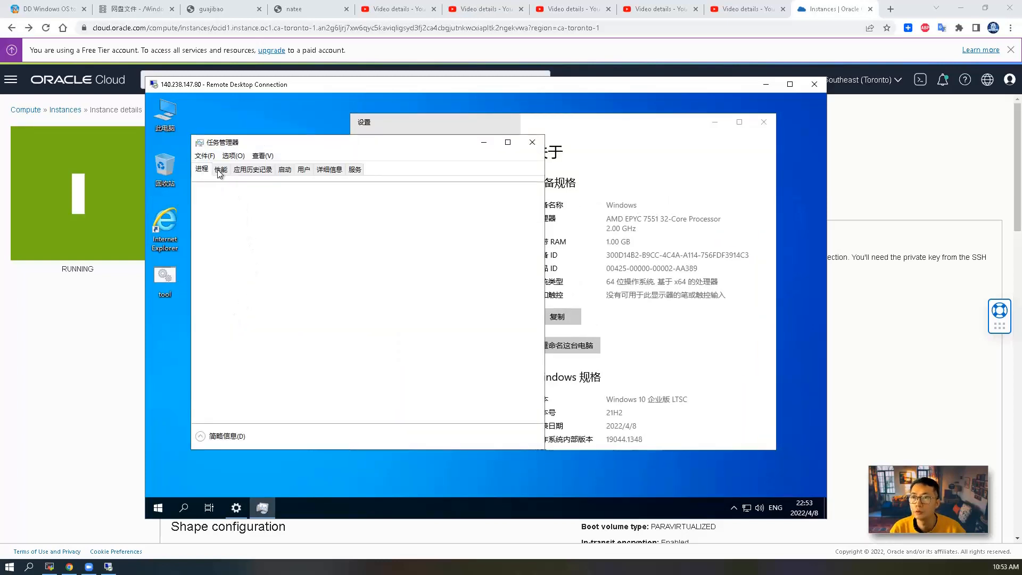
left_click(202, 169)
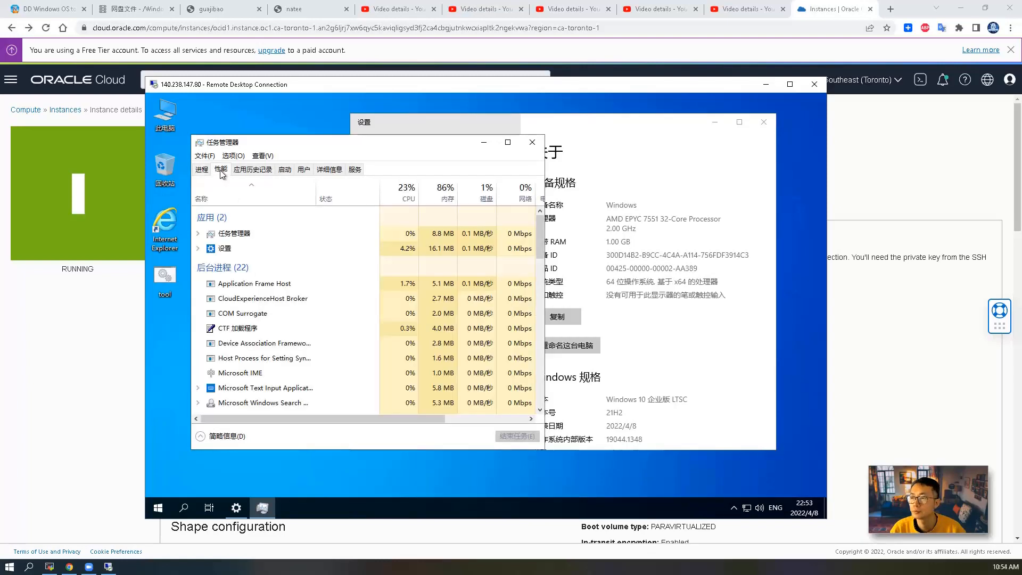
left_click(221, 169)
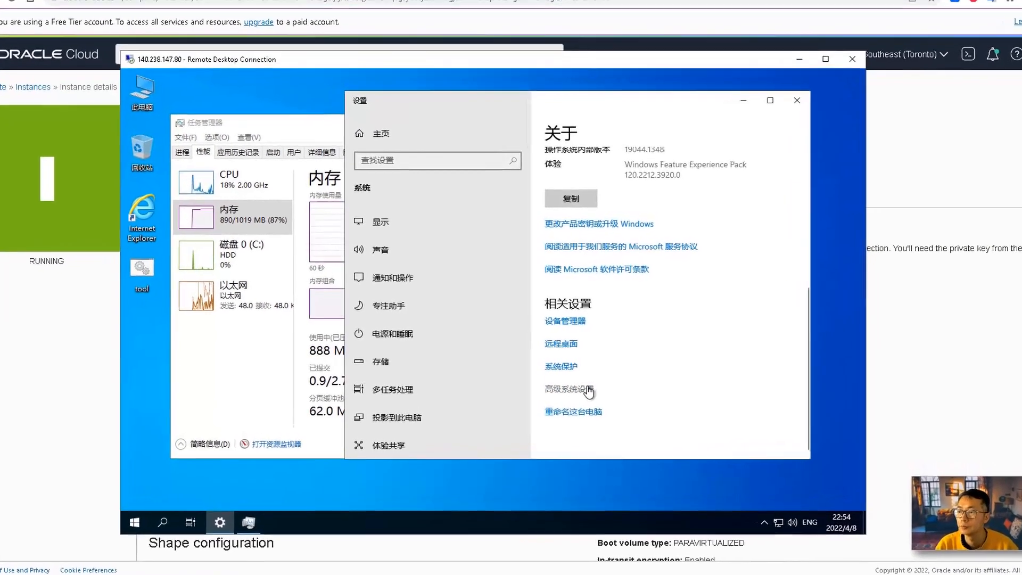
Set Windows visual effects to Adjust for best performance in Performance Options.
left_click(570, 389)
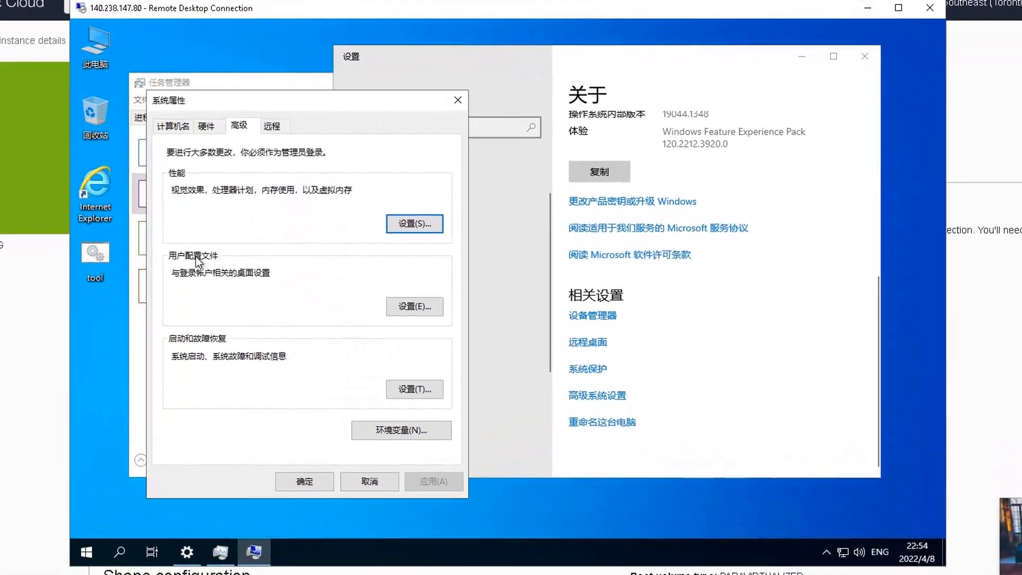
left_click(414, 224)
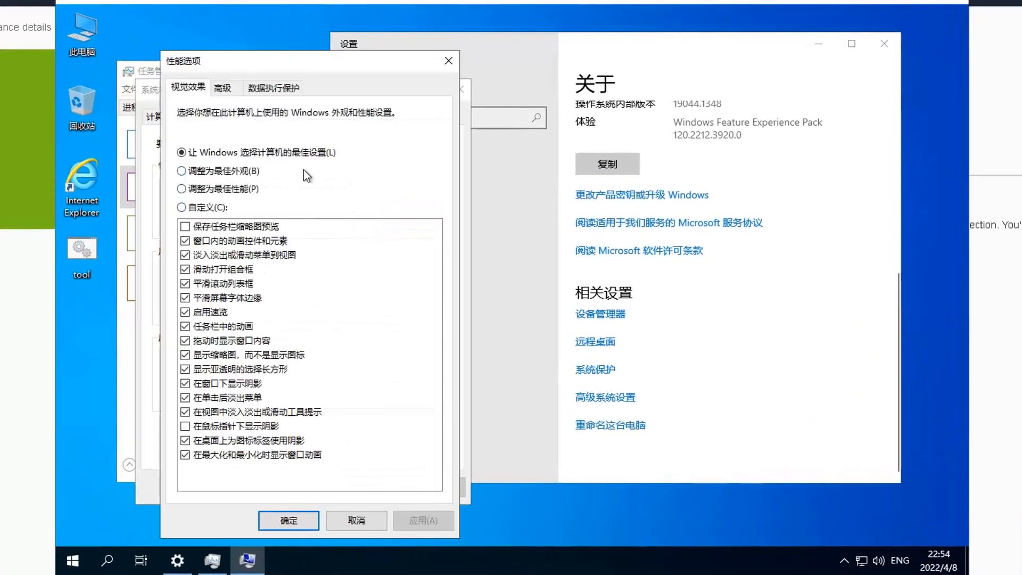
left_click(182, 190)
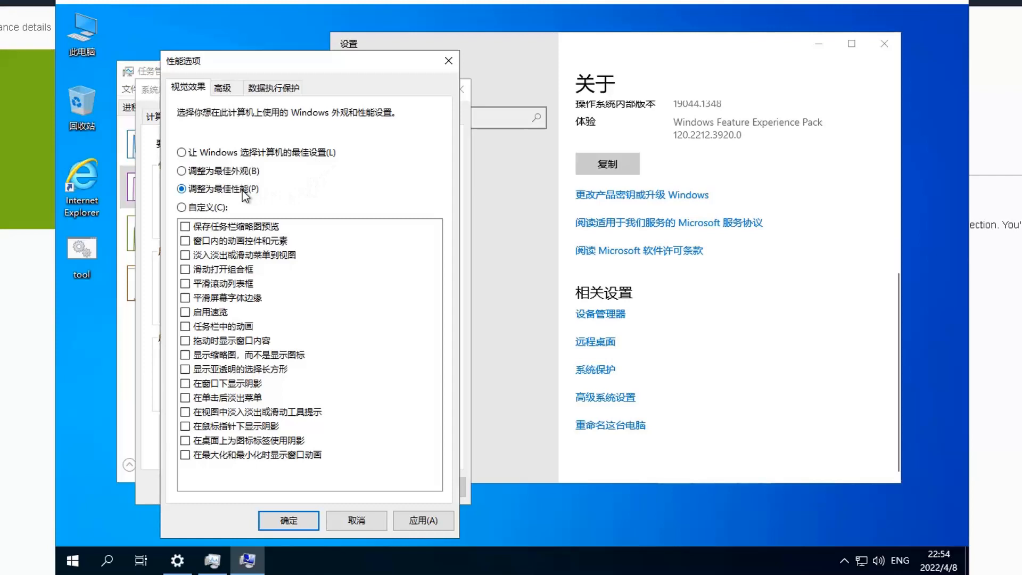
left_click(423, 521)
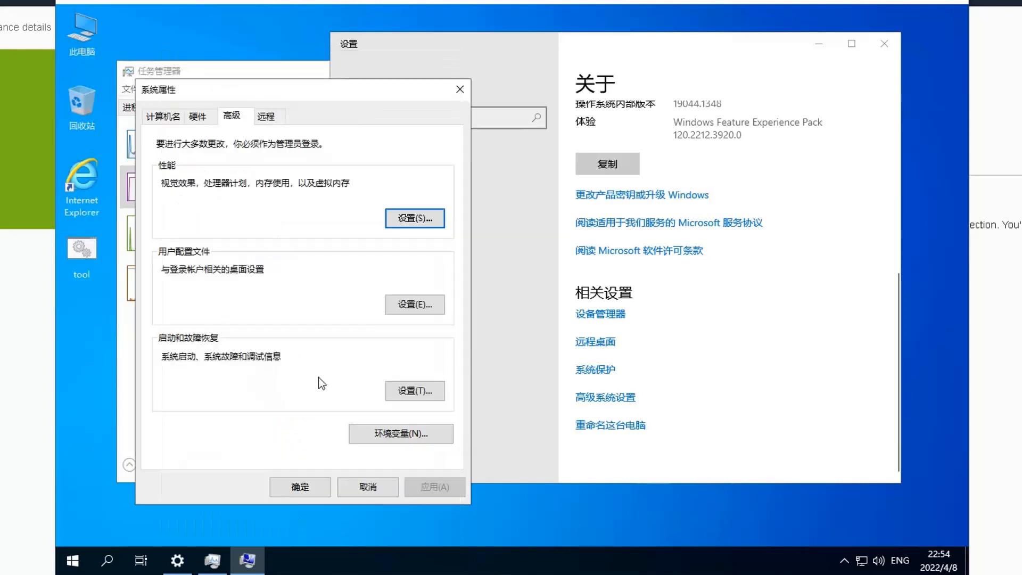
mouse_move(408, 232)
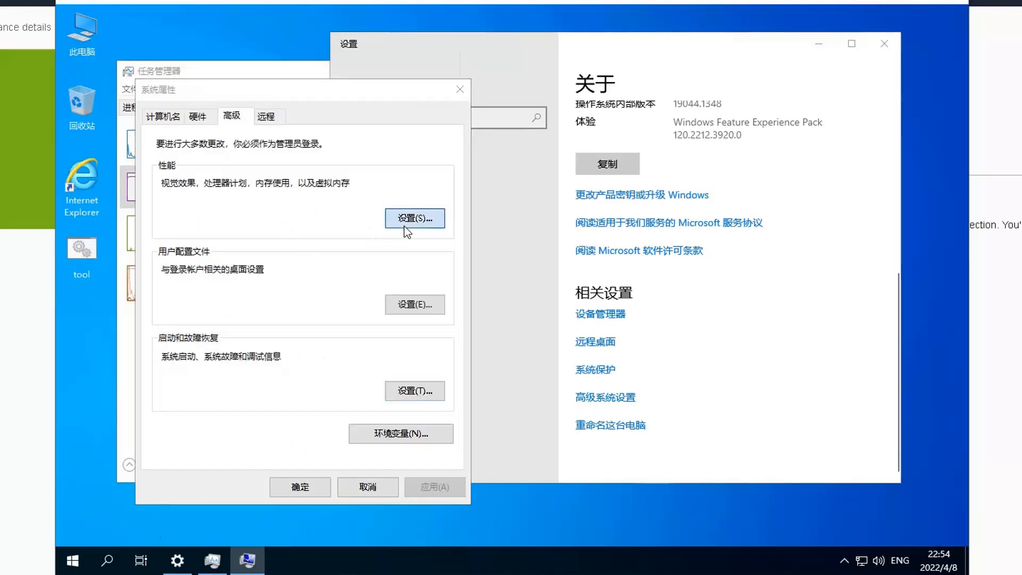
Give drive C a custom 3000 MB initial and maximum page file and acknowledge the restart notice.
left_click(414, 218)
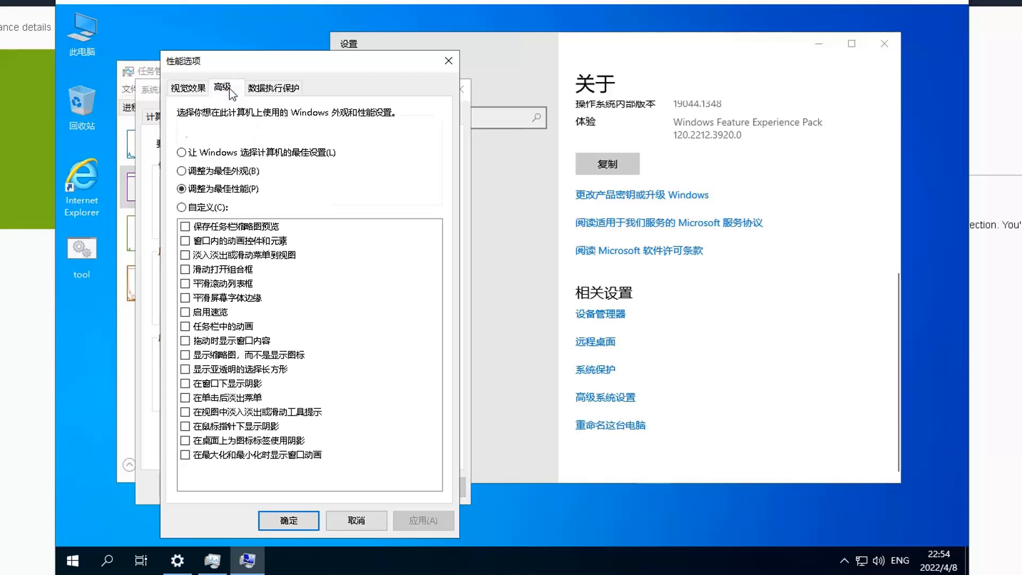
left_click(224, 86)
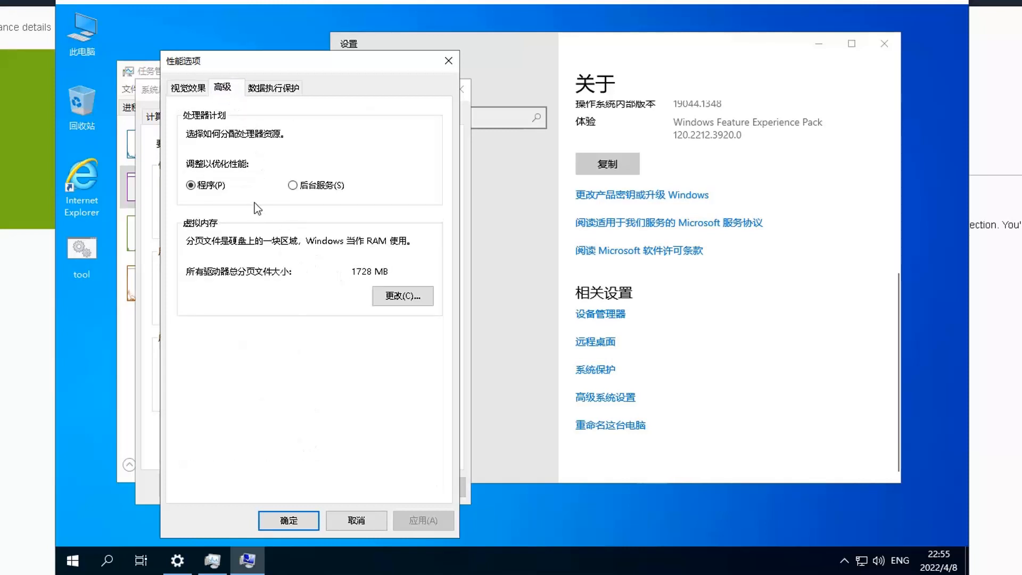
left_click(403, 294)
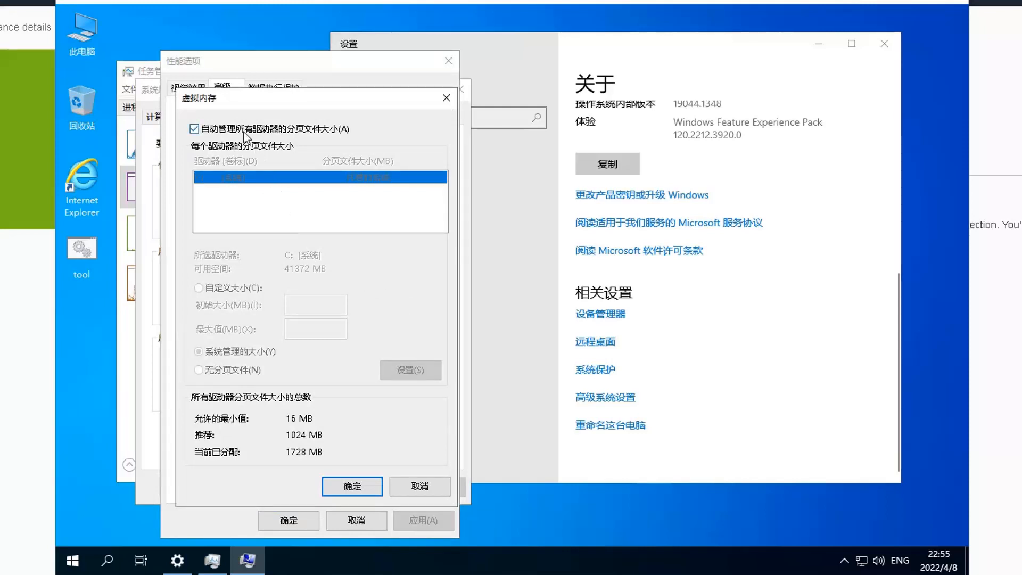
left_click(193, 128)
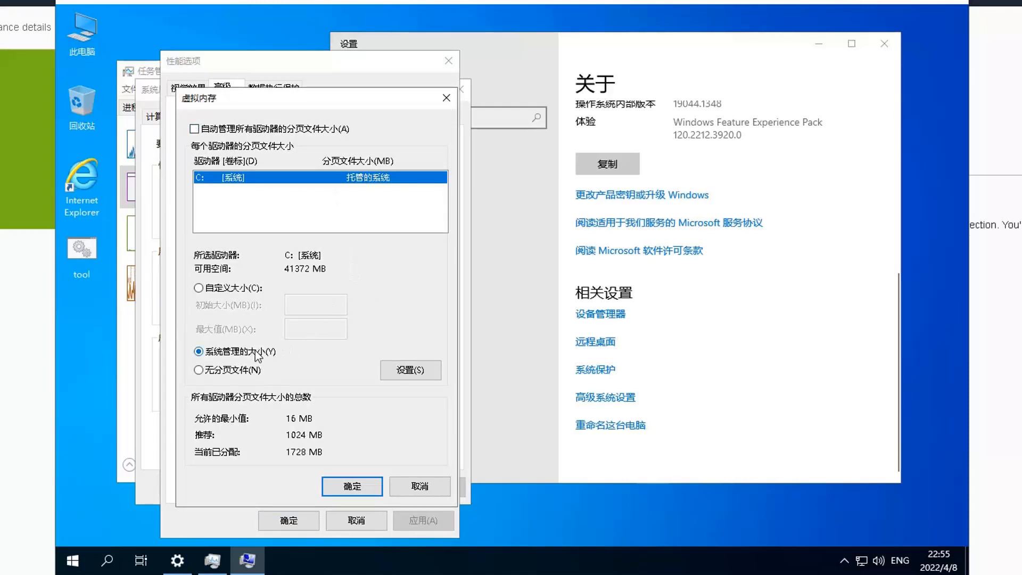
left_click(199, 287)
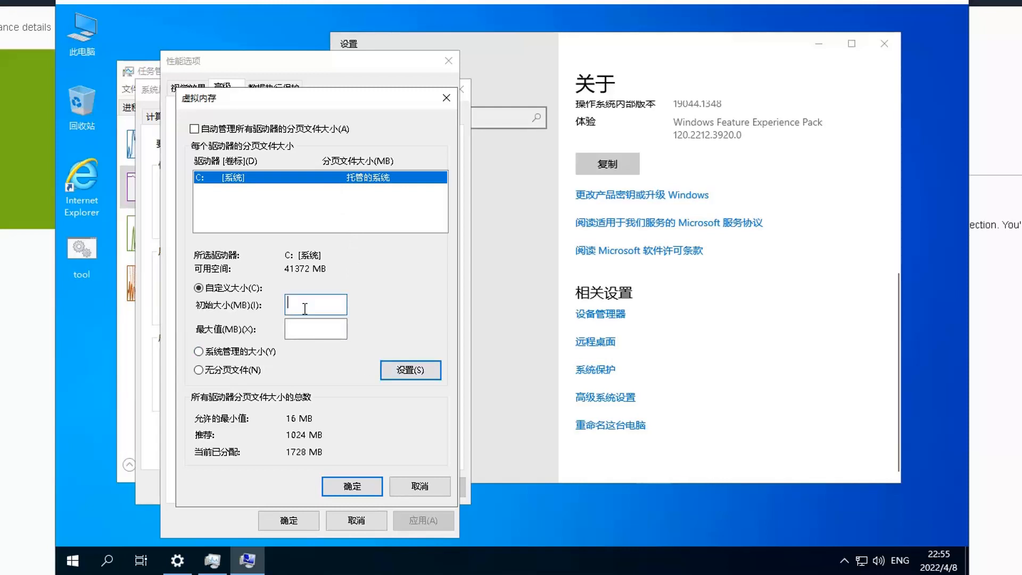
type("3000")
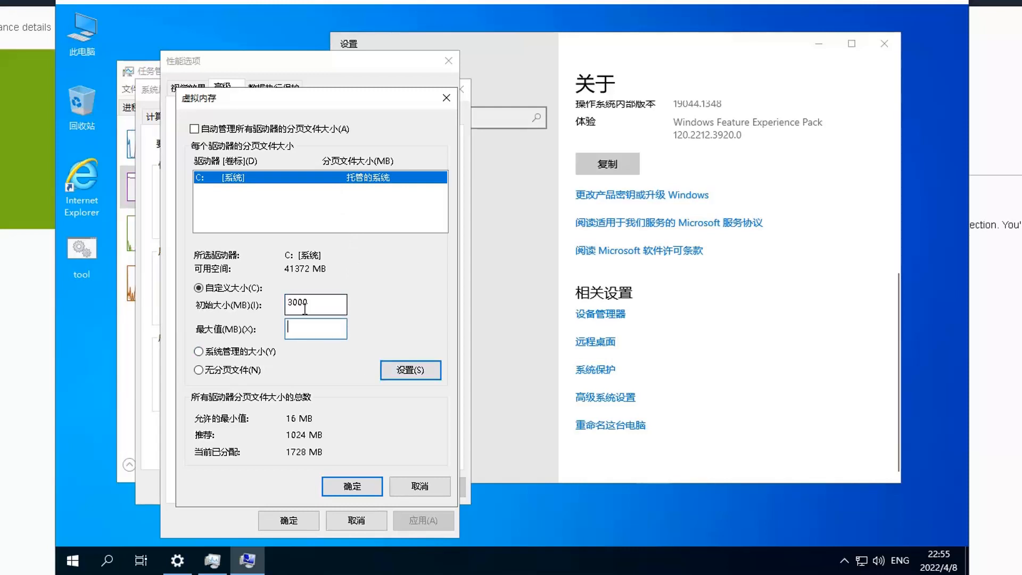
type("3000")
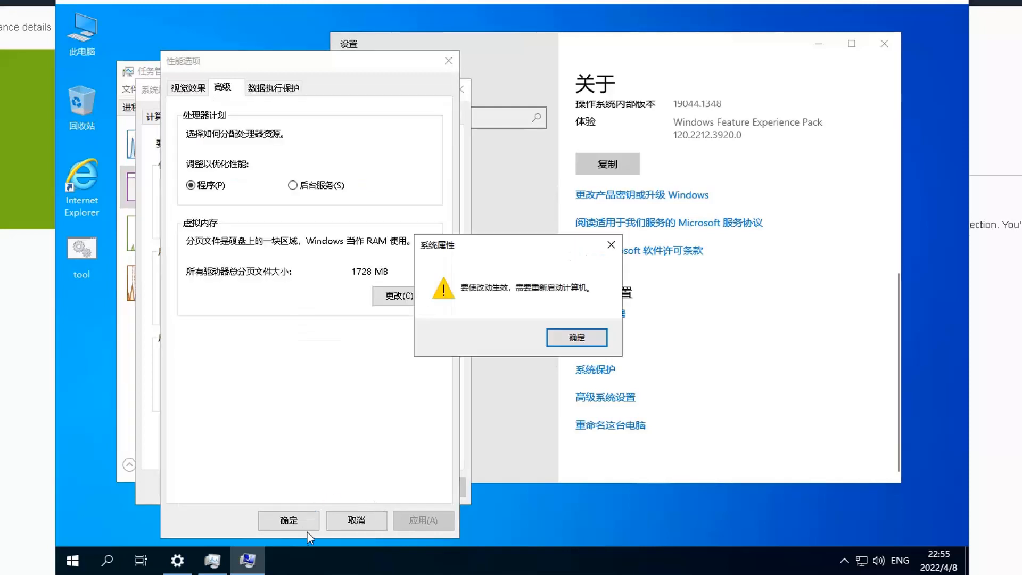
left_click(575, 337)
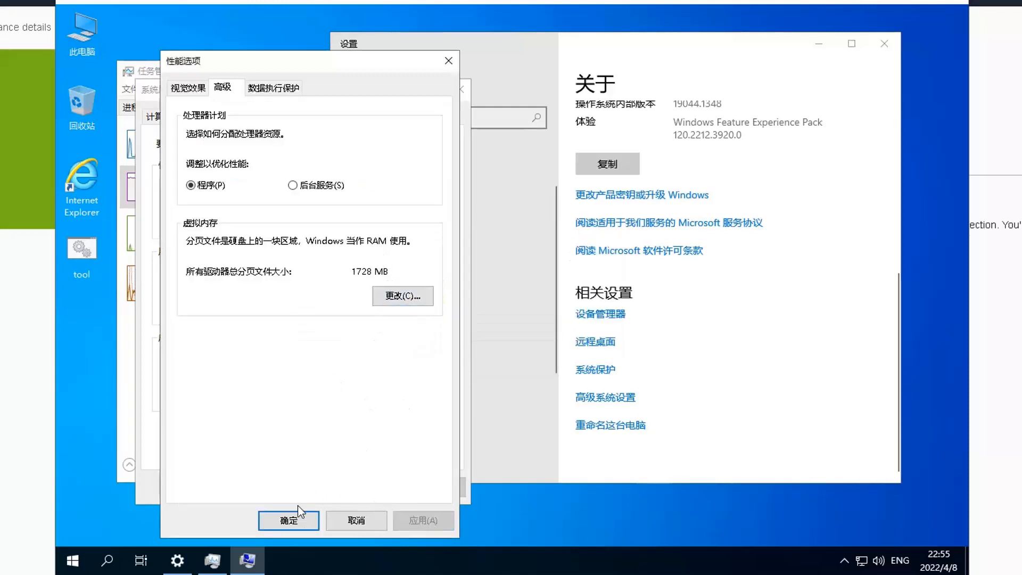
left_click(289, 520)
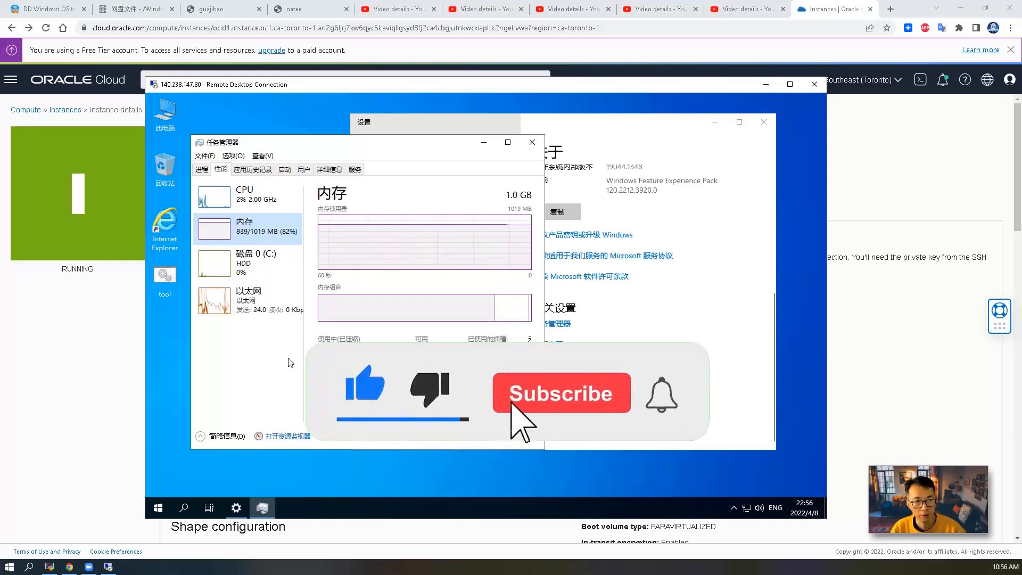
Close the System Properties dialog, returning to Task Manager's memory view at 82% in use.
left_click(561, 393)
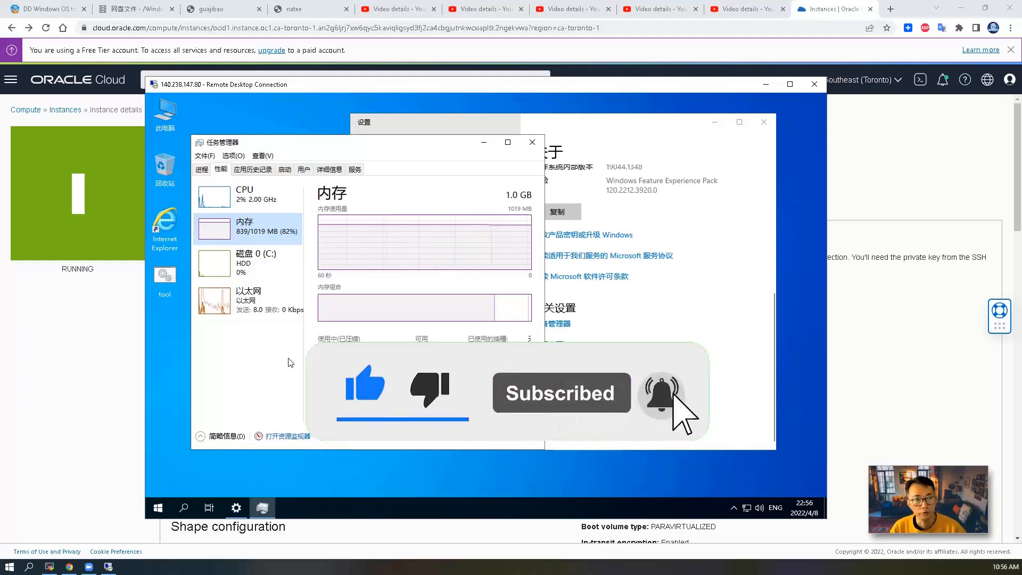